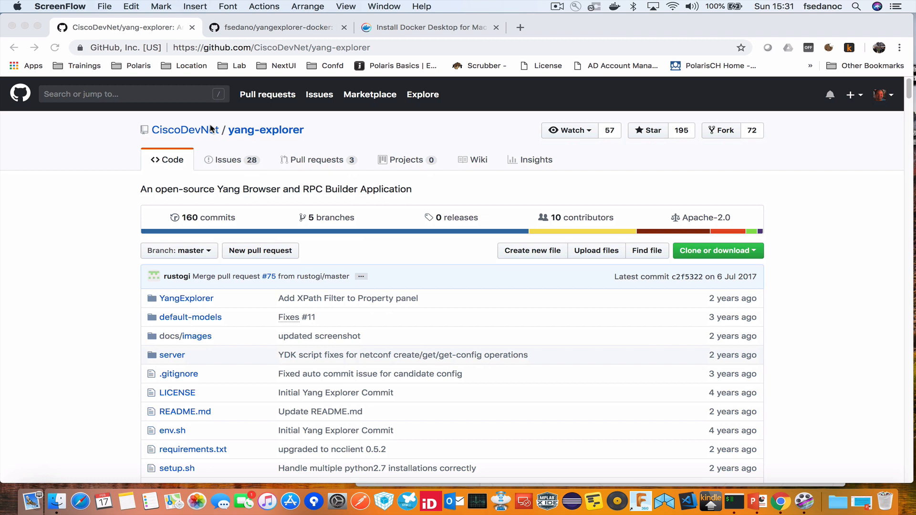
- Review the repository page and move to the yangexplorer-docker repository in Chrome
{"action": "scroll", "scroll_direction": "down", "scroll_amount": 3}
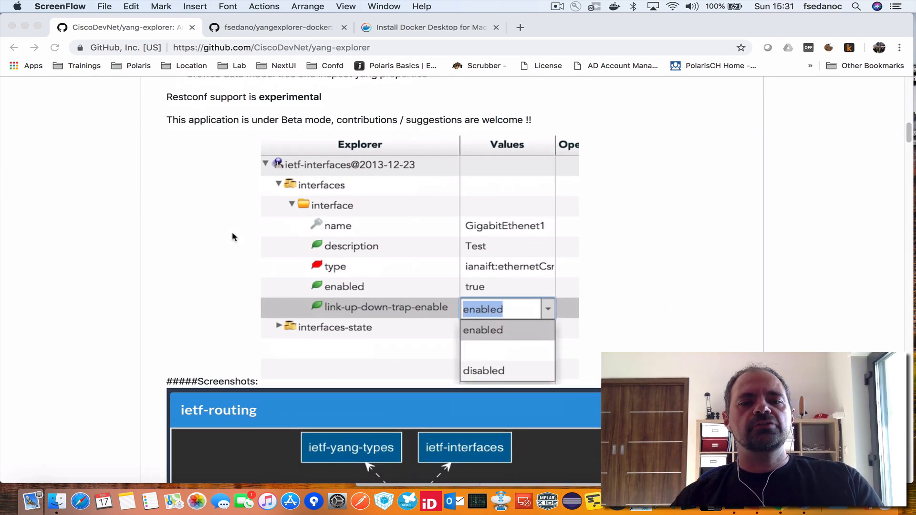
{"action": "scroll", "scroll_direction": "down", "scroll_amount": 3}
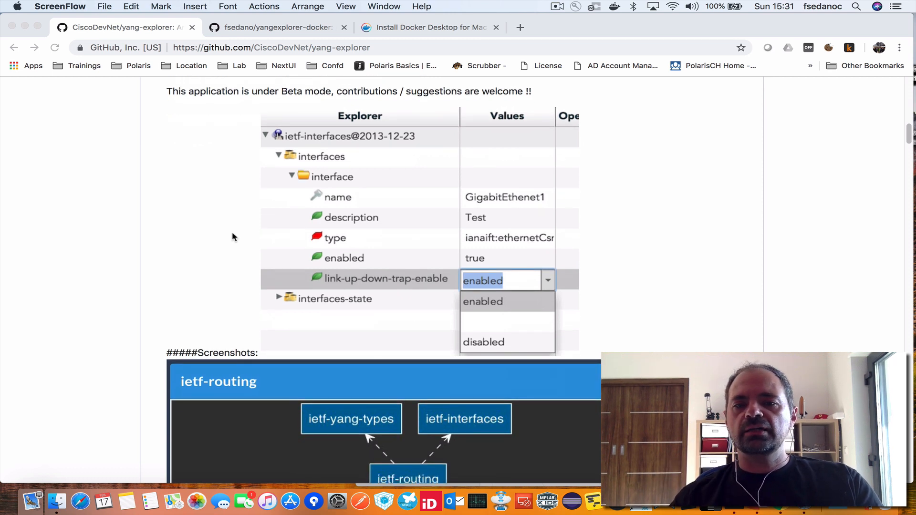
{"action": "scroll", "scroll_direction": "down", "scroll_amount": 3}
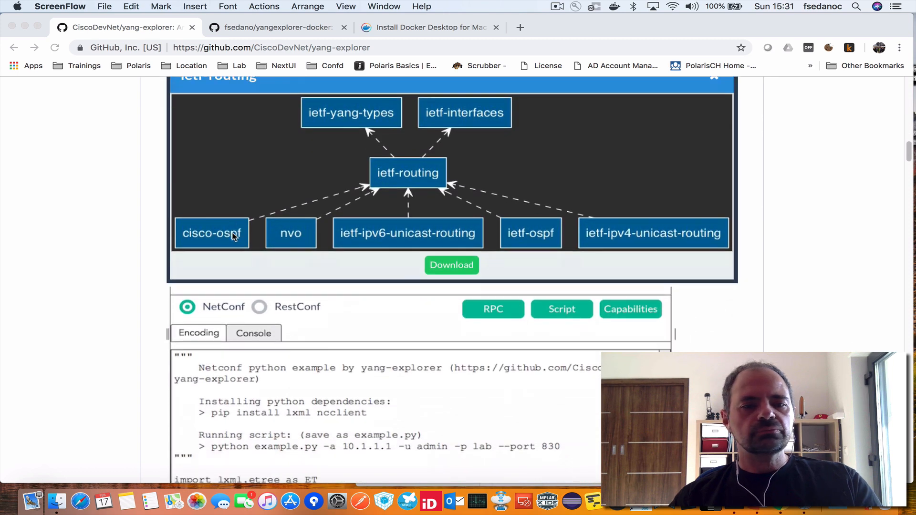
{"action": "scroll", "scroll_direction": "down", "scroll_amount": 3}
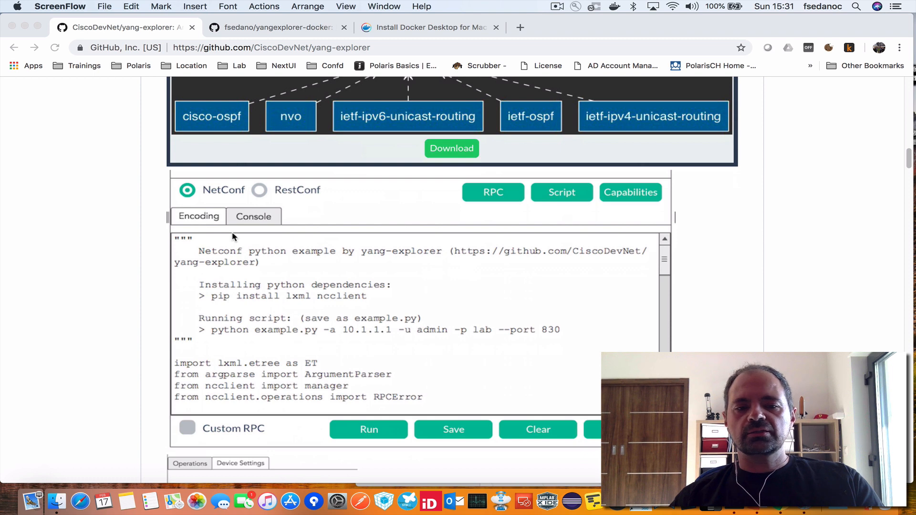
{"action": "scroll", "scroll_direction": "down", "scroll_amount": 3}
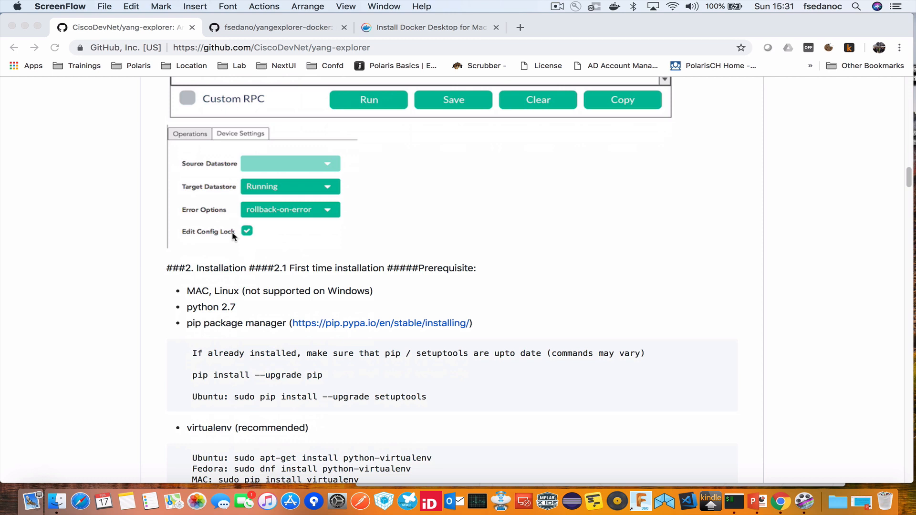
{"action": "mouse_move", "coordinate": [232, 264]}
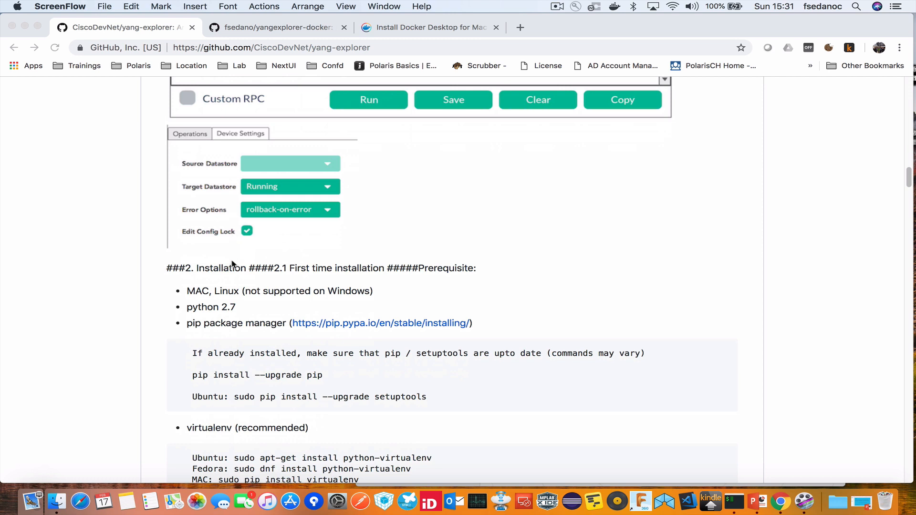
{"action": "scroll", "scroll_direction": "down", "scroll_amount": 3}
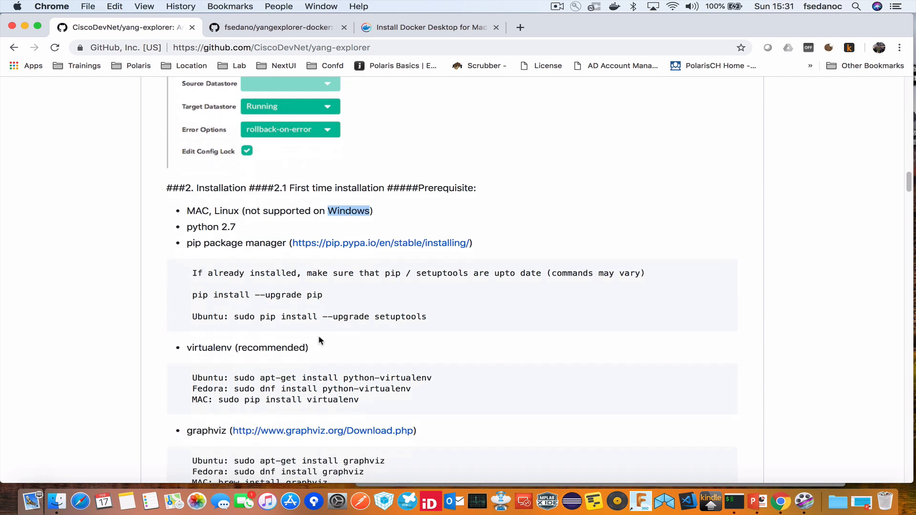
{"action": "scroll", "scroll_direction": "down", "scroll_amount": 3}
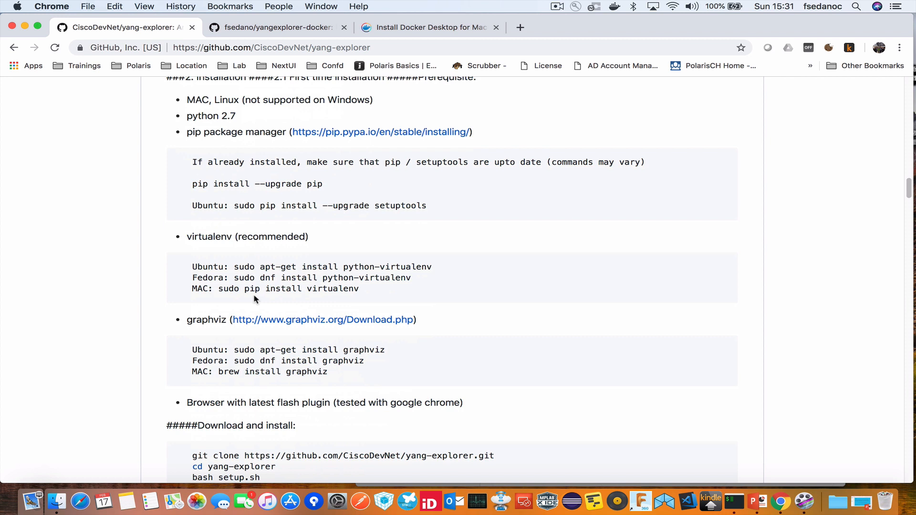
{"action": "mouse_move", "coordinate": [230, 87]}
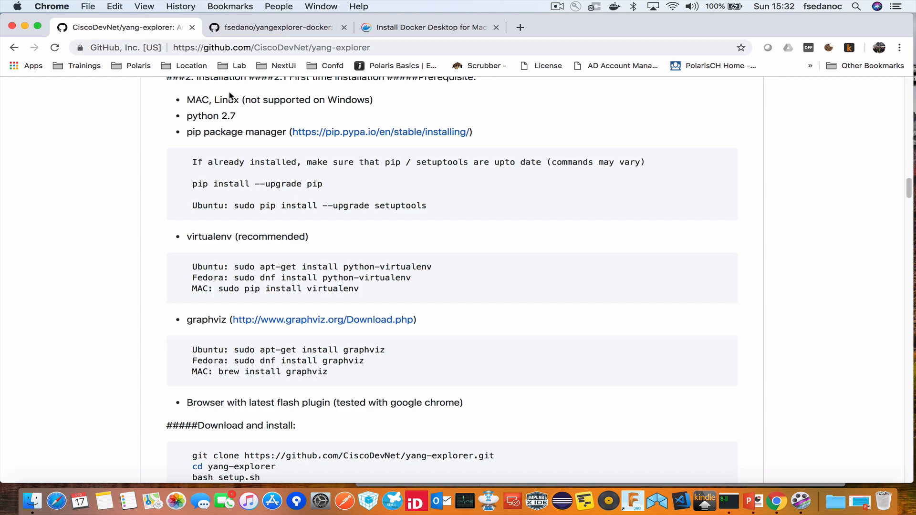
{"action": "left_click", "coordinate": [273, 27]}
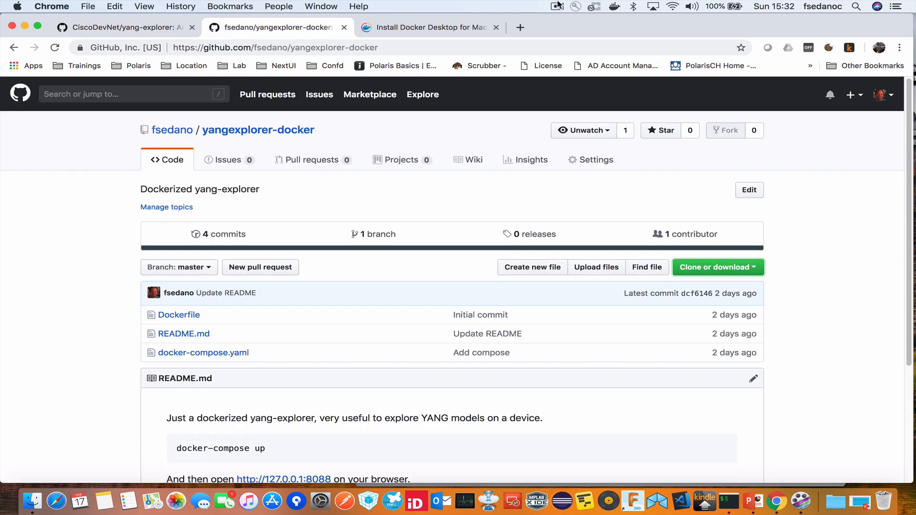
{"action": "mouse_move", "coordinate": [460, 74]}
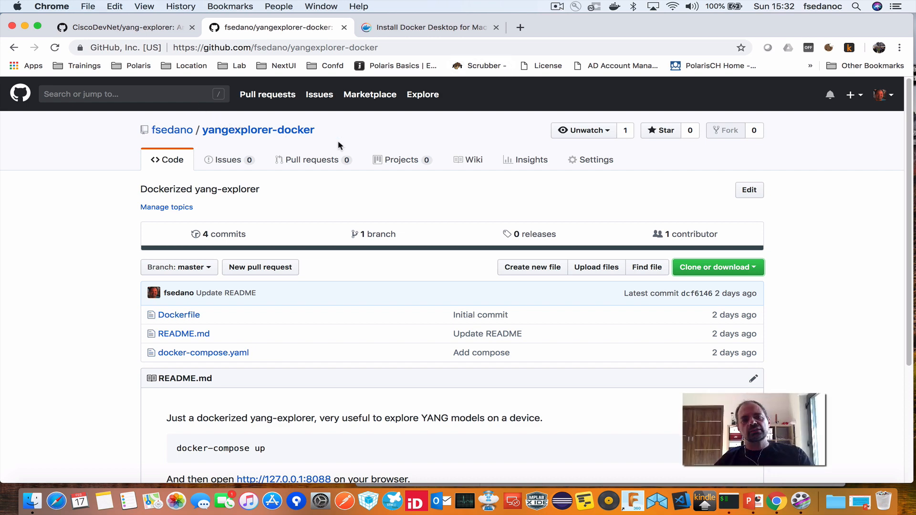
{"action": "scroll", "scroll_direction": "down", "scroll_amount": 3}
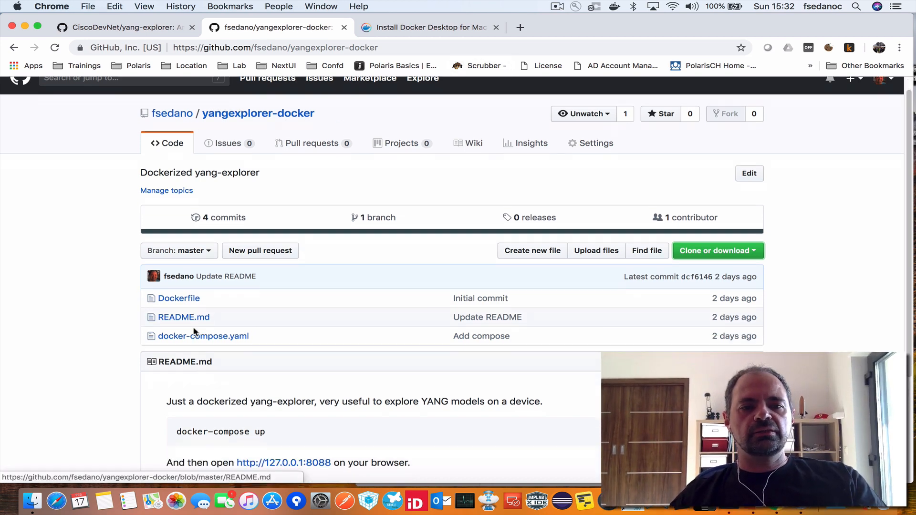
{"action": "scroll", "scroll_direction": "down", "scroll_amount": 3}
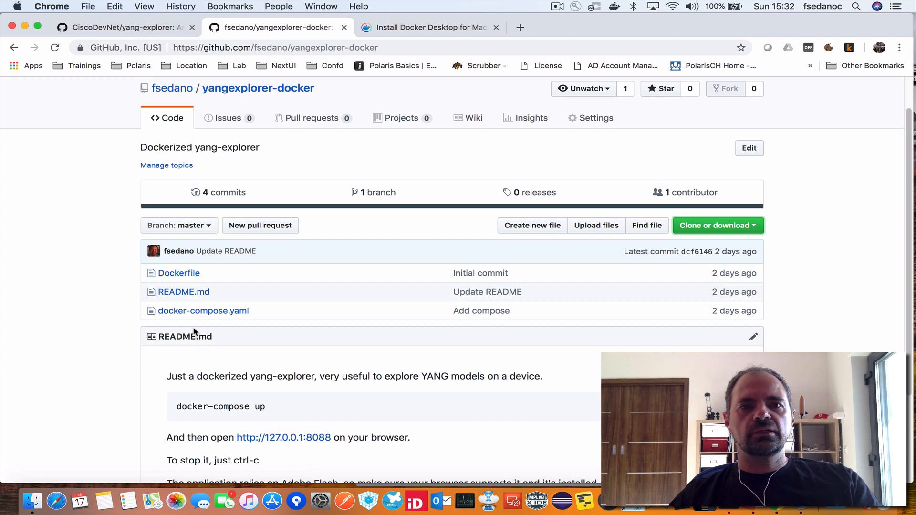
{"action": "scroll", "scroll_direction": "down", "scroll_amount": 3}
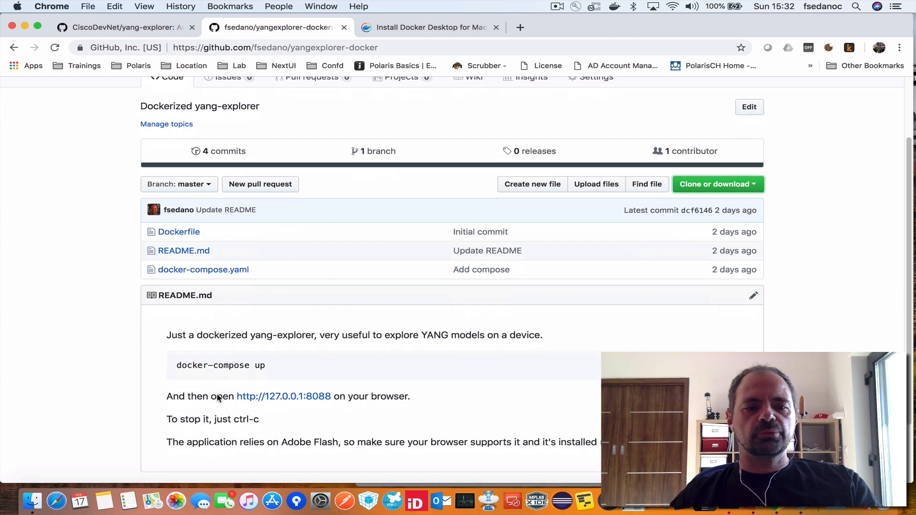
{"action": "mouse_move", "coordinate": [765, 221]}
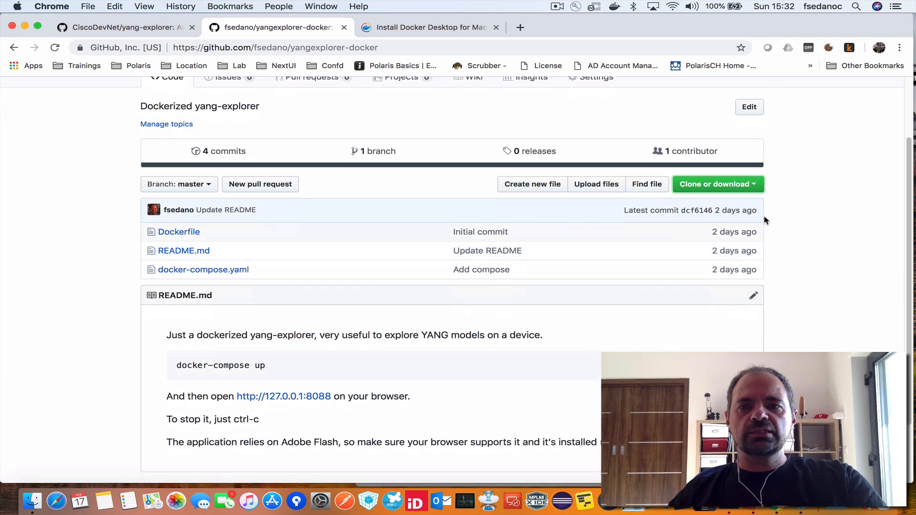
- Download the repository as a ZIP into Downloads and switch over to the iTerm2 terminal
{"action": "left_click", "coordinate": [718, 184]}
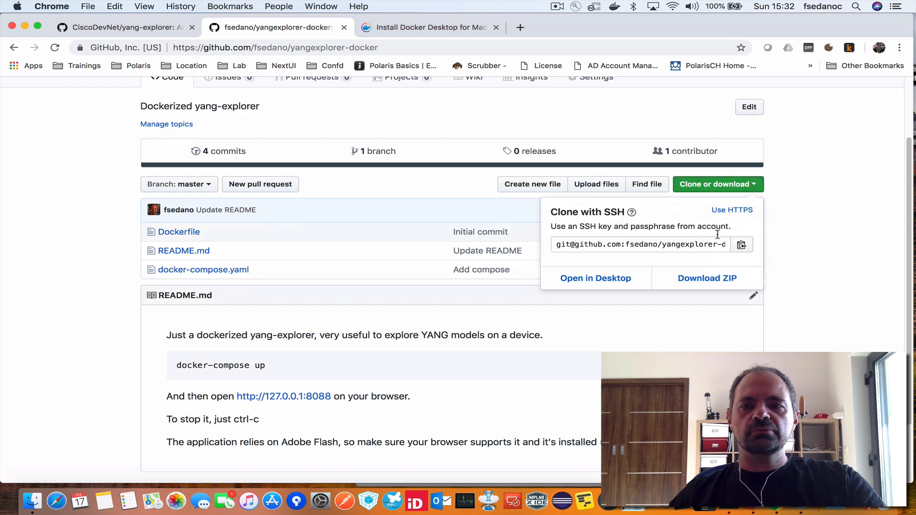
{"action": "left_click", "coordinate": [707, 279]}
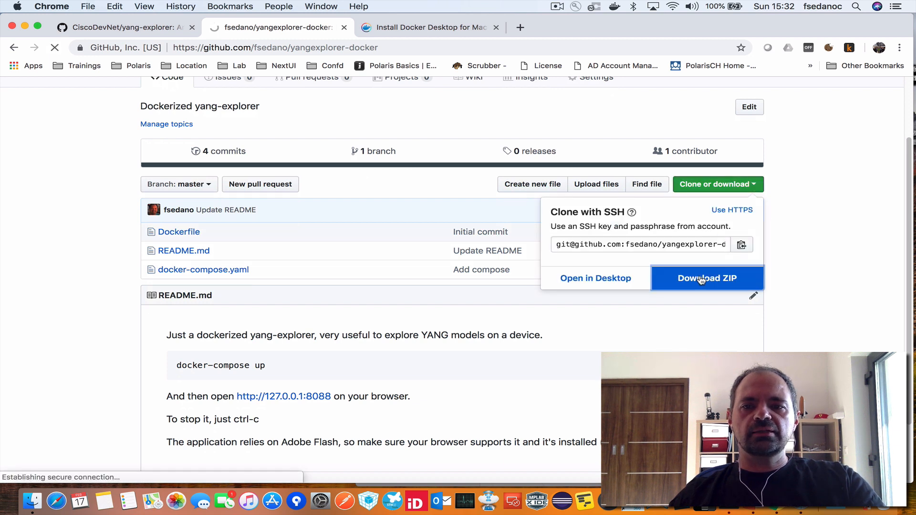
{"action": "left_click", "coordinate": [707, 278]}
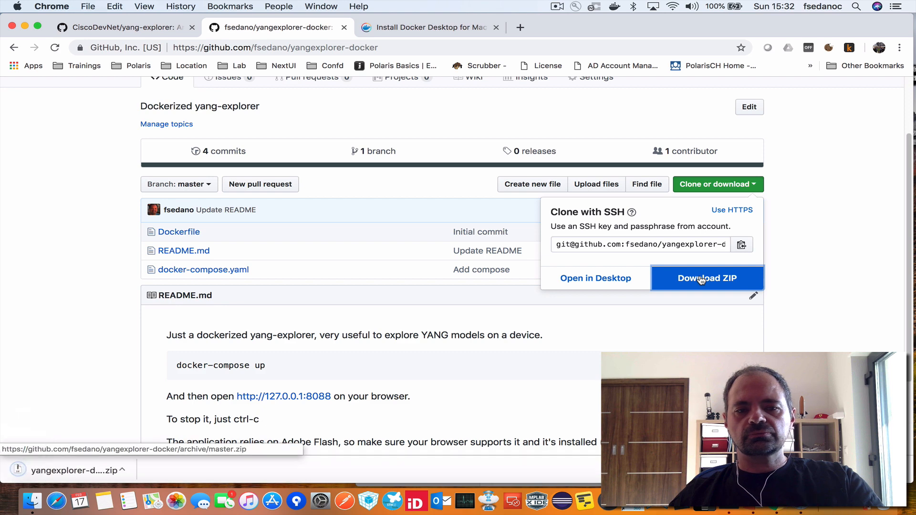
{"action": "key", "text": "Cmd+Tab"}
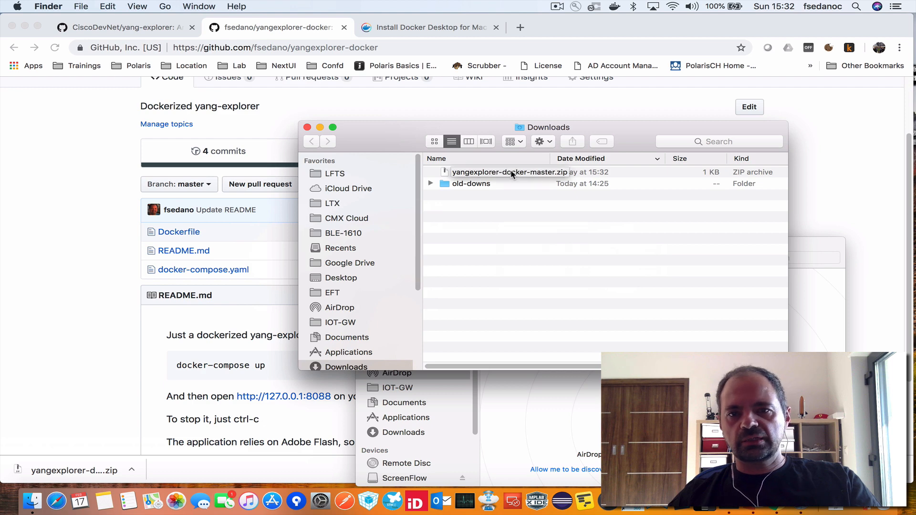
{"action": "left_click", "coordinate": [509, 172]}
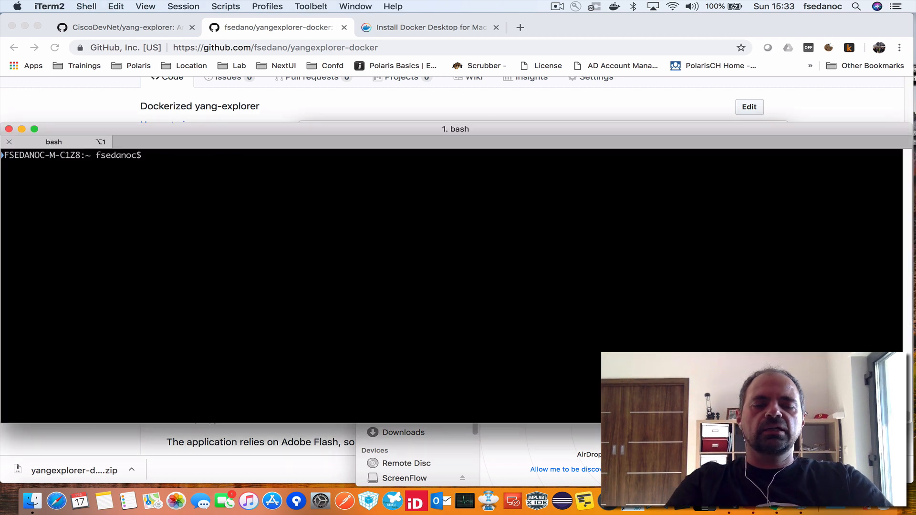
- cd into Downloads/yangexplorer-docker-master, list its files and cat docker-compose.yaml
{"action": "type", "text": "cd"}
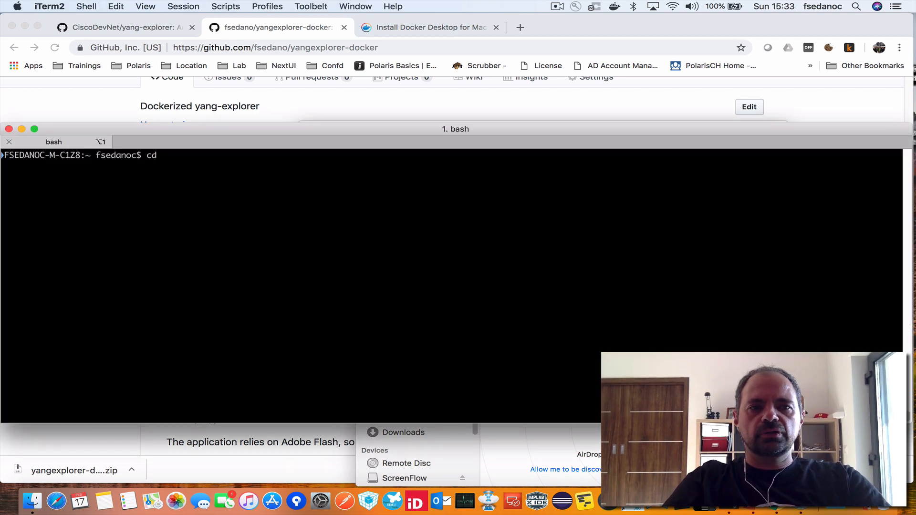
{"action": "type", "text": "Downloads/d"}
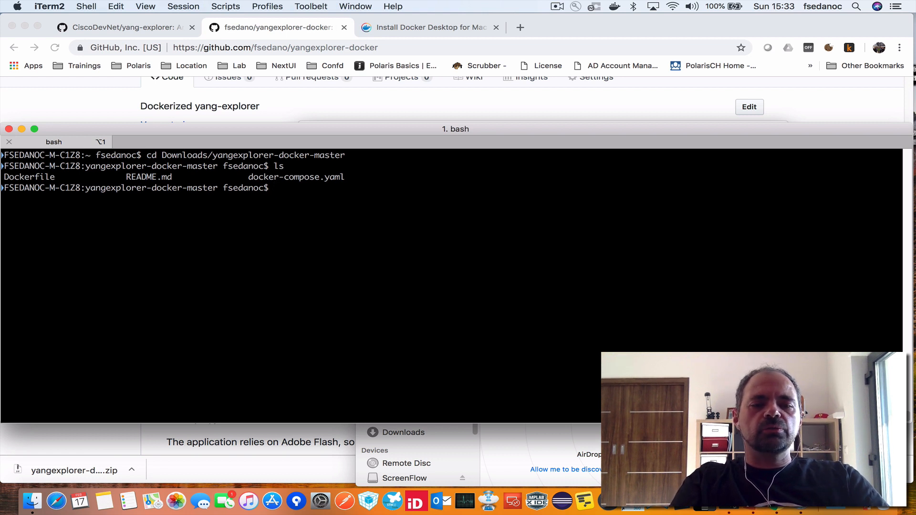
{"action": "type", "text": "cat docker-compose.yaml"}
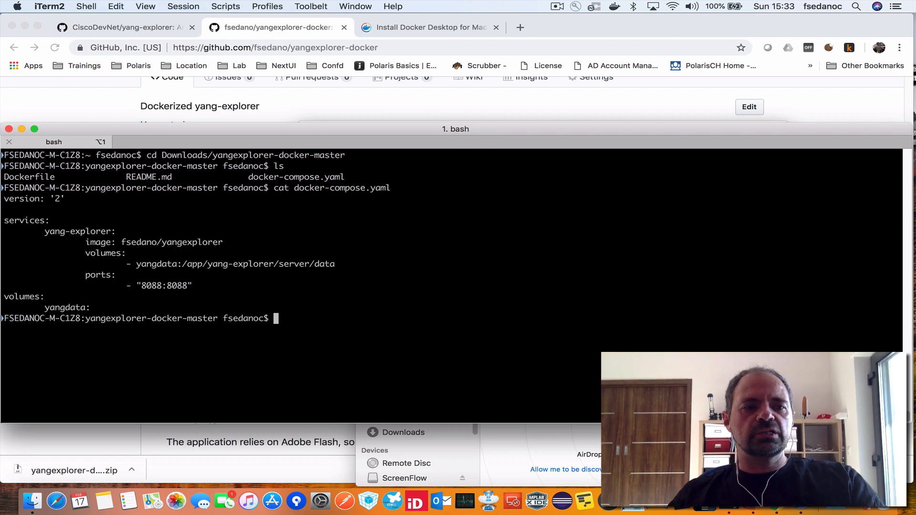
{"action": "mouse_move", "coordinate": [105, 254]}
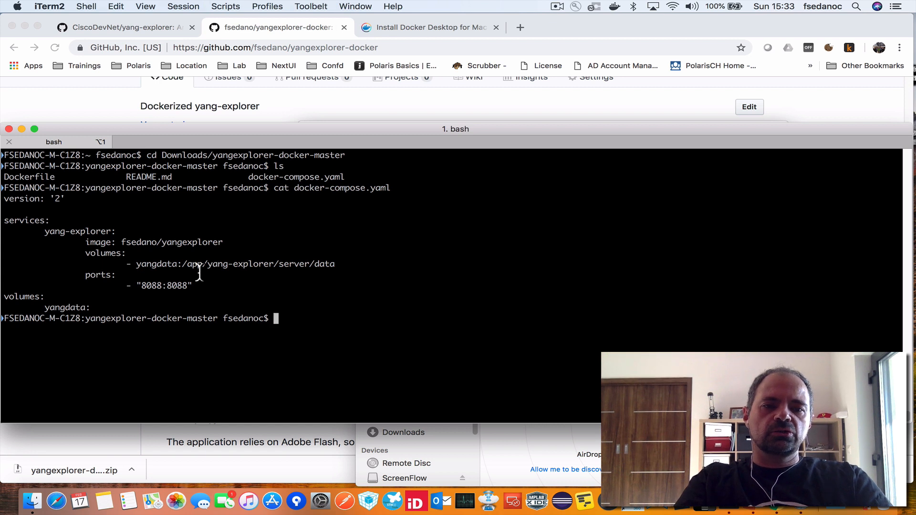
- Run docker-compose up to pull the yangexplorer image and start the server on port 8088
{"action": "type", "text": "d"}
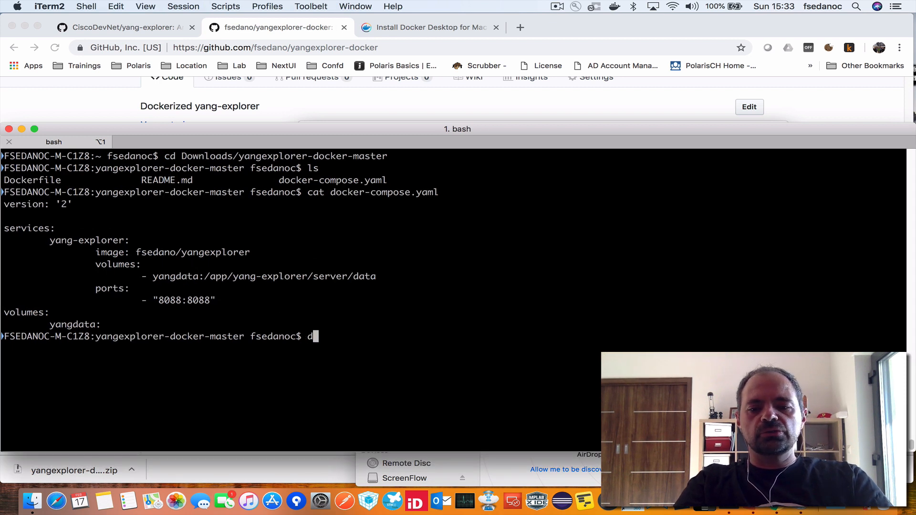
{"action": "type", "text": "ocker-compose up"}
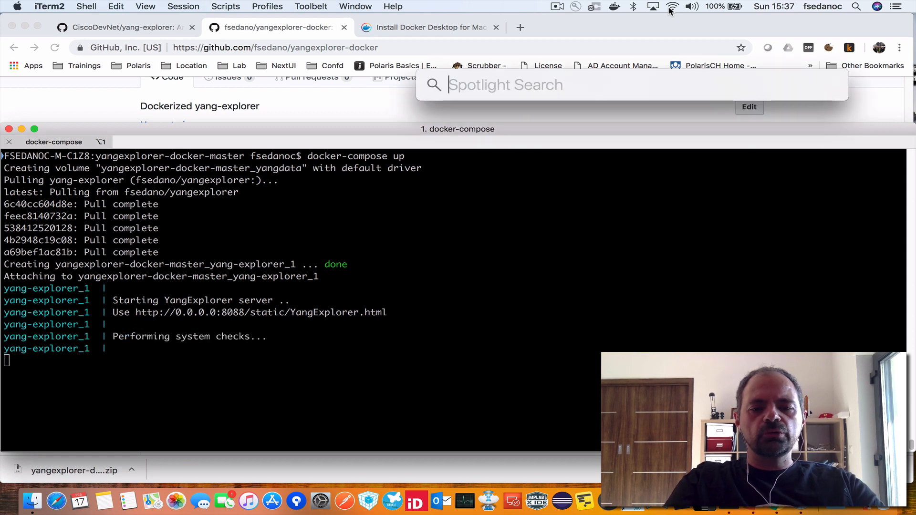
{"action": "key", "text": "Escape"}
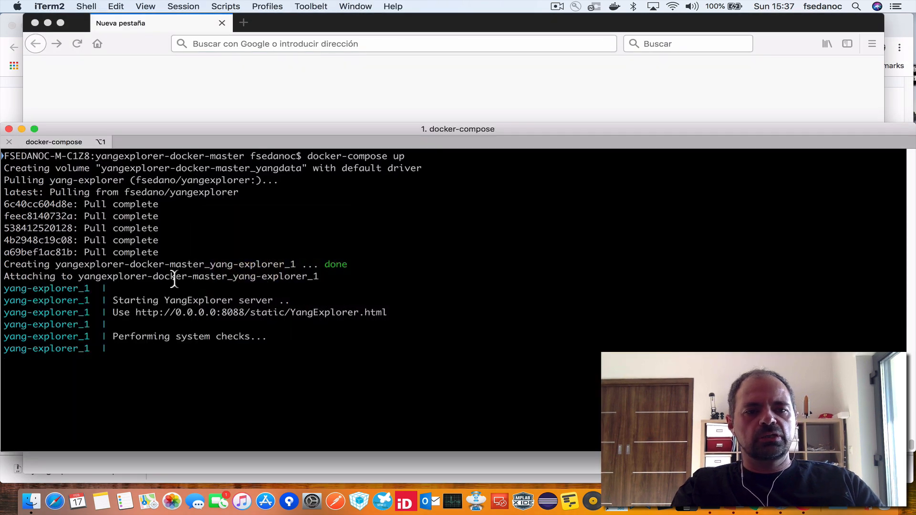
{"action": "left_click_drag", "start_coordinate": [135, 312], "coordinate": [202, 312]}
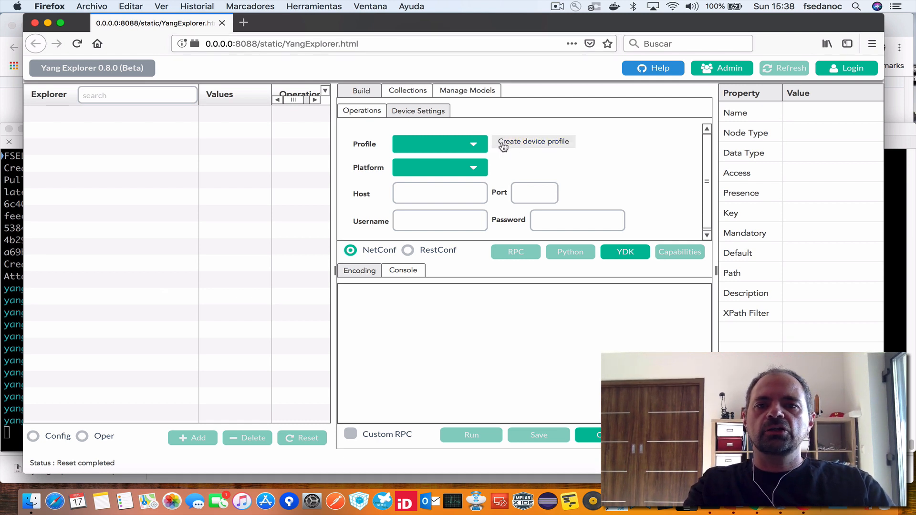
- Start a new device profile and log in to Django admin as admin, reaching Add device profile
{"action": "left_click", "coordinate": [534, 141]}
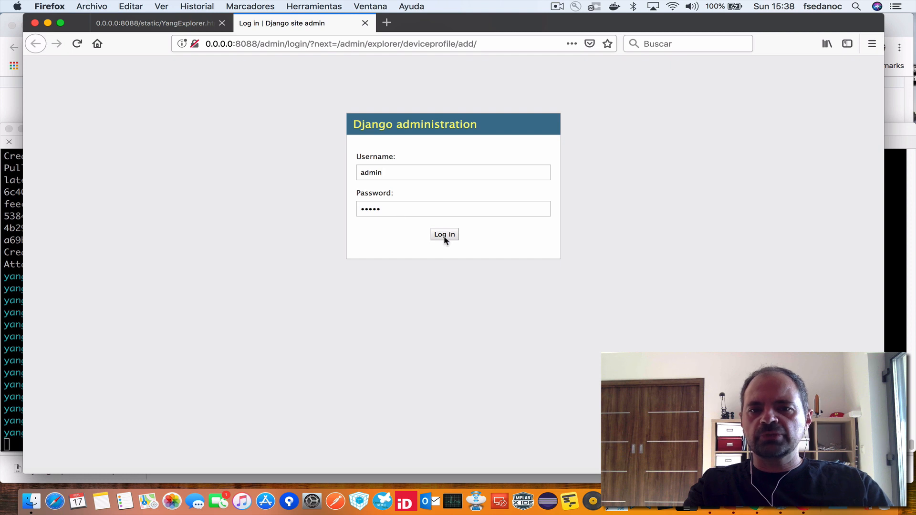
{"action": "left_click", "coordinate": [445, 235]}
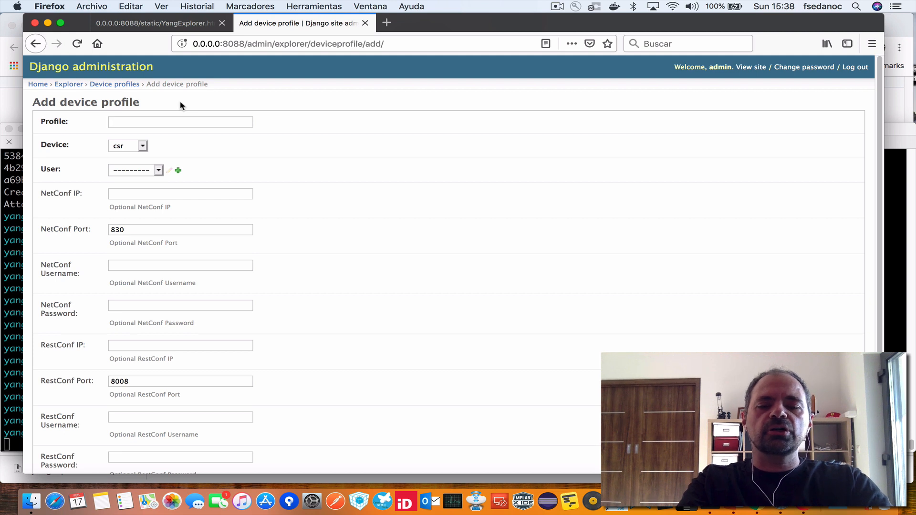
- Name the profile lab, set device type iosxr, user admin and NetConf IP 192.168.20.200
{"action": "left_click", "coordinate": [180, 122]}
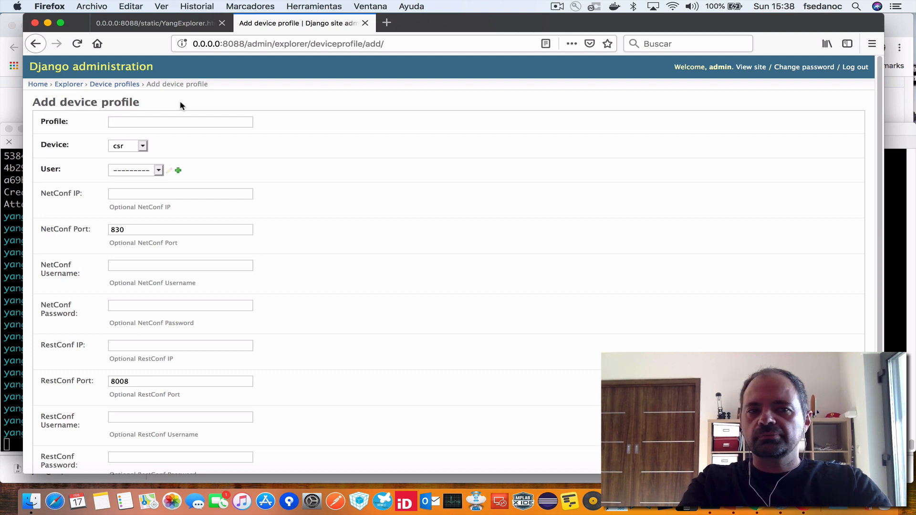
{"action": "type", "text": "lab"}
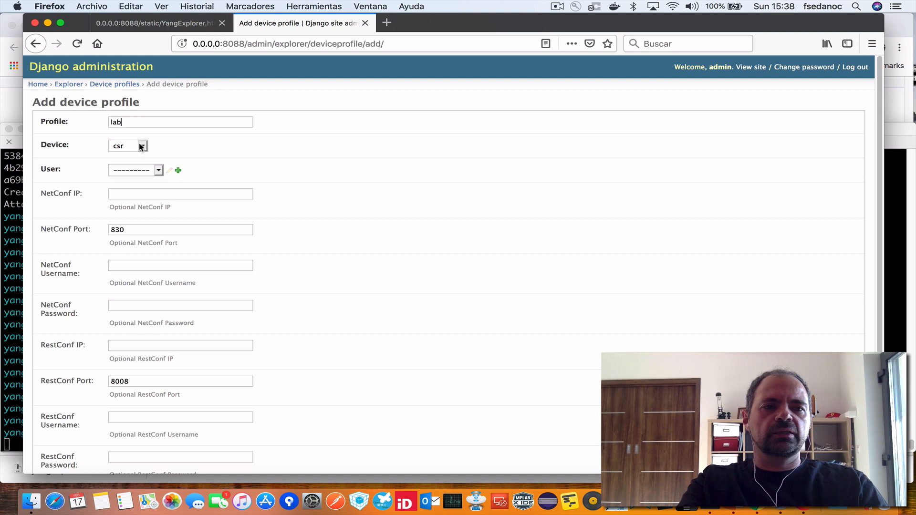
{"action": "left_click", "coordinate": [128, 146]}
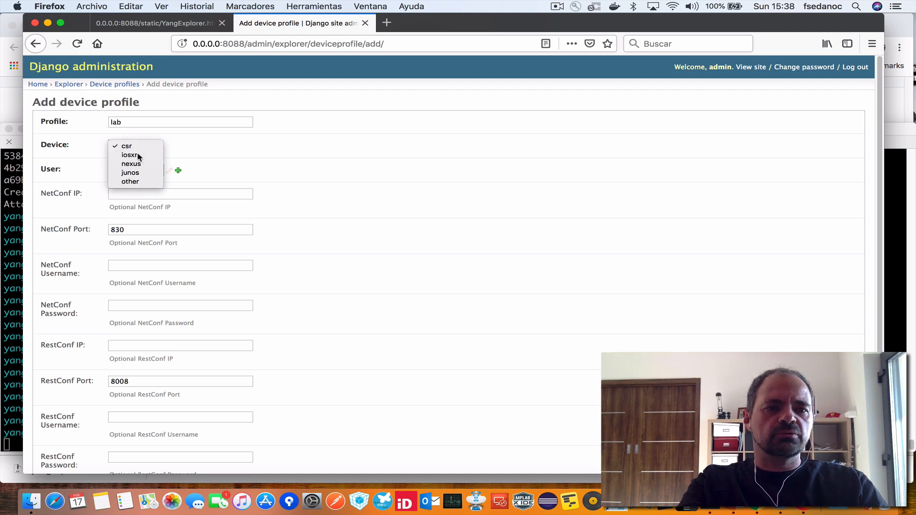
{"action": "left_click", "coordinate": [131, 156]}
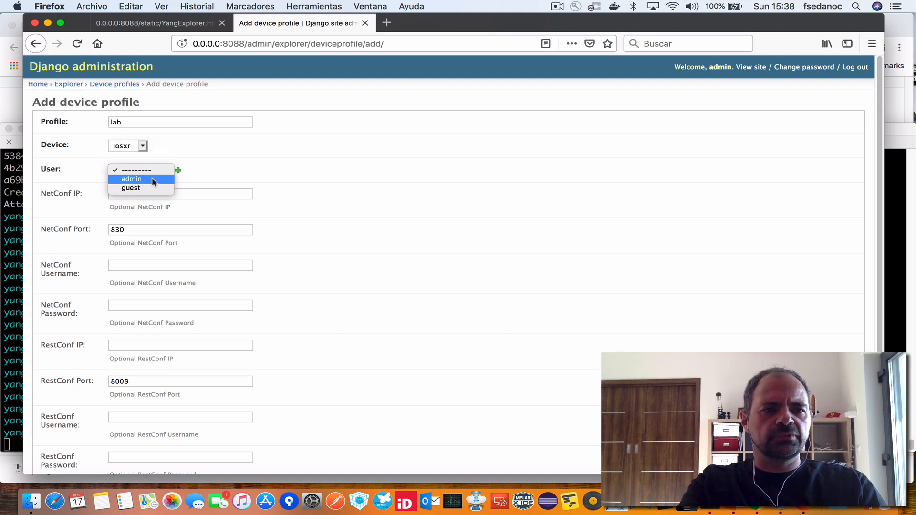
{"action": "left_click", "coordinate": [132, 179]}
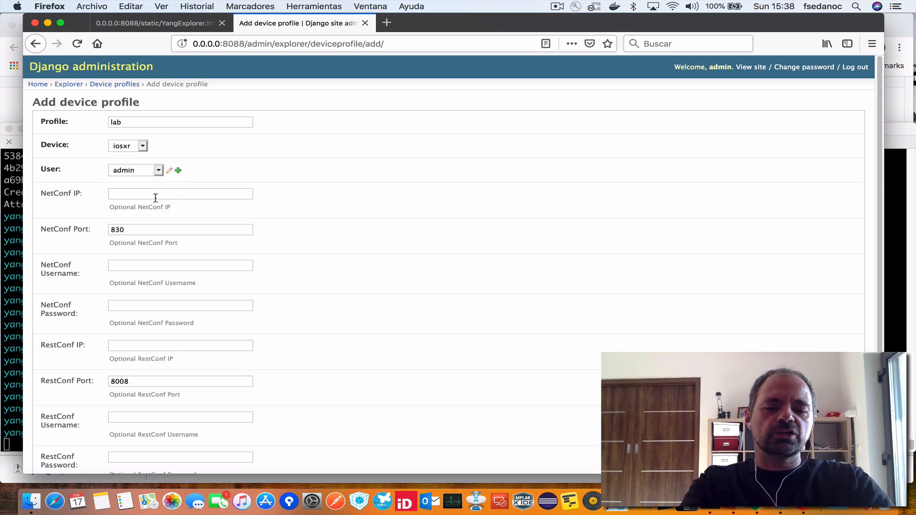
{"action": "type", "text": "192.168.20.200"}
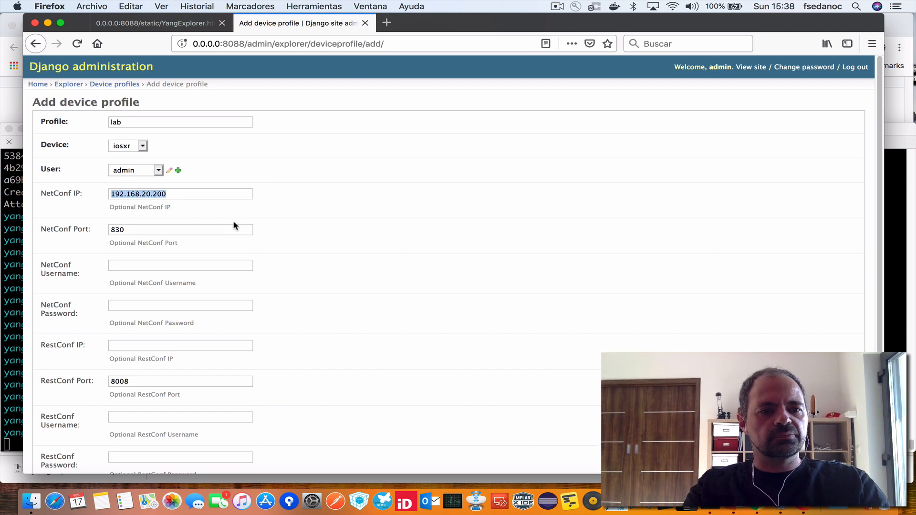
{"action": "left_click", "coordinate": [180, 229]}
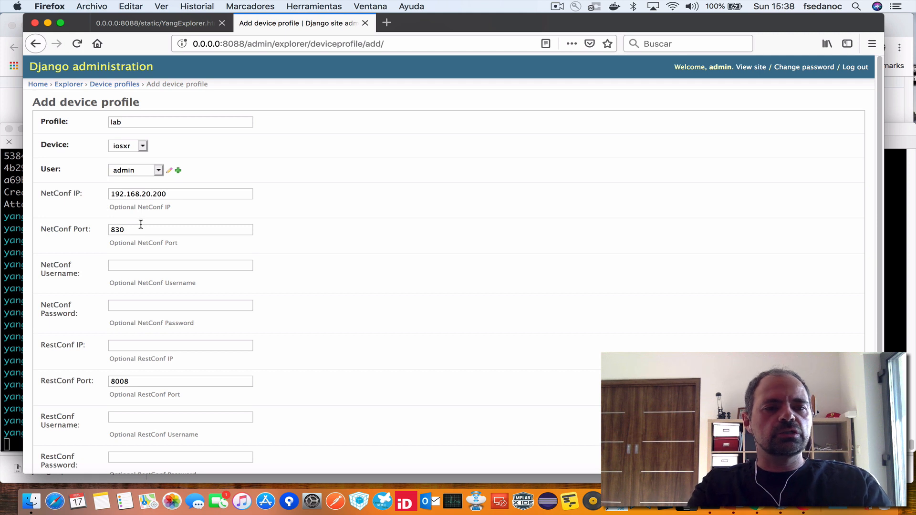
{"action": "left_click", "coordinate": [179, 265]}
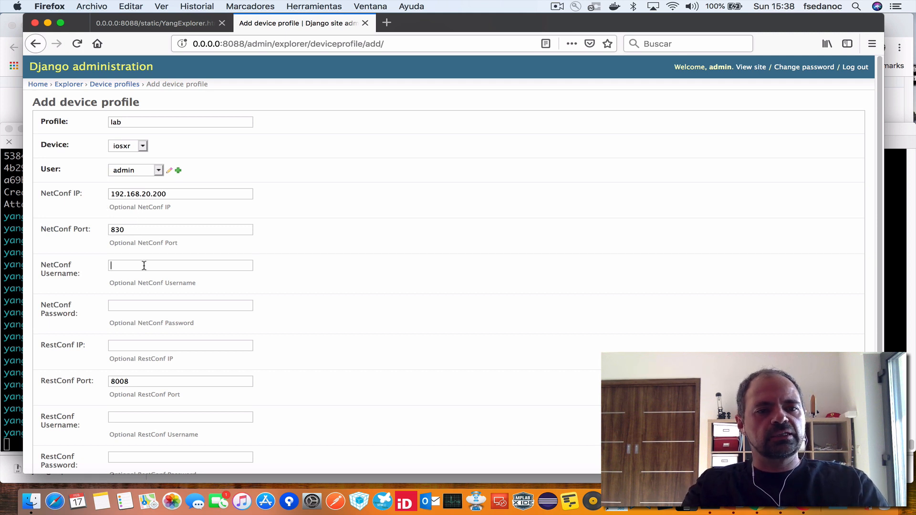
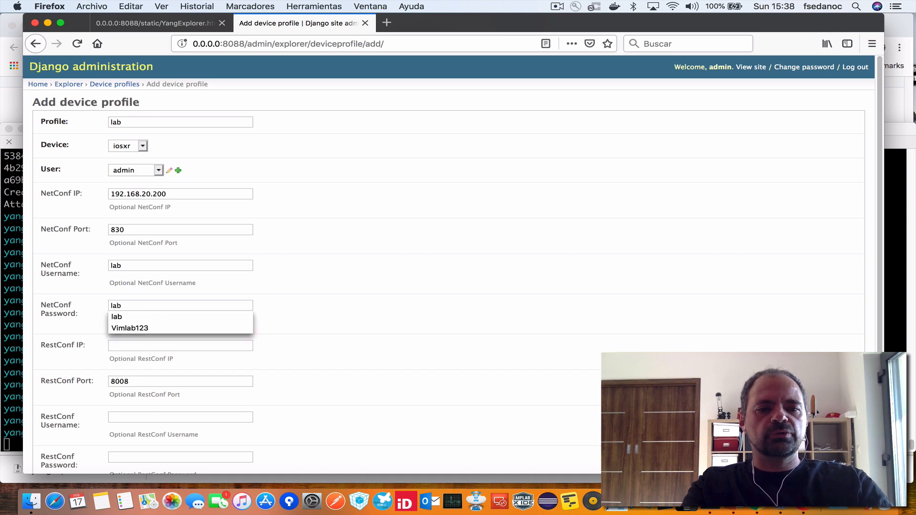
{"action": "scroll", "scroll_direction": "down", "scroll_amount": 3}
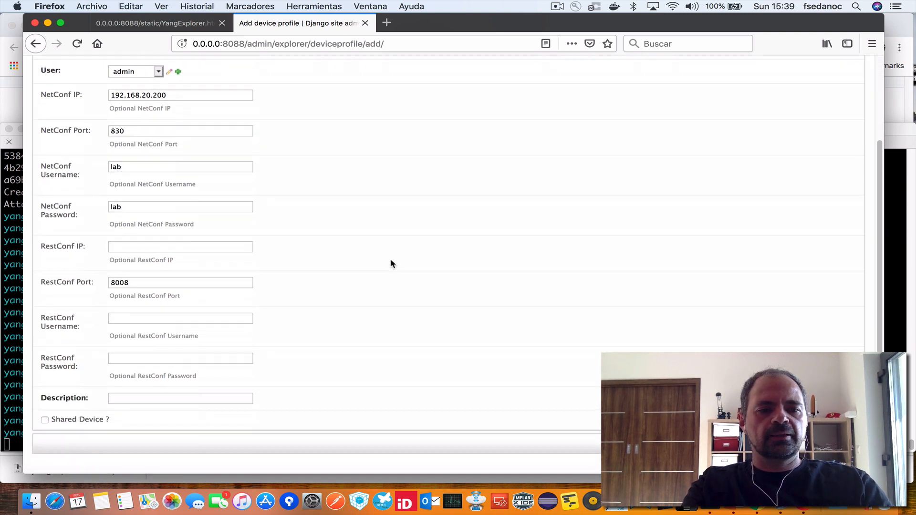
{"action": "mouse_move", "coordinate": [237, 399]}
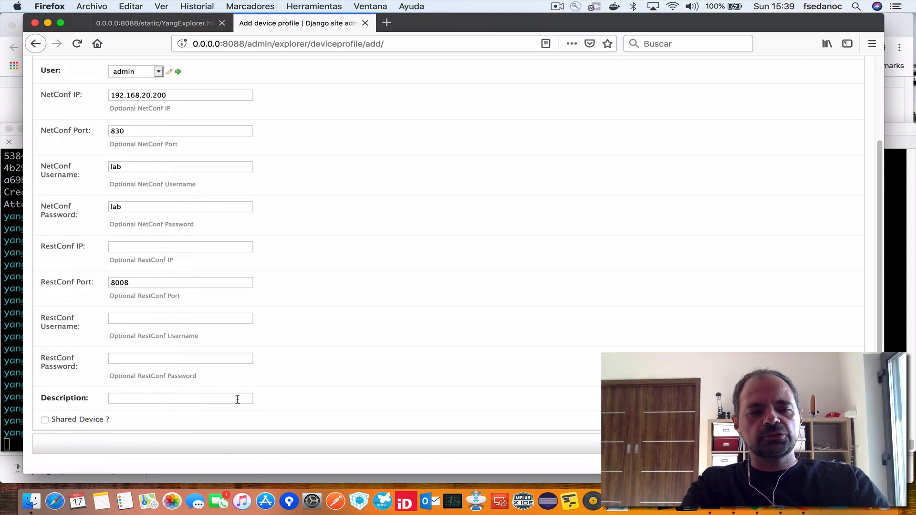
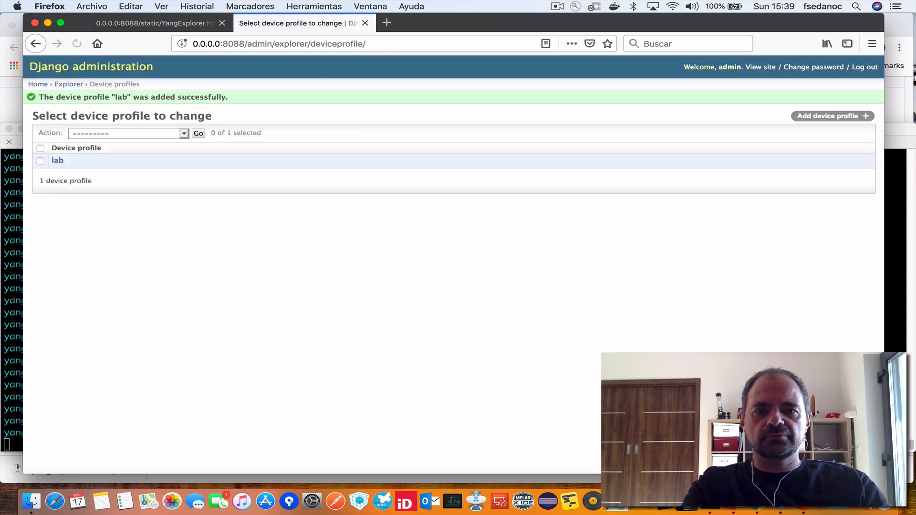
{"action": "mouse_move", "coordinate": [752, 71]}
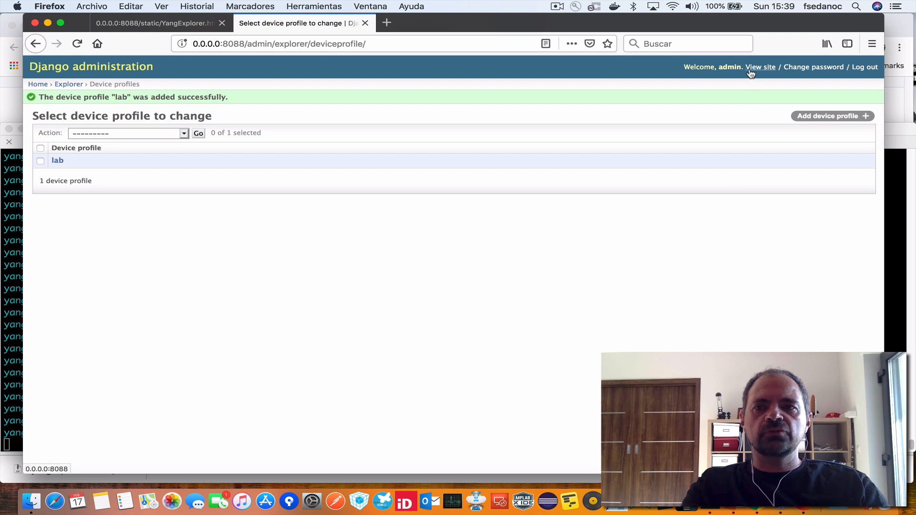
- Return to the main explorer site and pick the lab profile to fill host, port and credentials
{"action": "left_click", "coordinate": [158, 23]}
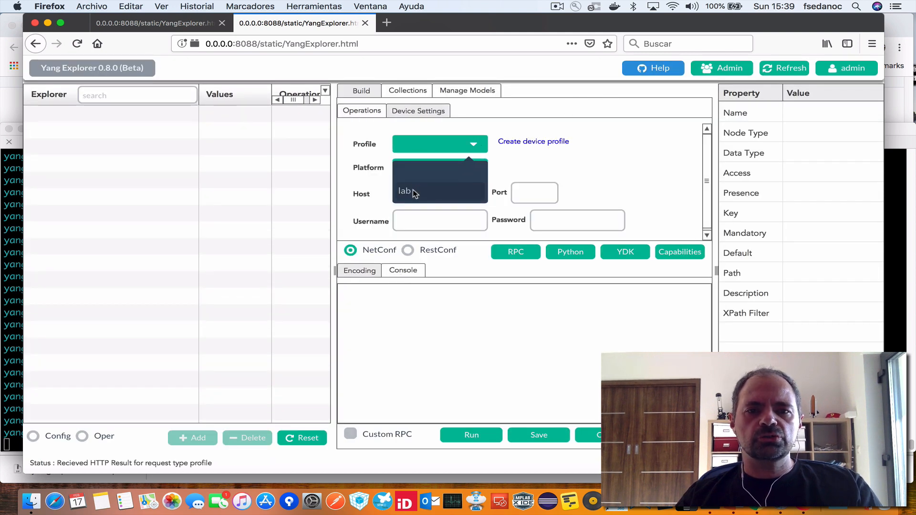
{"action": "left_click", "coordinate": [405, 191]}
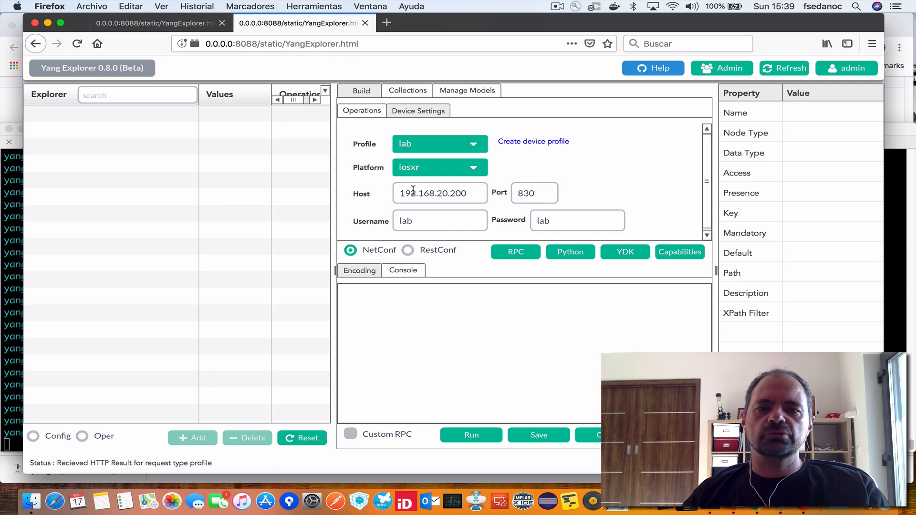
{"action": "mouse_move", "coordinate": [539, 212]}
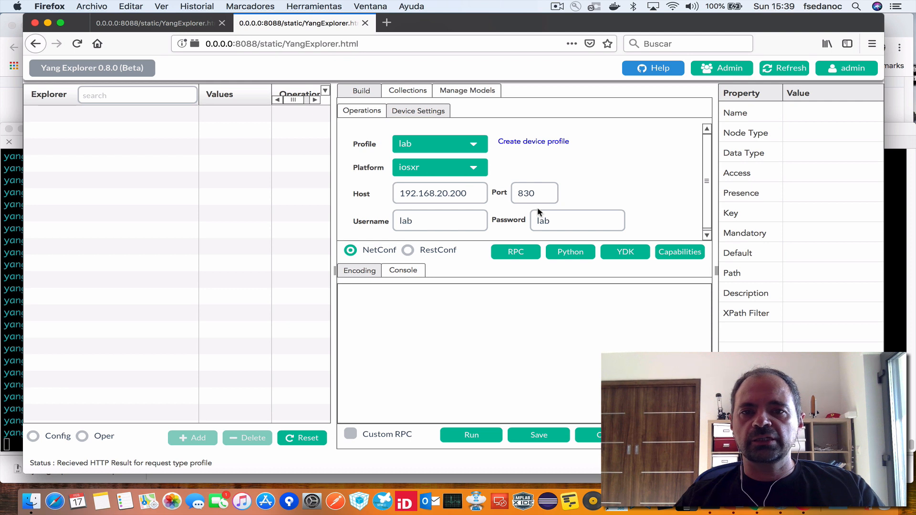
- In Manage Models > Workspace, select the lab profile to list its 474 models
{"action": "left_click", "coordinate": [467, 91]}
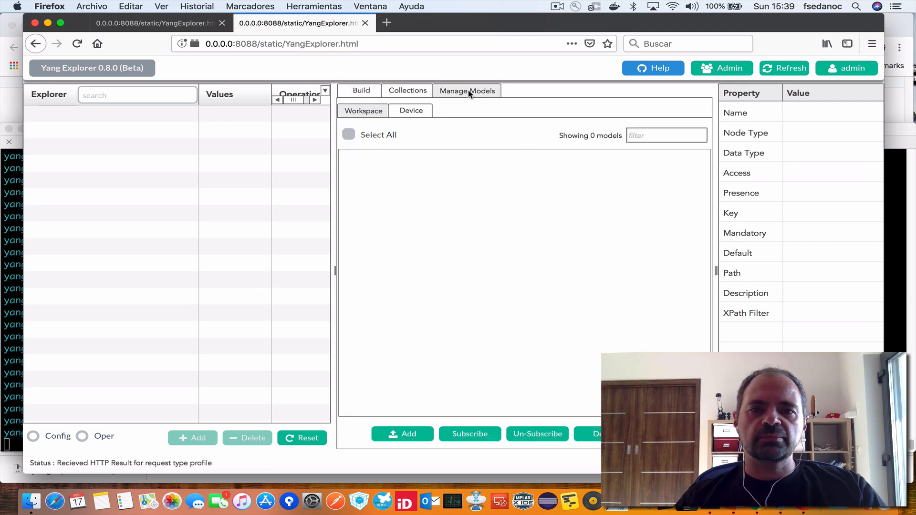
{"action": "mouse_move", "coordinate": [370, 117]}
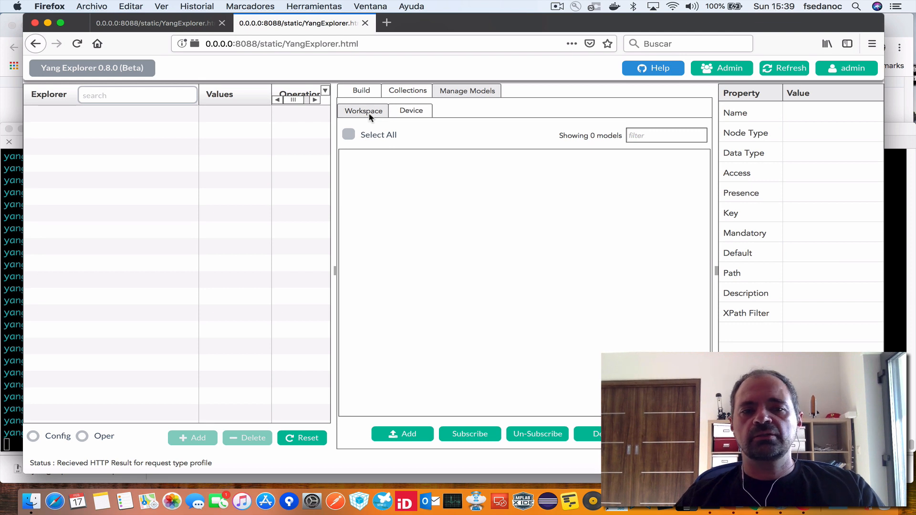
{"action": "left_click", "coordinate": [410, 110]}
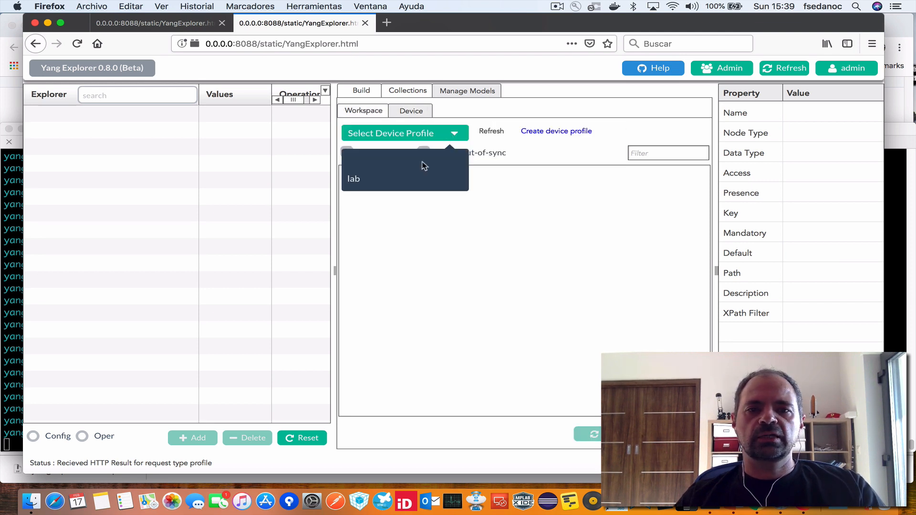
{"action": "left_click", "coordinate": [353, 180]}
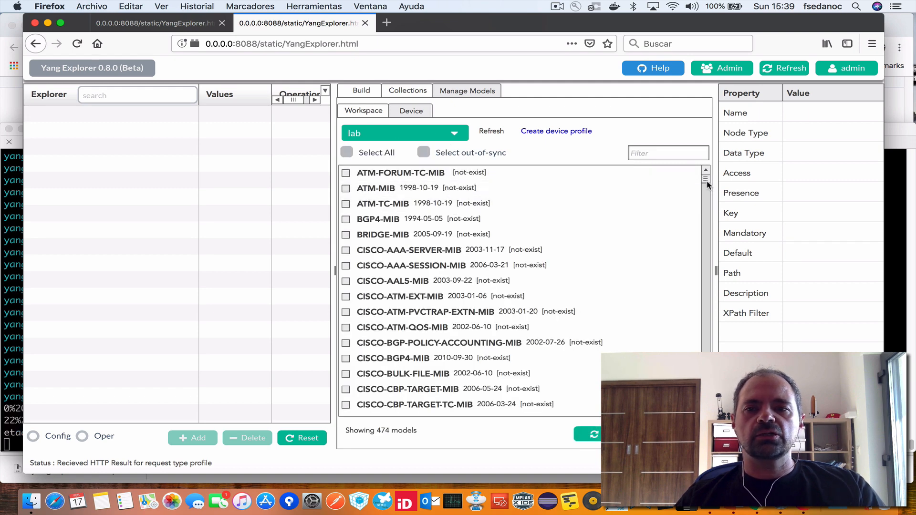
{"action": "scroll", "scroll_direction": "down", "scroll_amount": 3}
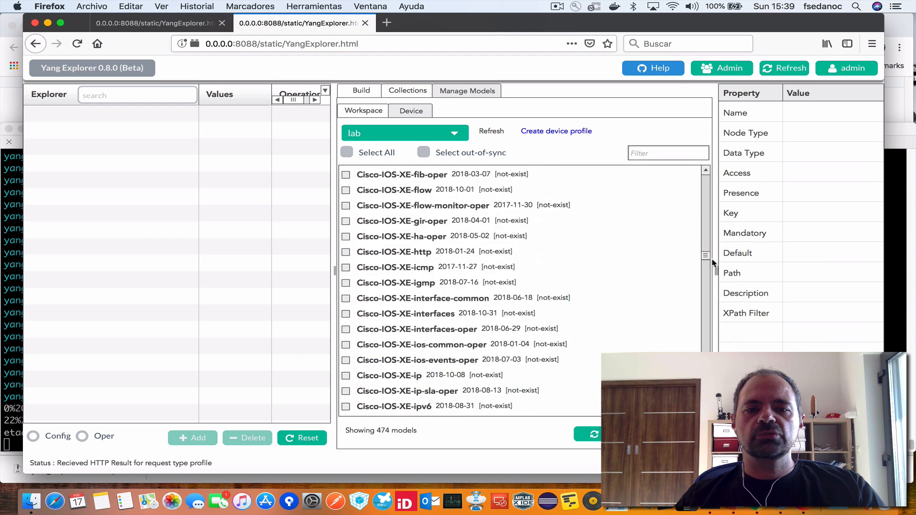
{"action": "scroll", "scroll_direction": "down", "scroll_amount": 3}
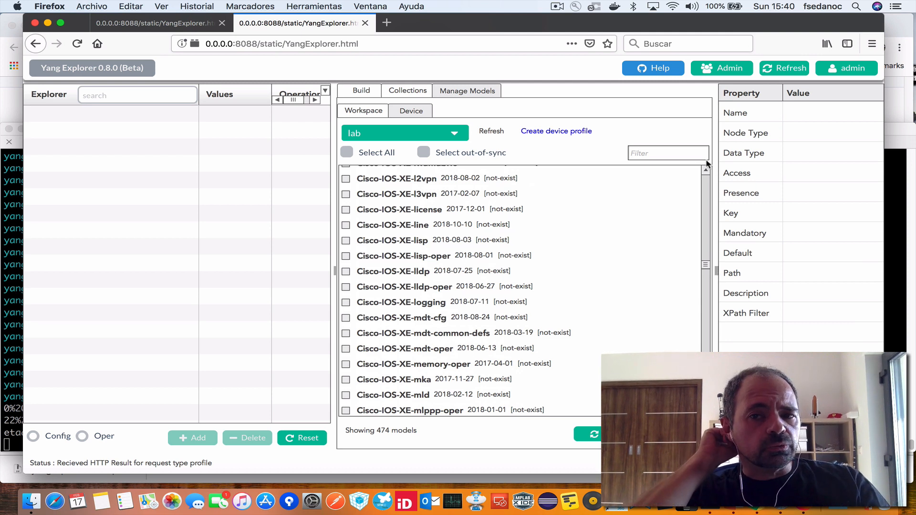
- Filter the model list by 'wireless' and tick Cisco-IOS-XE-wireless-wlan-cfg
{"action": "left_click", "coordinate": [668, 152]}
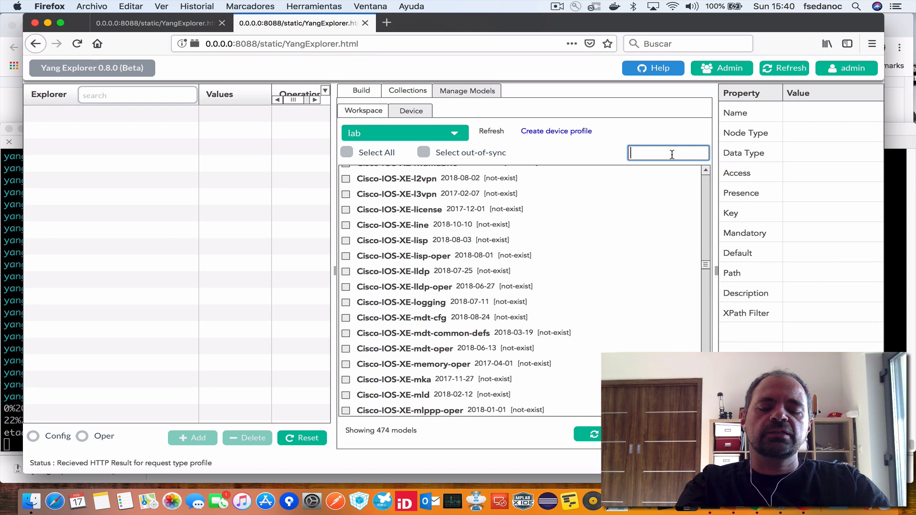
{"action": "type", "text": "wireless"}
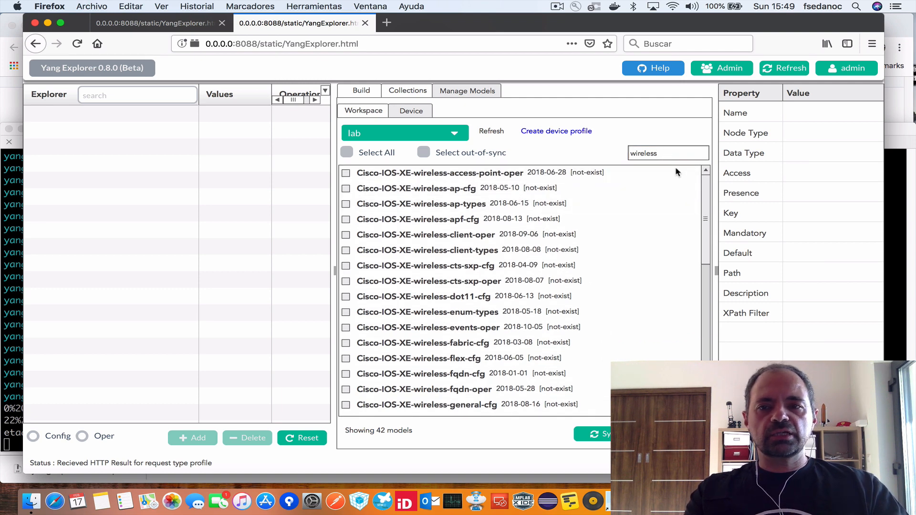
{"action": "scroll", "scroll_direction": "down", "scroll_amount": 3}
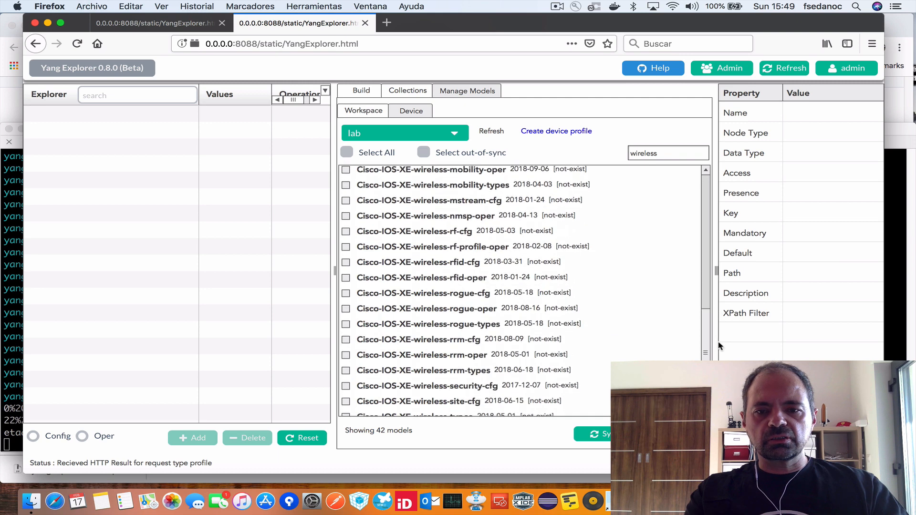
{"action": "scroll", "scroll_direction": "down", "scroll_amount": 3}
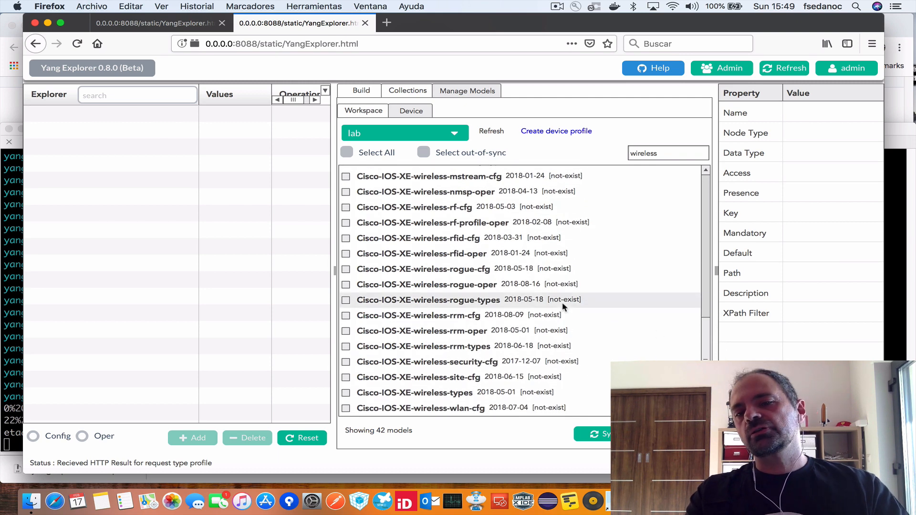
{"action": "mouse_move", "coordinate": [462, 334]}
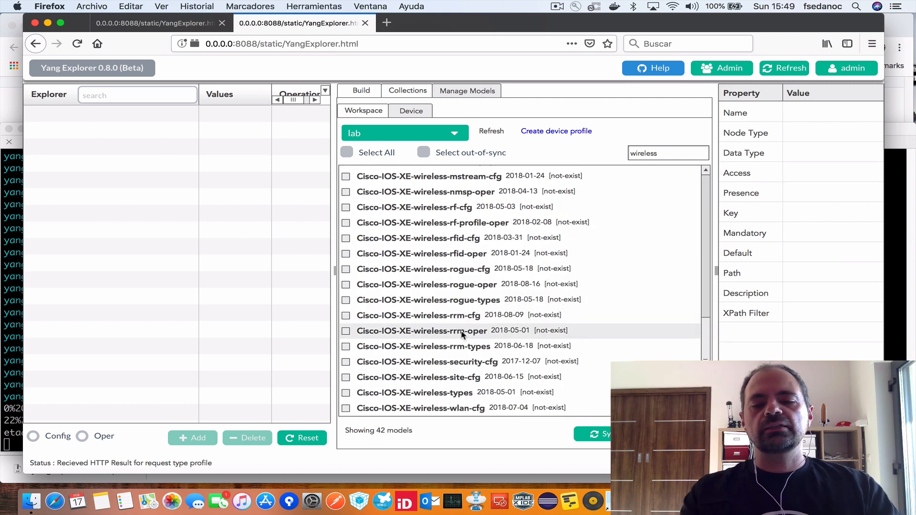
{"action": "mouse_move", "coordinate": [459, 312]}
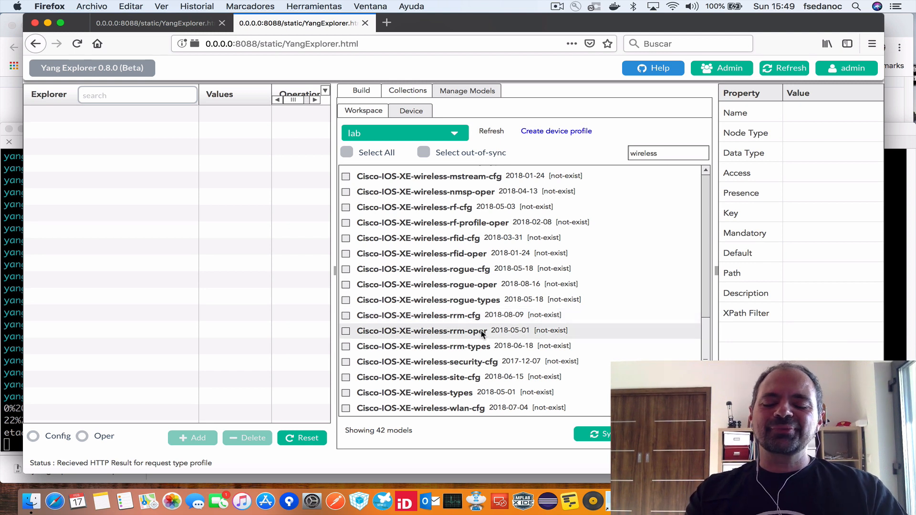
{"action": "mouse_move", "coordinate": [479, 412]}
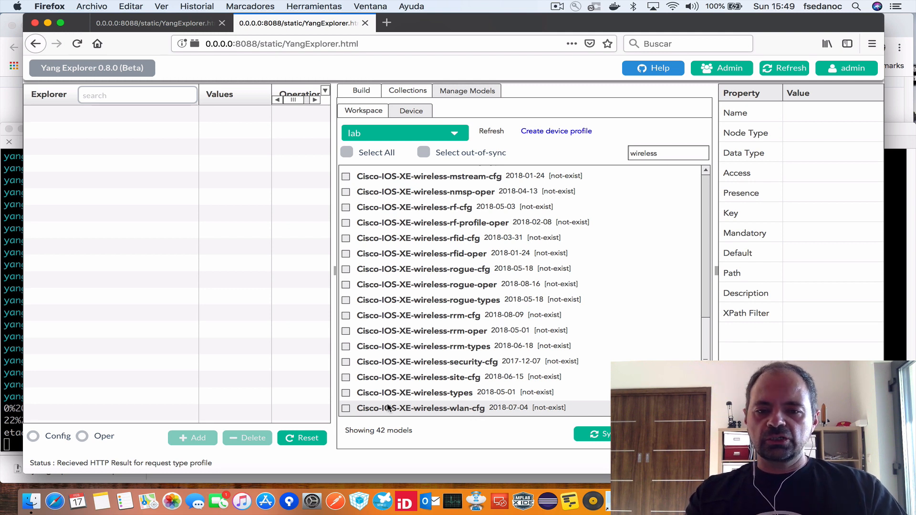
{"action": "mouse_move", "coordinate": [460, 415]}
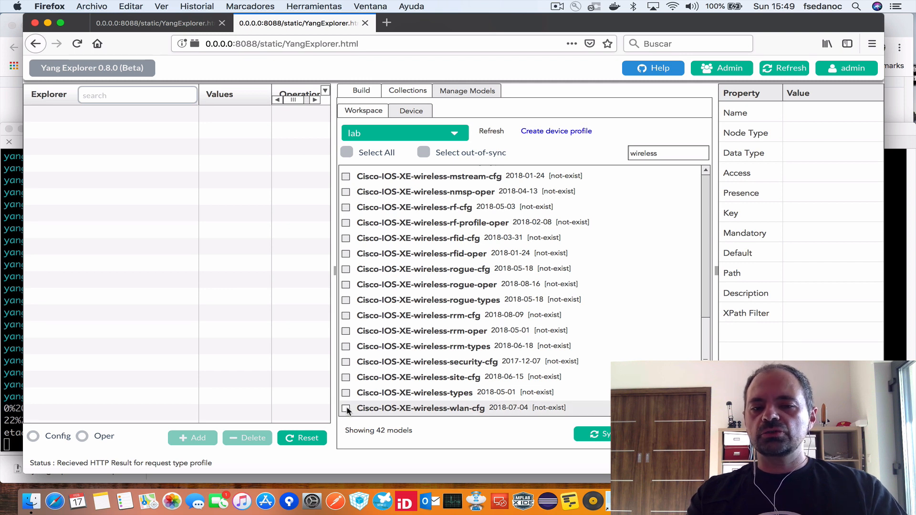
{"action": "left_click", "coordinate": [345, 408]}
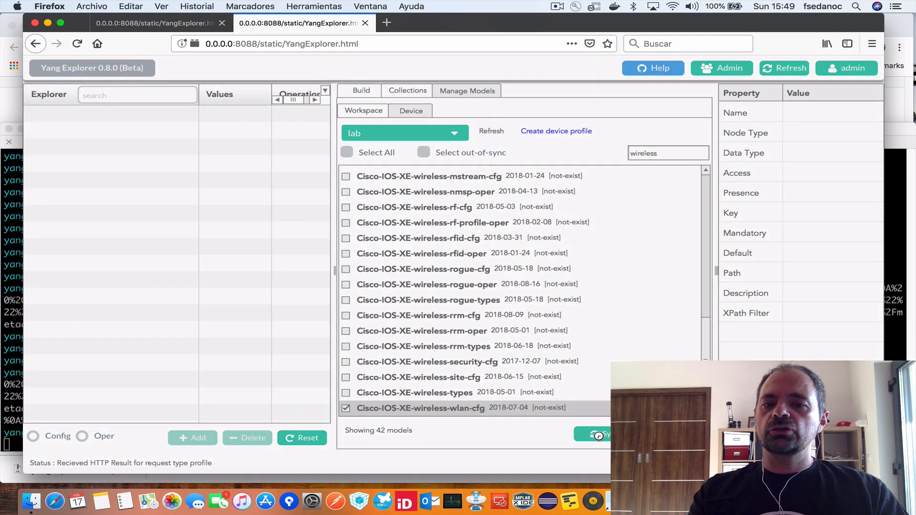
{"action": "left_click", "coordinate": [598, 435]}
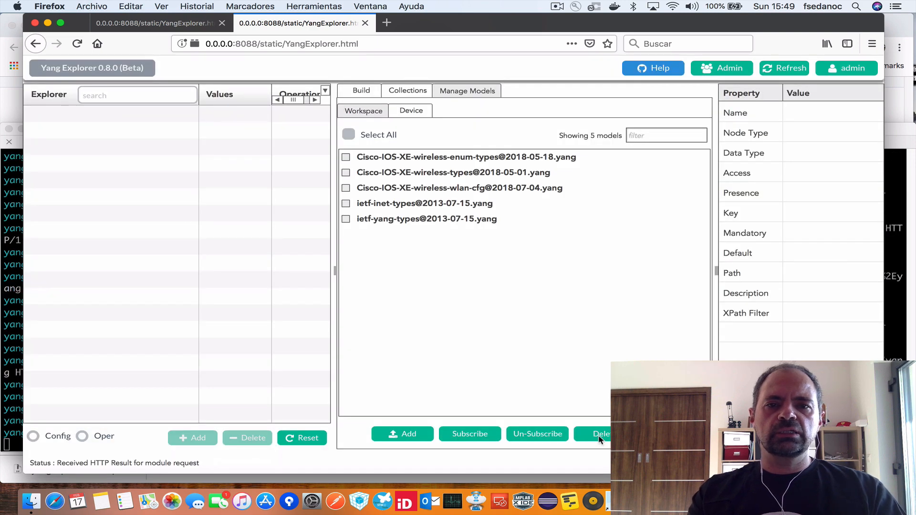
{"action": "mouse_move", "coordinate": [385, 135]}
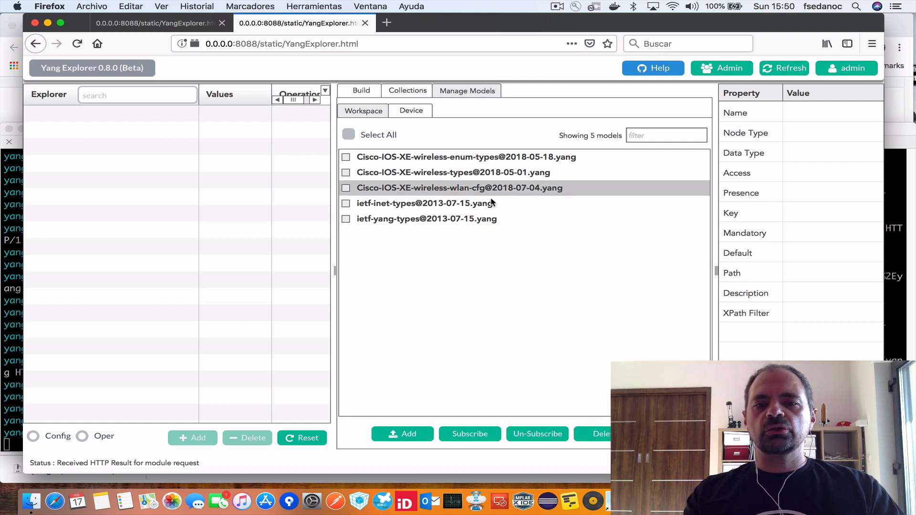
{"action": "mouse_move", "coordinate": [447, 193]}
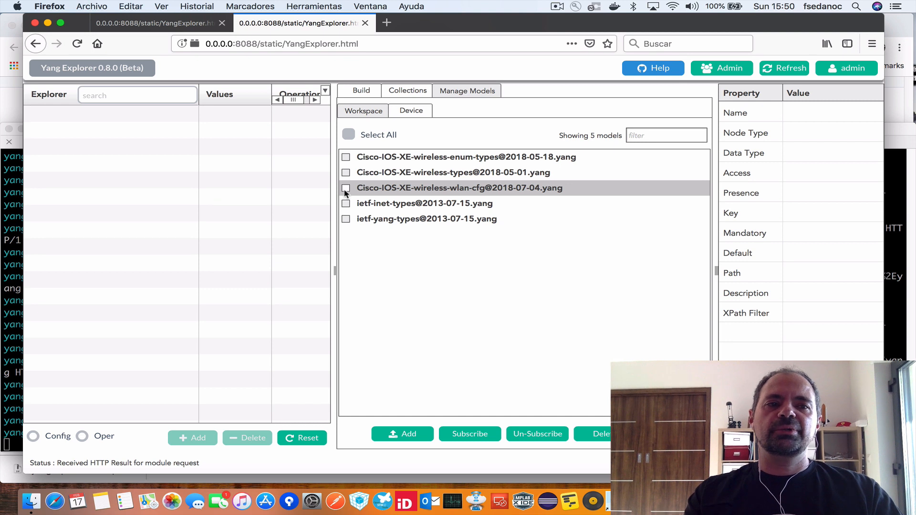
{"action": "left_click", "coordinate": [346, 187]}
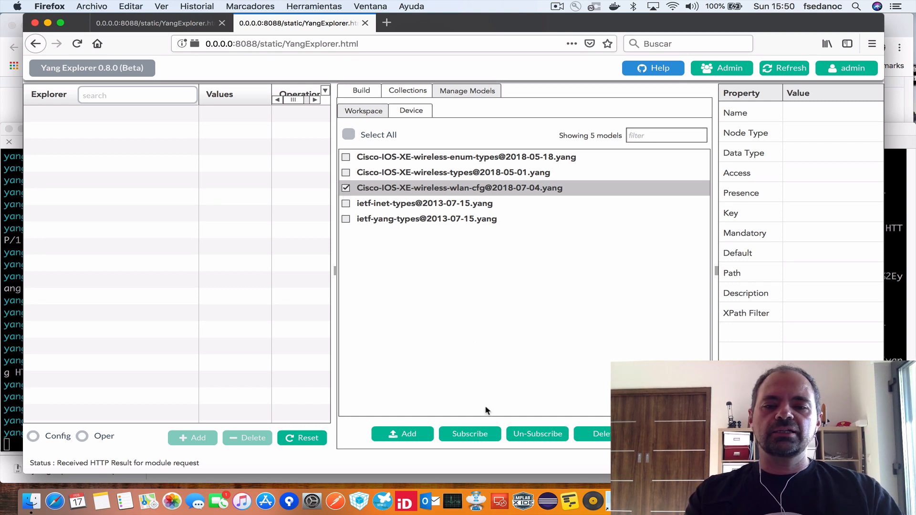
{"action": "left_click", "coordinate": [470, 434]}
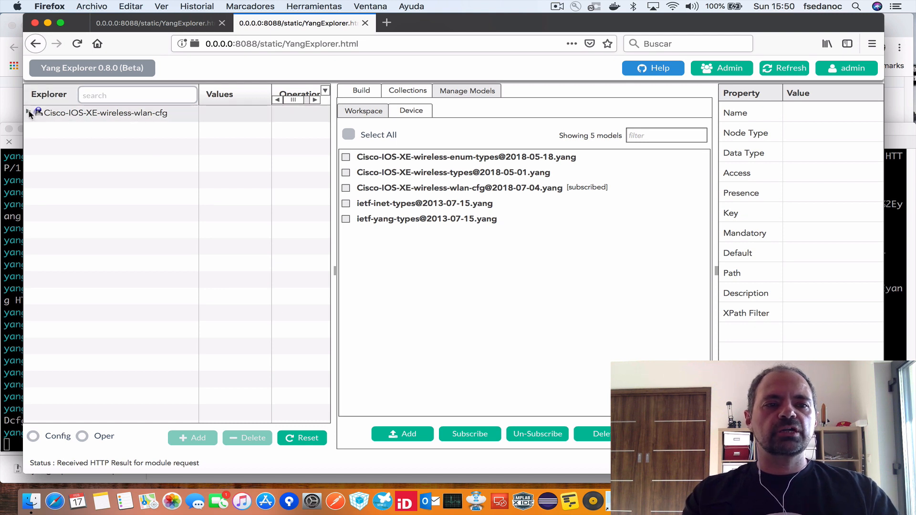
- Expand Cisco-IOS-XE-wireless-wlan-cfg > wlan-cfg-data > wlan-cfg-entries > wlan-cfg-entry to list its fields
{"action": "left_click", "coordinate": [29, 113]}
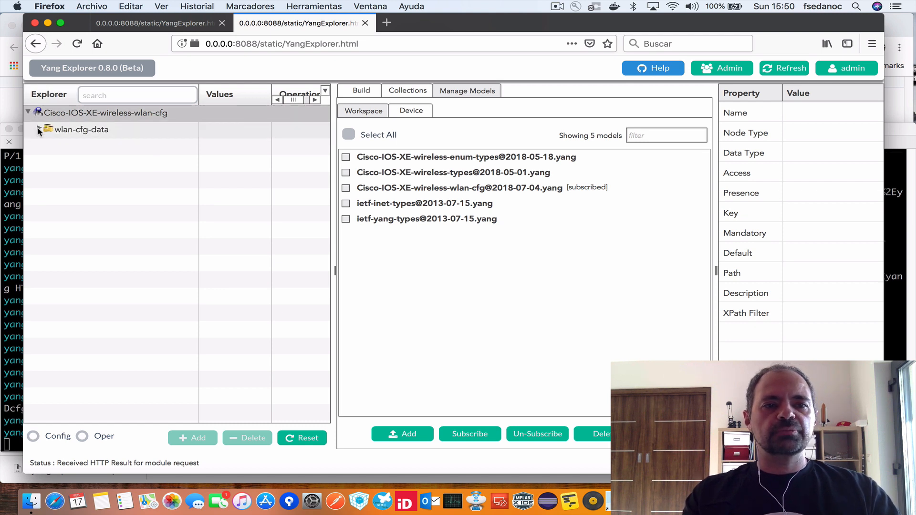
{"action": "left_click", "coordinate": [37, 130]}
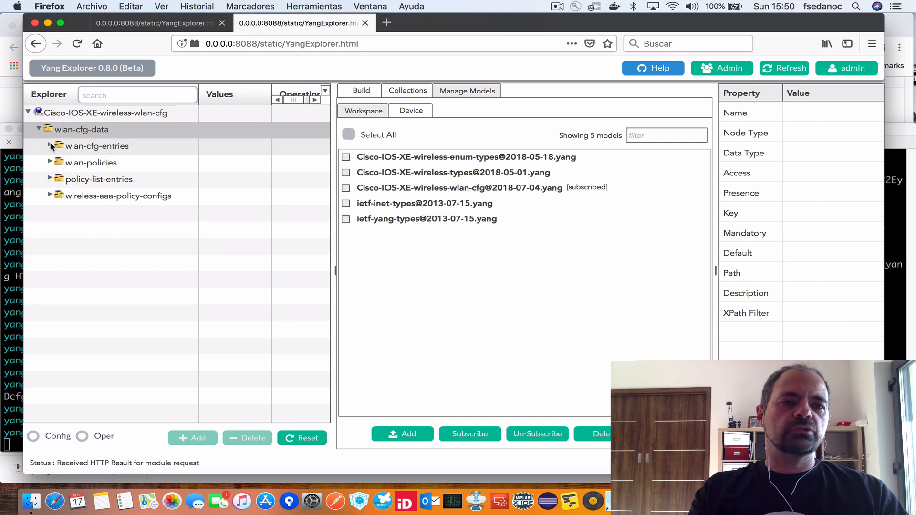
{"action": "left_click", "coordinate": [48, 146]}
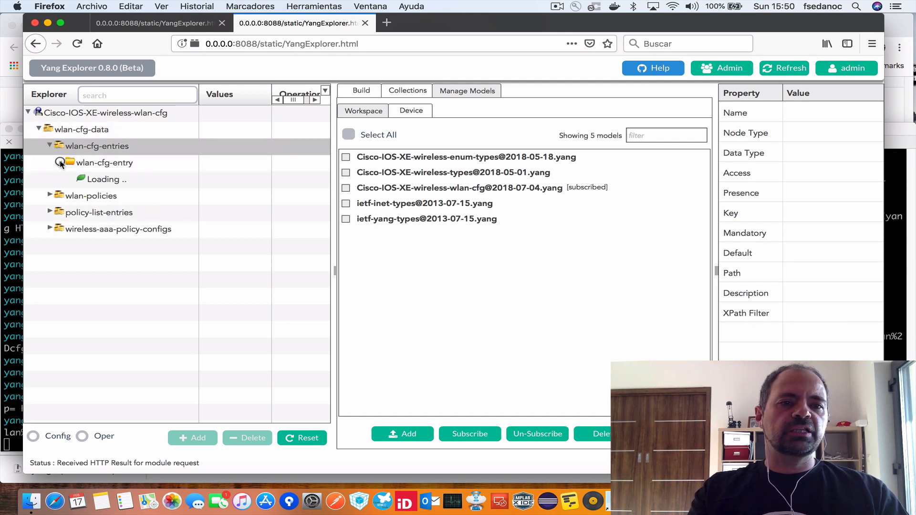
{"action": "left_click", "coordinate": [61, 162]}
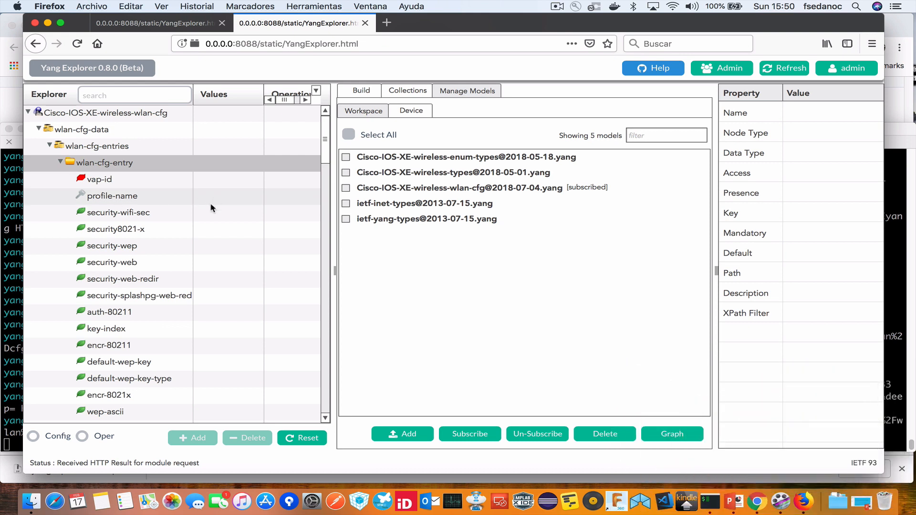
{"action": "mouse_move", "coordinate": [241, 233]}
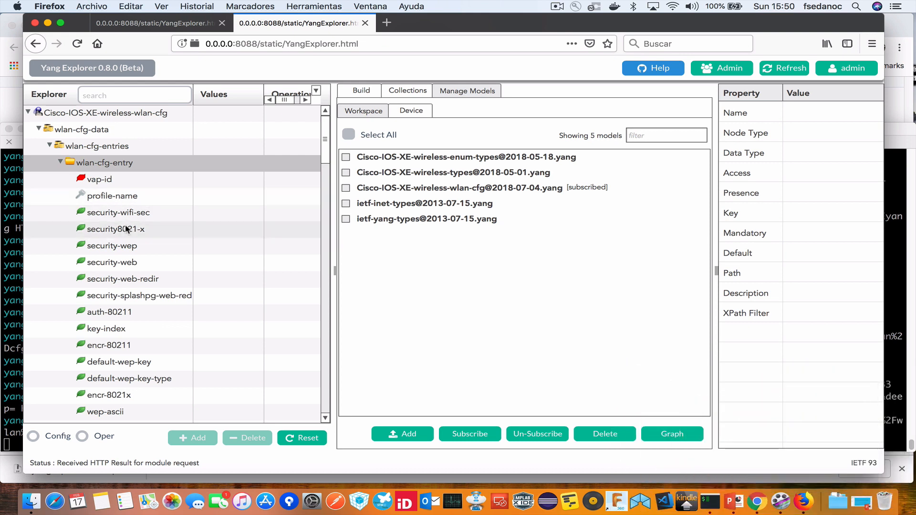
- Inspect the security8021-x, security-web-redir and profile-name key leaf properties
{"action": "left_click", "coordinate": [115, 229]}
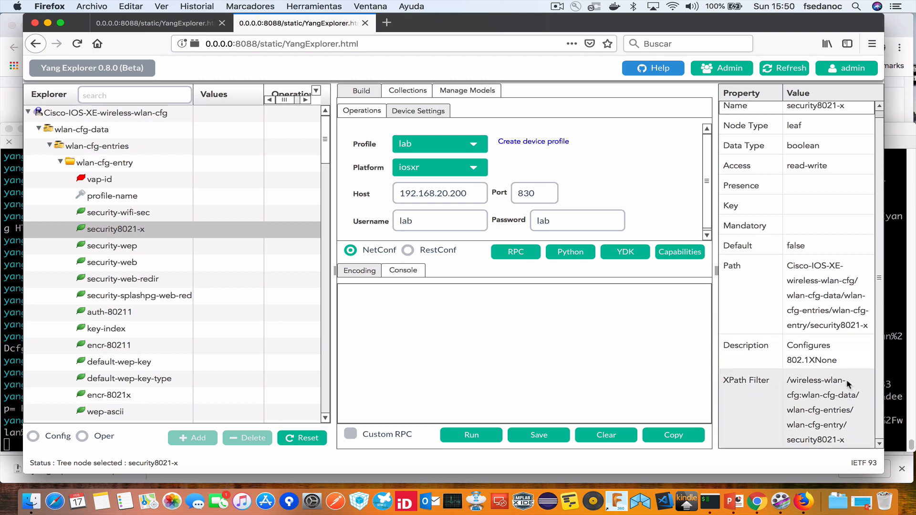
{"action": "mouse_move", "coordinate": [879, 277]}
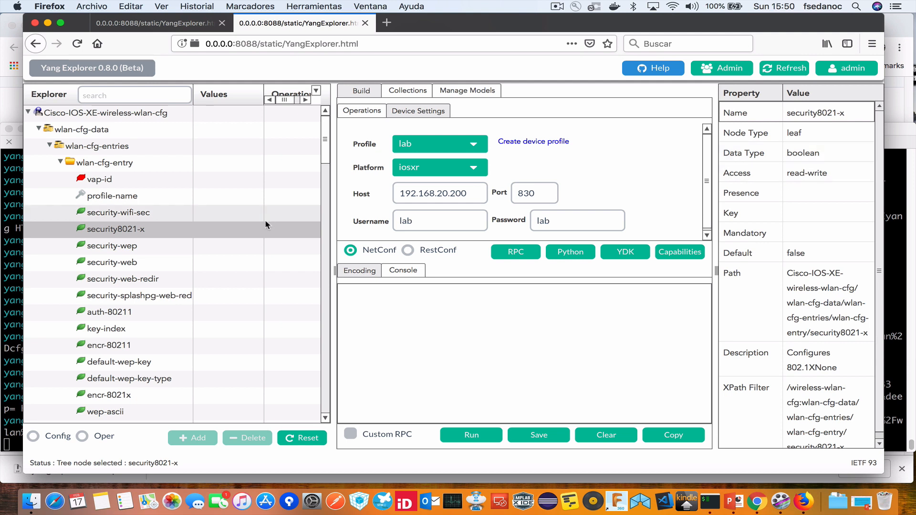
{"action": "left_click", "coordinate": [123, 279]}
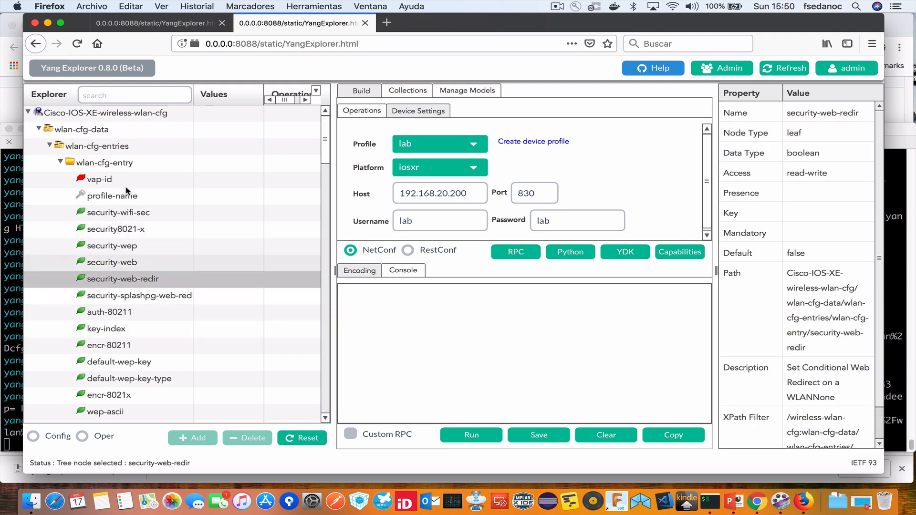
{"action": "left_click", "coordinate": [112, 196]}
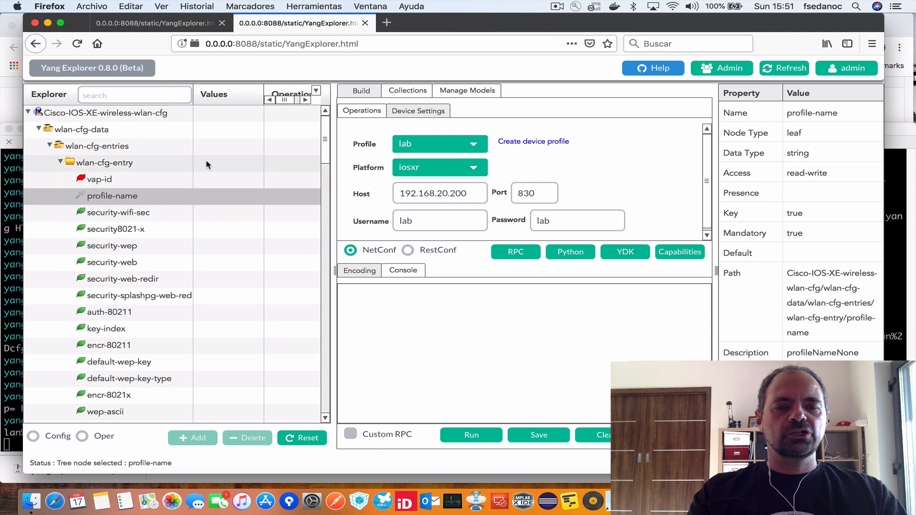
{"action": "mouse_move", "coordinate": [231, 185]}
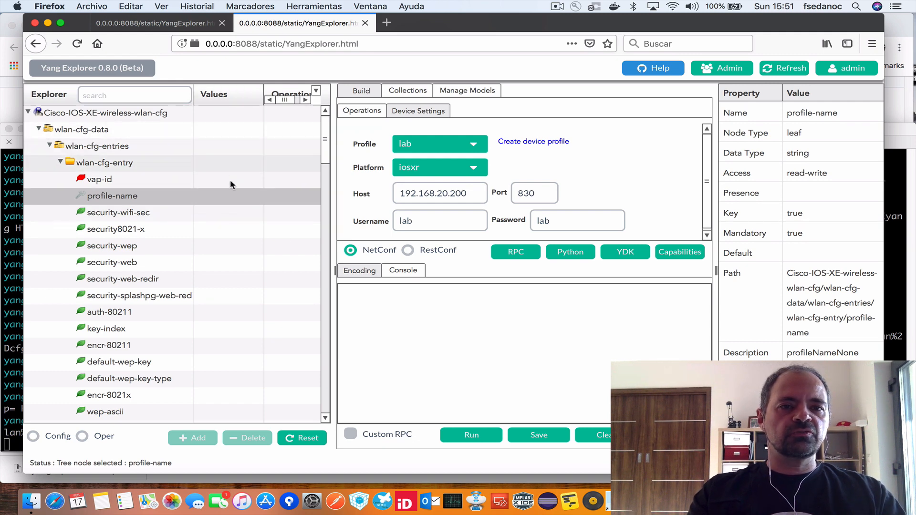
- Run a get on wlan-cfg-entry and locate profile ssid_16_10 in the RPC reply
{"action": "left_click", "coordinate": [100, 180]}
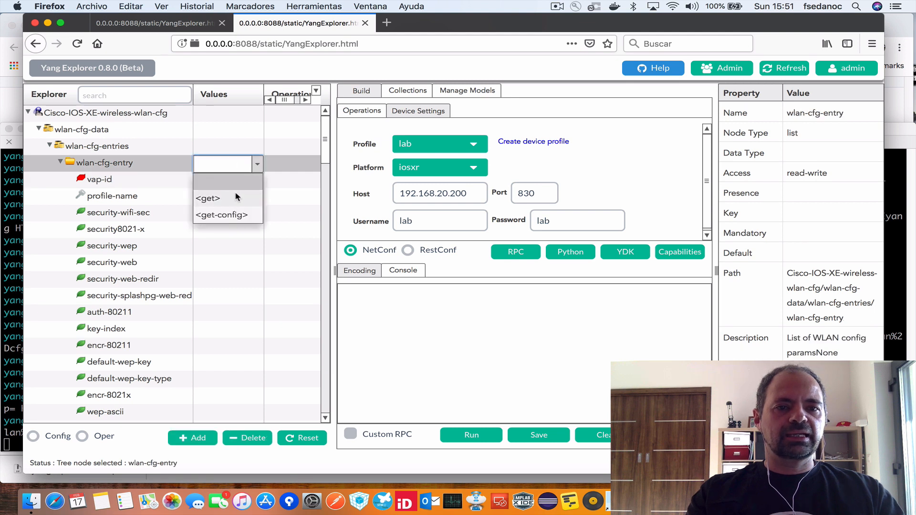
{"action": "left_click", "coordinate": [208, 199]}
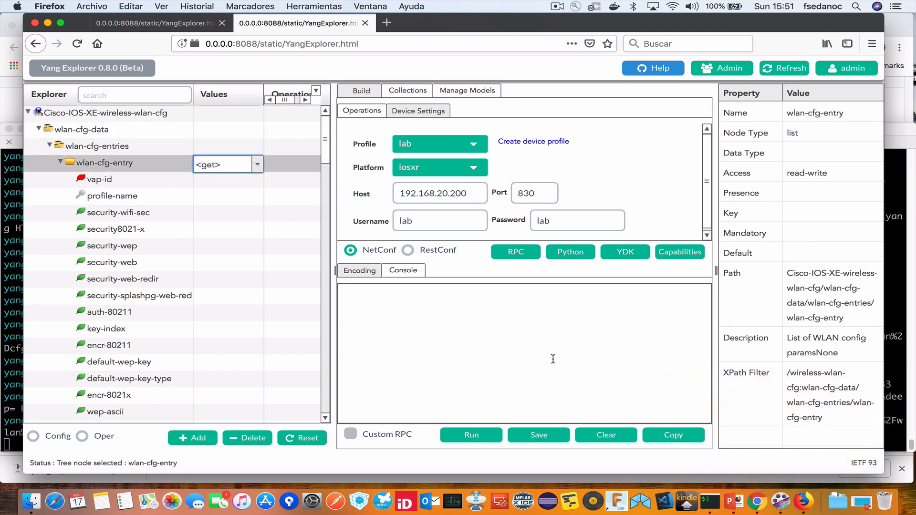
{"action": "left_click", "coordinate": [472, 436]}
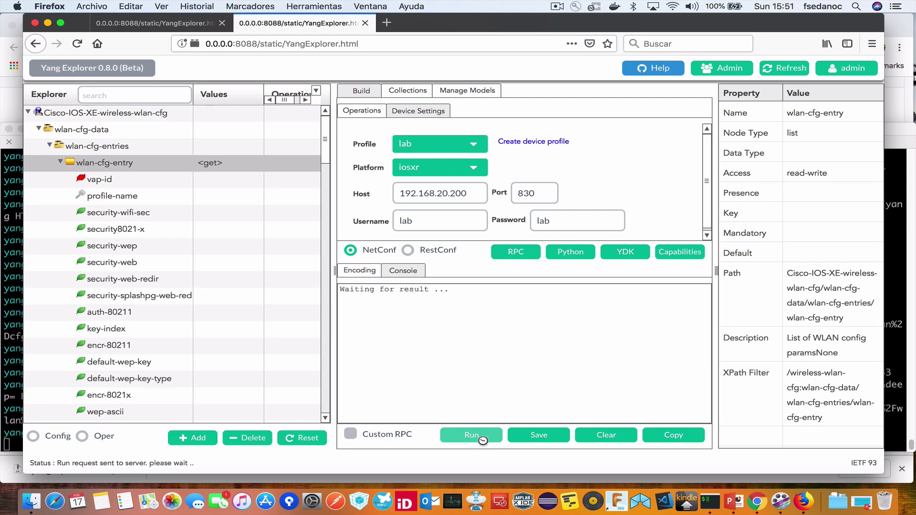
{"action": "left_click", "coordinate": [471, 435]}
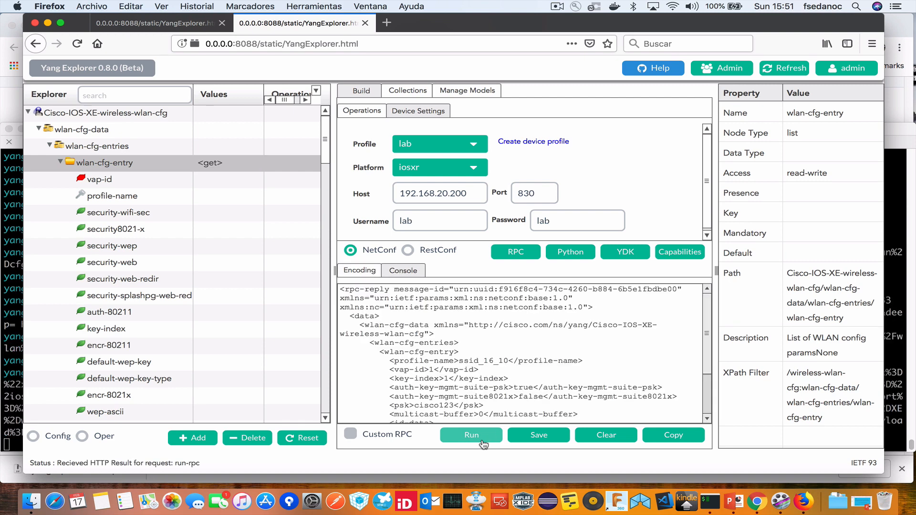
{"action": "mouse_move", "coordinate": [708, 346]}
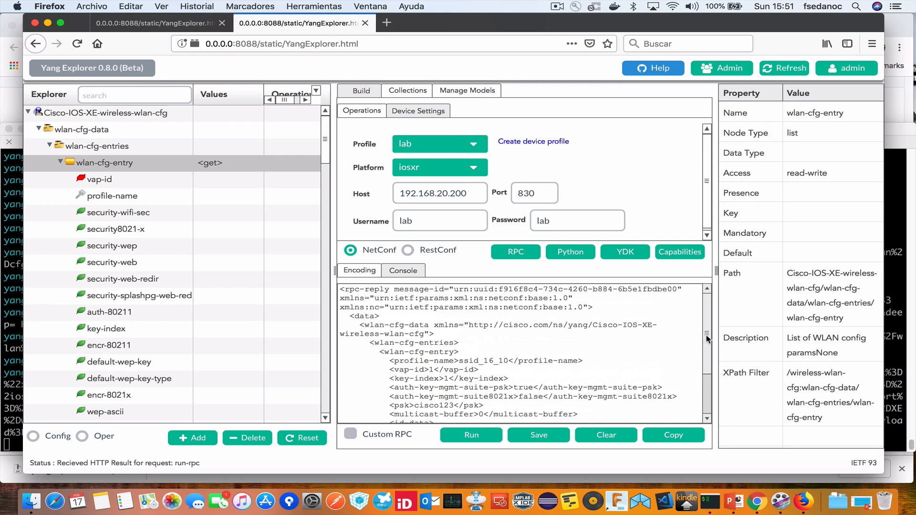
{"action": "scroll", "scroll_direction": "down", "scroll_amount": 3}
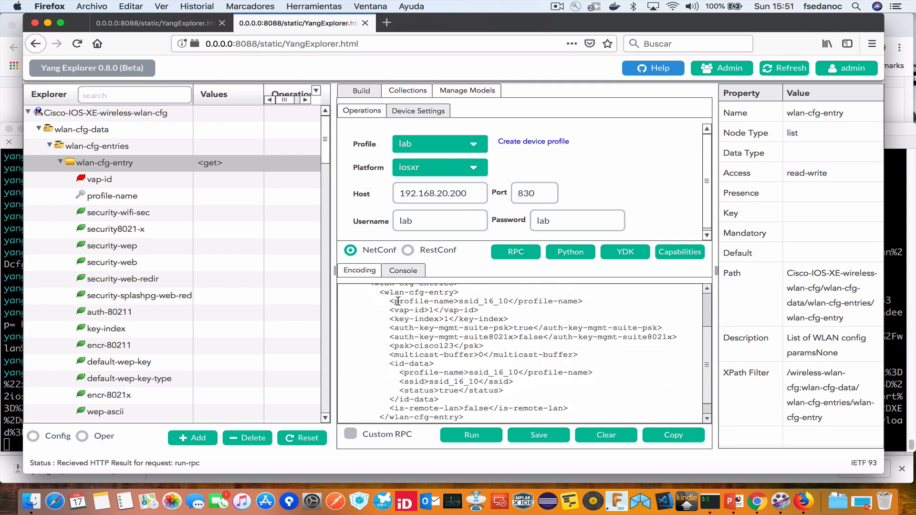
{"action": "double_click", "coordinate": [488, 301]}
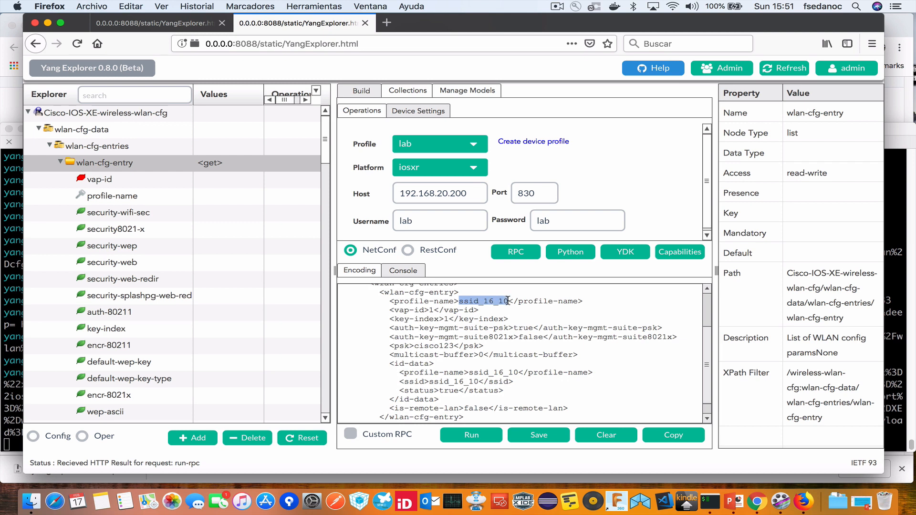
{"action": "mouse_move", "coordinate": [461, 372]}
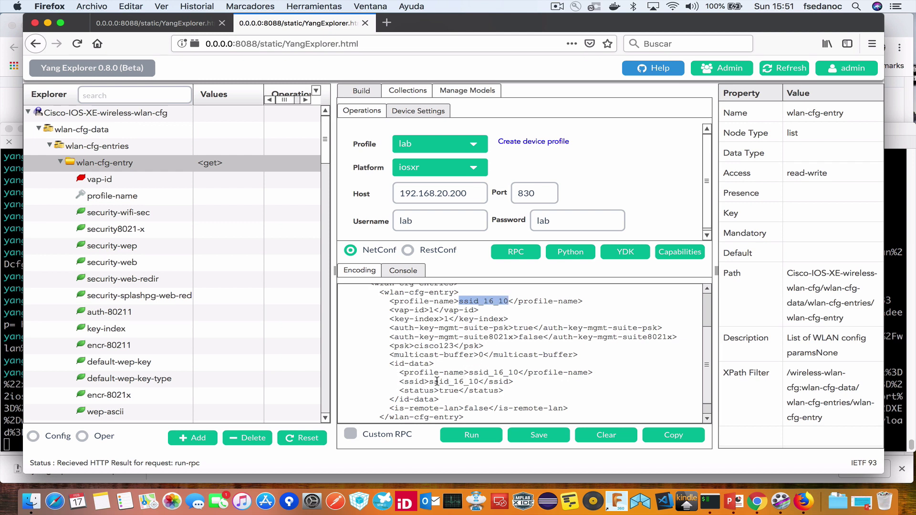
{"action": "mouse_move", "coordinate": [448, 394]}
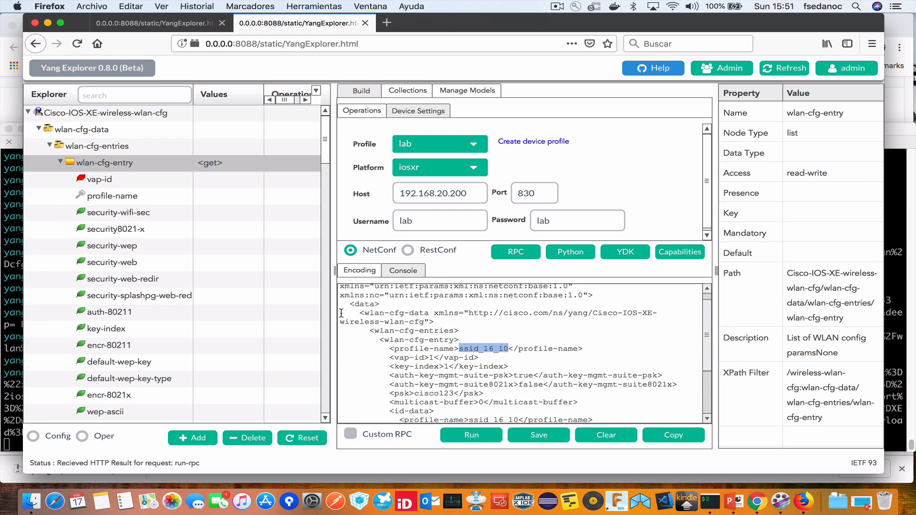
{"action": "mouse_move", "coordinate": [145, 298]}
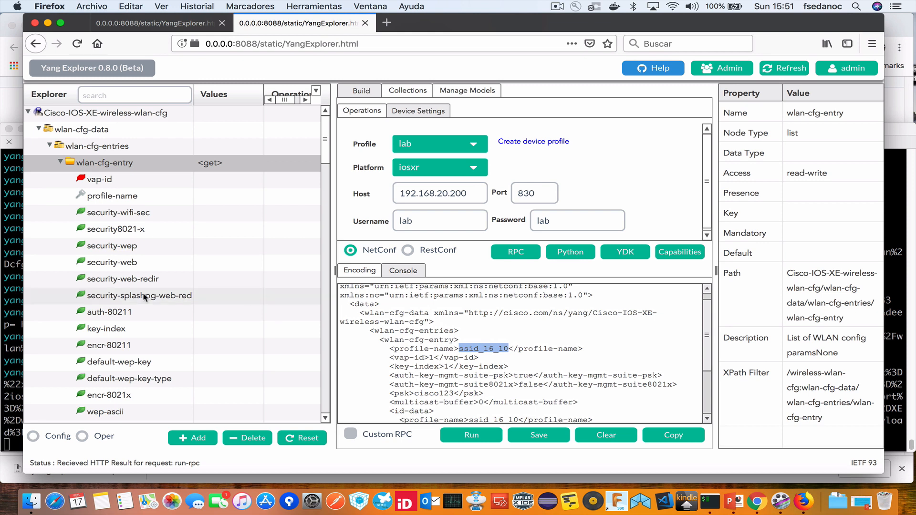
{"action": "mouse_move", "coordinate": [313, 238]}
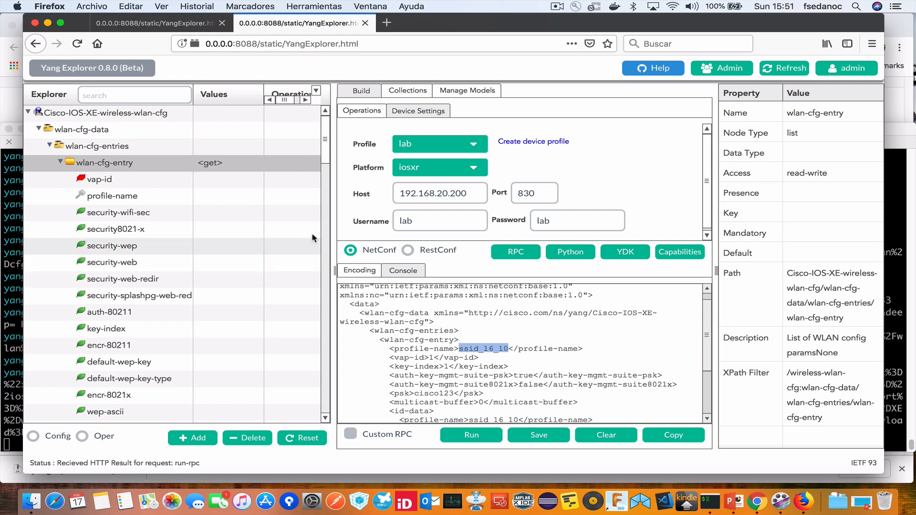
- Run a get on just the psk leaf so the reply returns only the pre-shared key
{"action": "scroll", "scroll_direction": "down", "scroll_amount": 3}
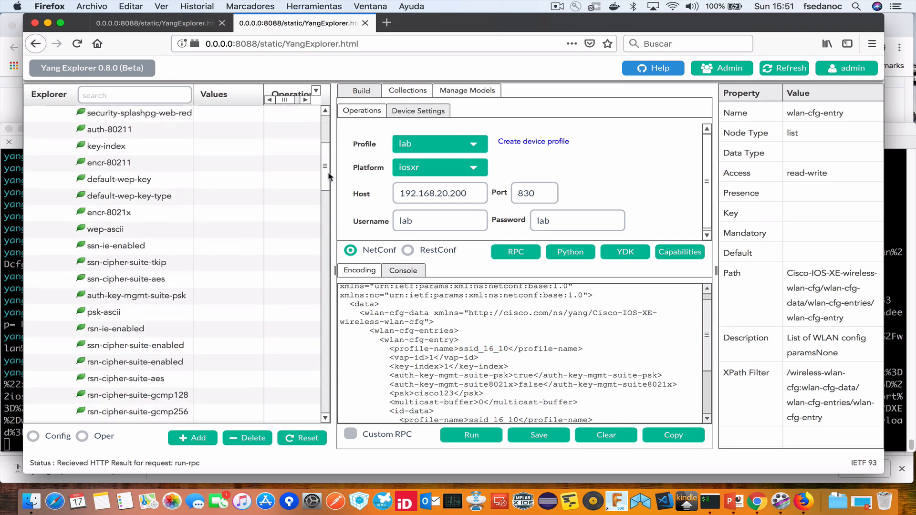
{"action": "scroll", "scroll_direction": "down", "scroll_amount": 3}
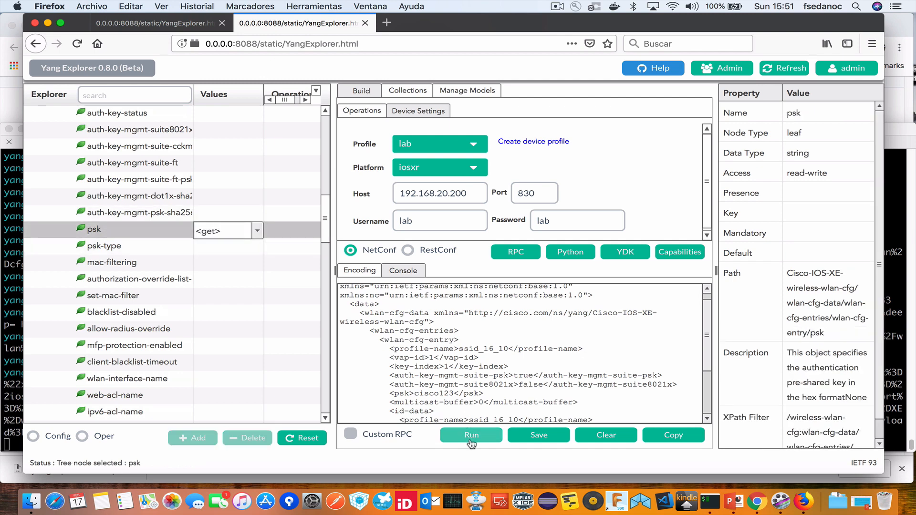
{"action": "left_click", "coordinate": [471, 435]}
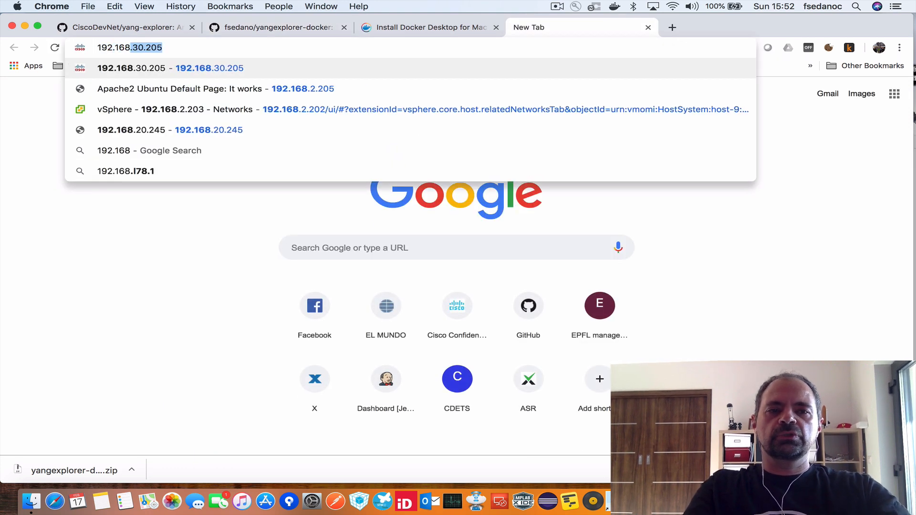
- Browse to the controller at 192.168.20.200, bypass the certificate warning and log in as lab
{"action": "type", "text": "192.168.20.200/webui"}
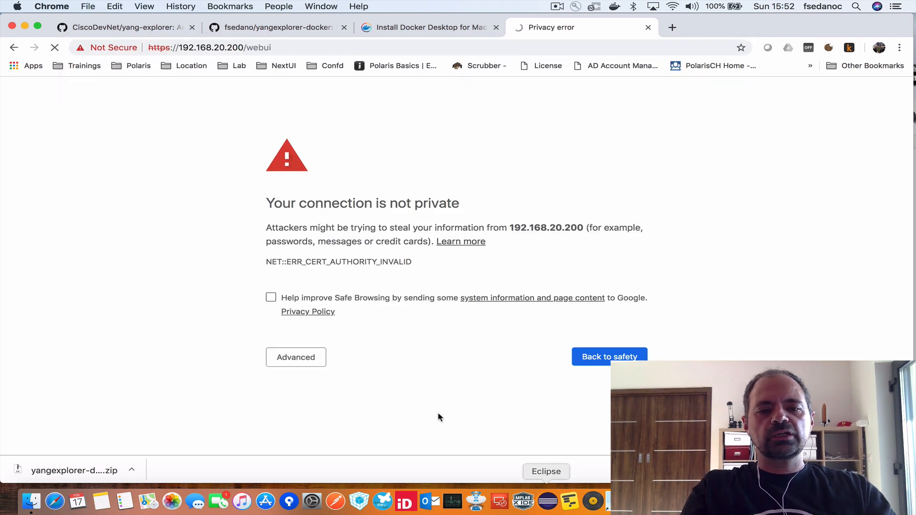
{"action": "left_click", "coordinate": [295, 357]}
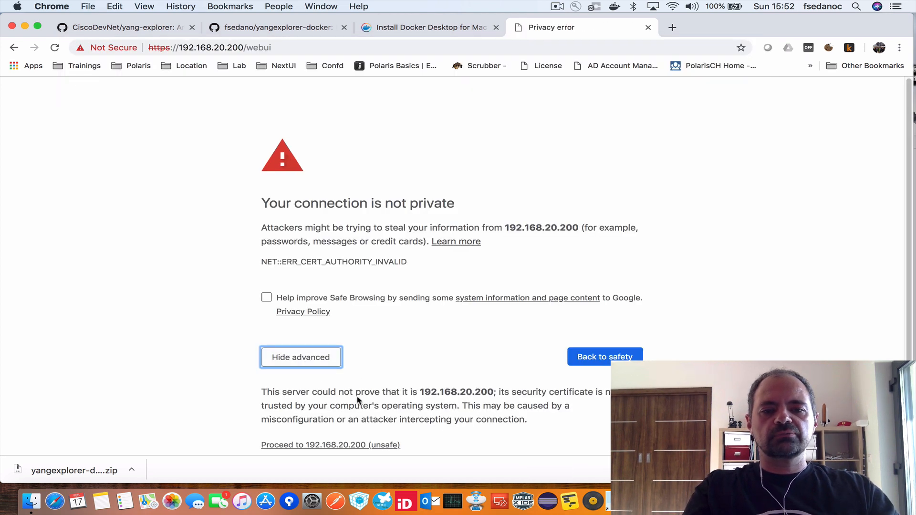
{"action": "left_click", "coordinate": [330, 444]}
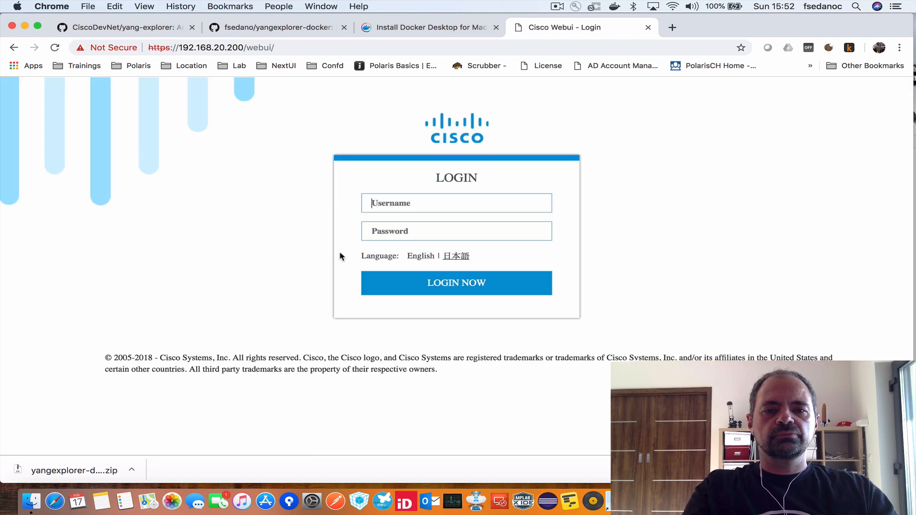
{"action": "type", "text": "lab"}
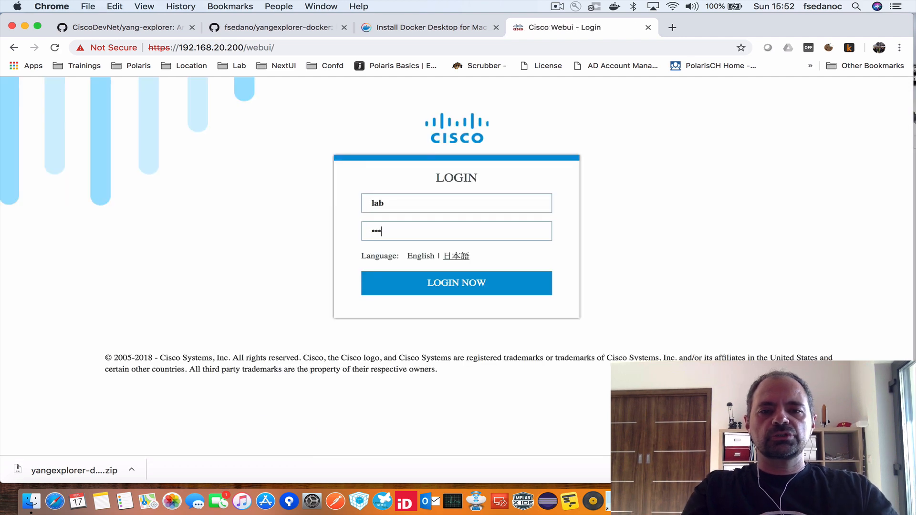
{"action": "left_click", "coordinate": [457, 283]}
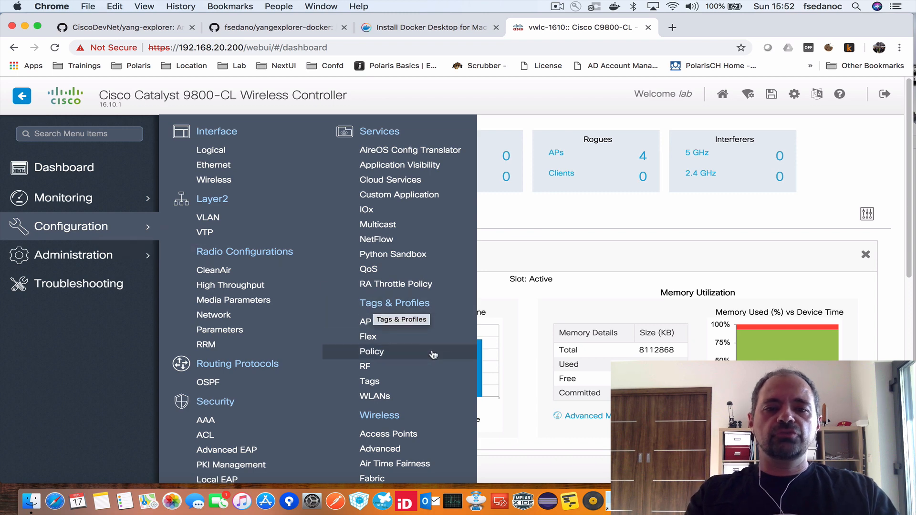
{"action": "left_click", "coordinate": [374, 396]}
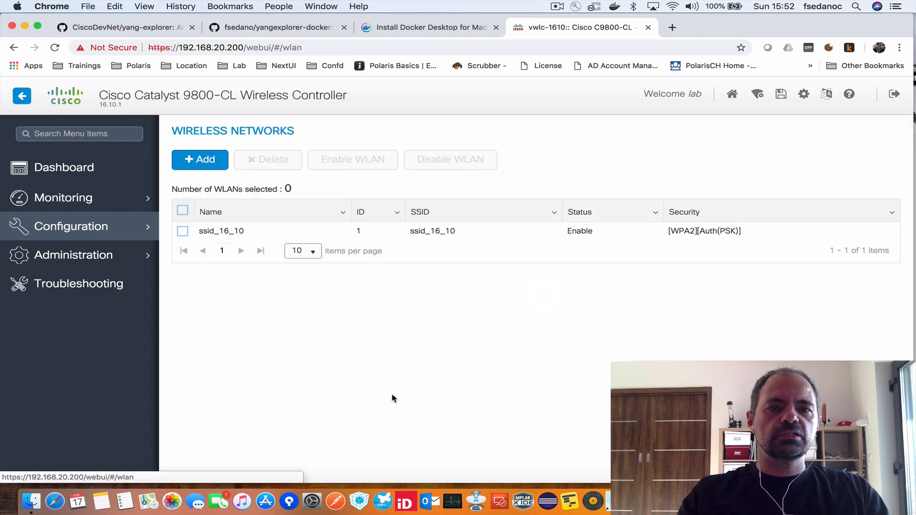
{"action": "mouse_move", "coordinate": [269, 240]}
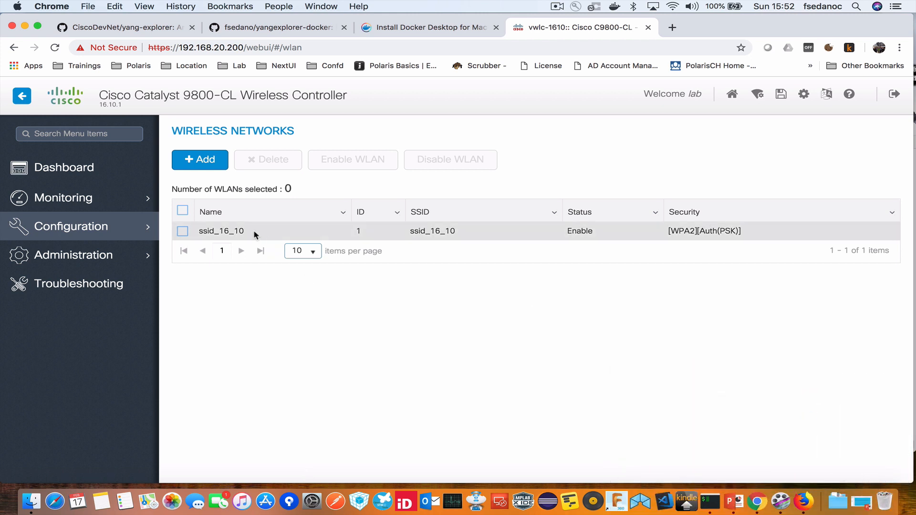
{"action": "left_click", "coordinate": [221, 231]}
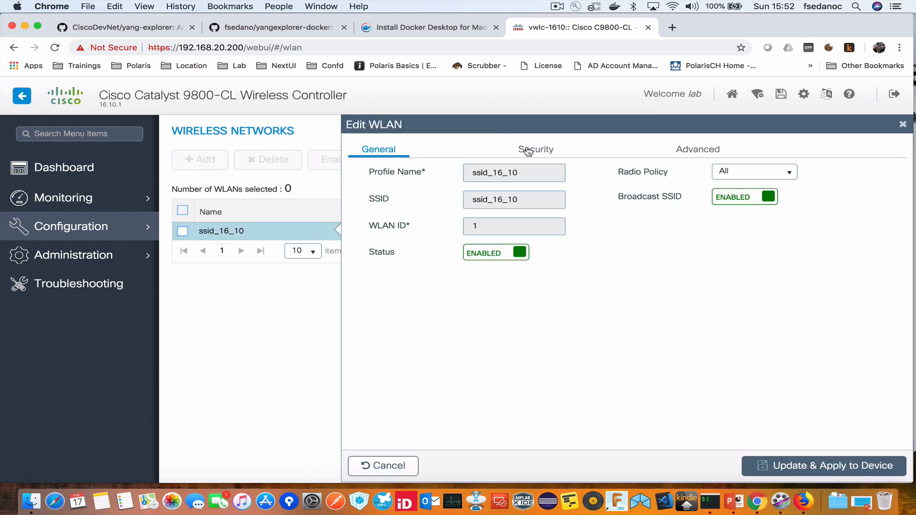
{"action": "left_click", "coordinate": [537, 149]}
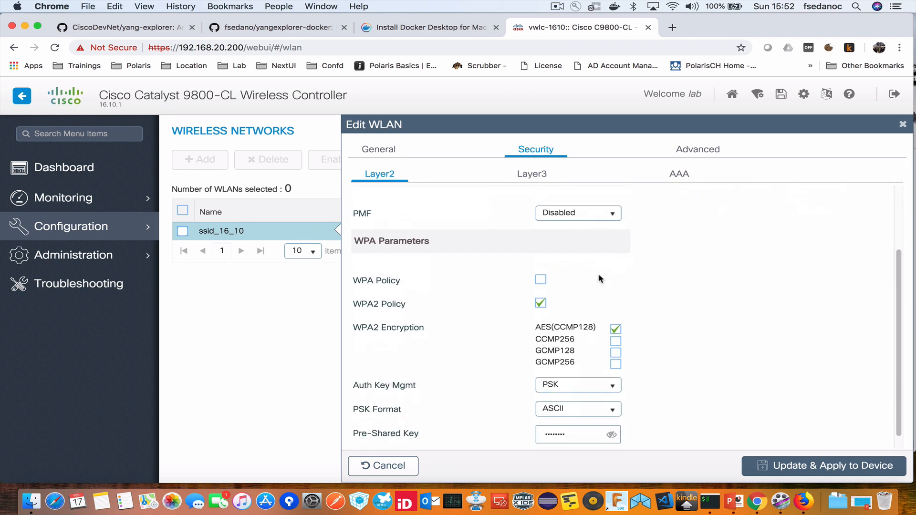
{"action": "left_click", "coordinate": [612, 435]}
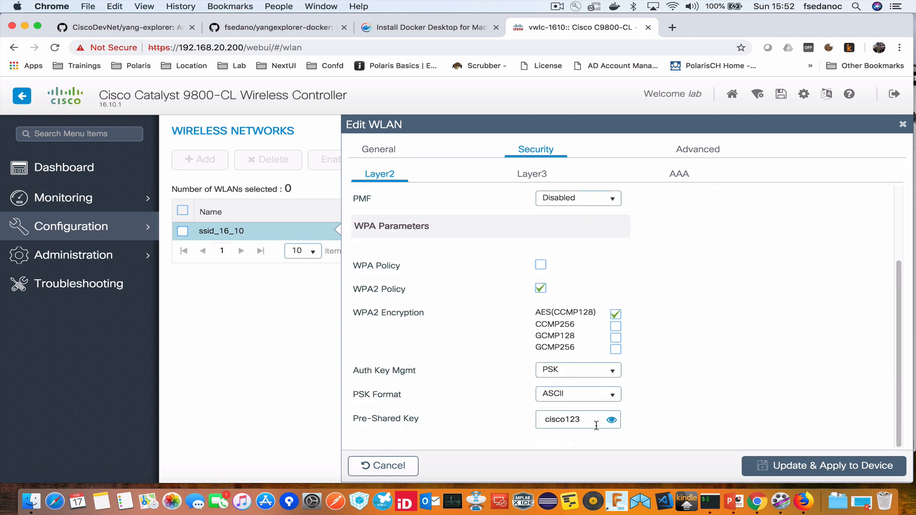
{"action": "mouse_move", "coordinate": [802, 500]}
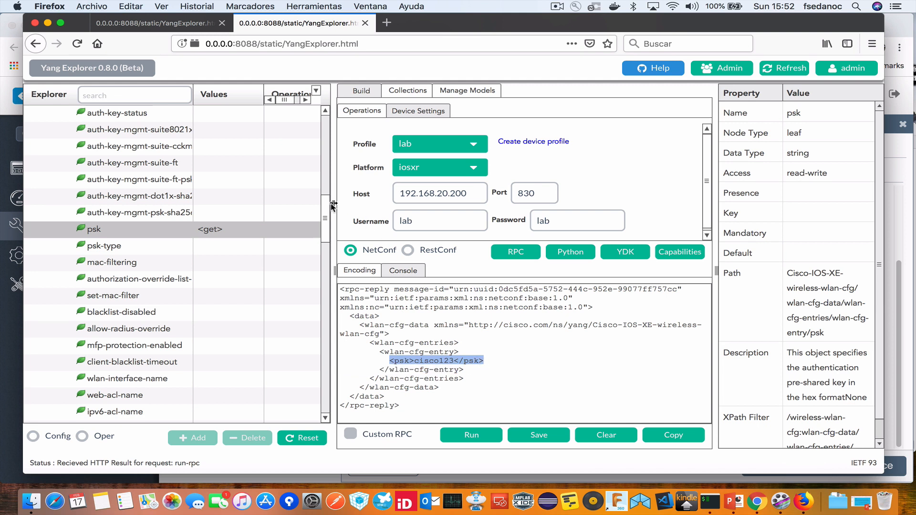
- Return to the wlan-cfg-entry node and reset all operations set in the tree
{"action": "scroll", "scroll_direction": "down", "scroll_amount": 3}
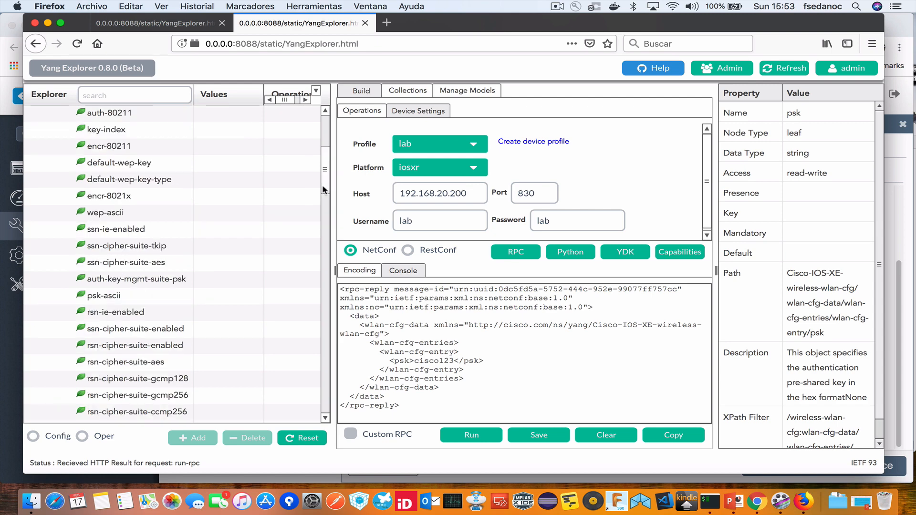
{"action": "scroll", "scroll_direction": "down", "scroll_amount": 3}
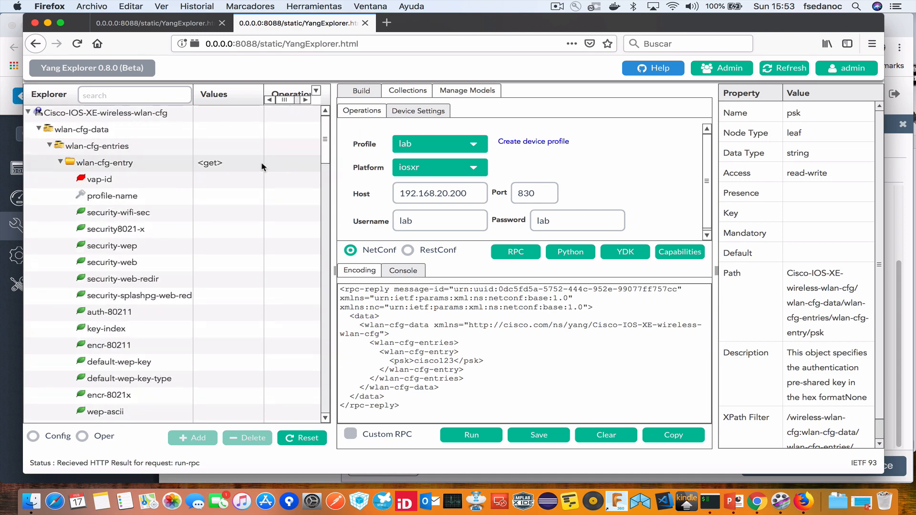
{"action": "left_click", "coordinate": [106, 163]}
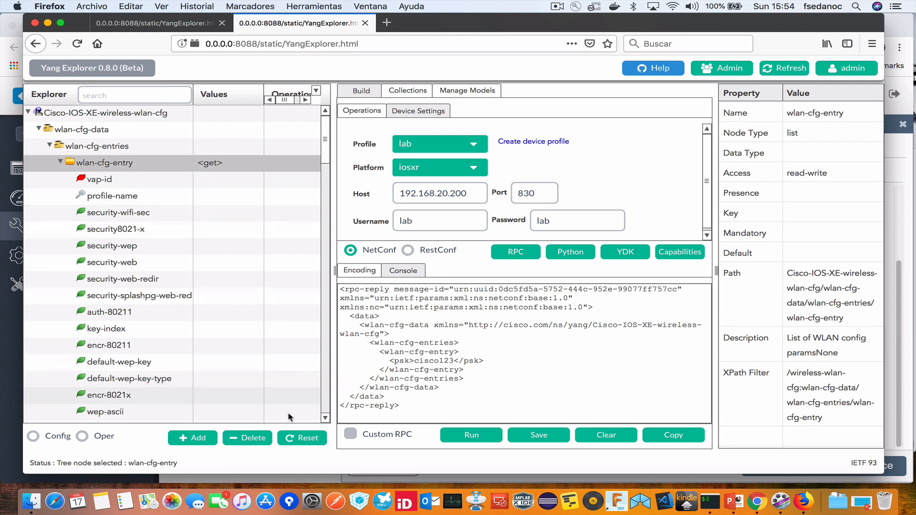
{"action": "left_click", "coordinate": [302, 438]}
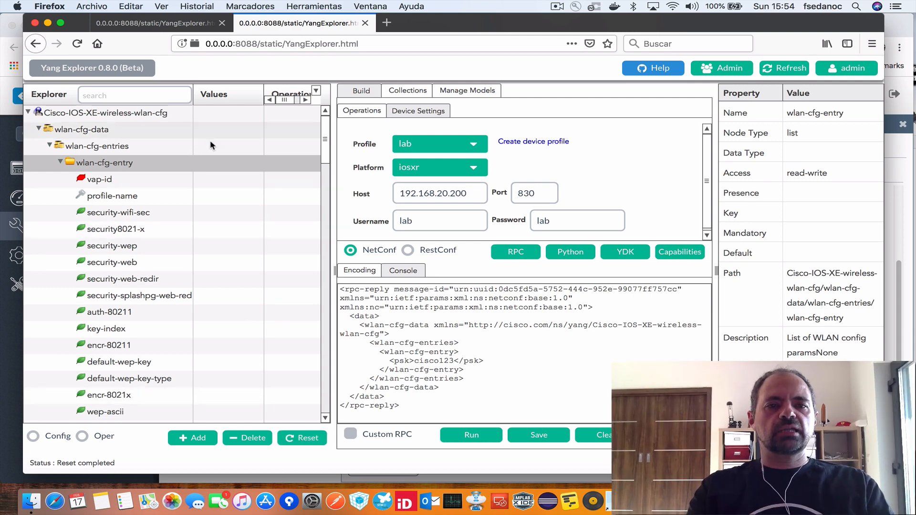
{"action": "mouse_move", "coordinate": [245, 300]}
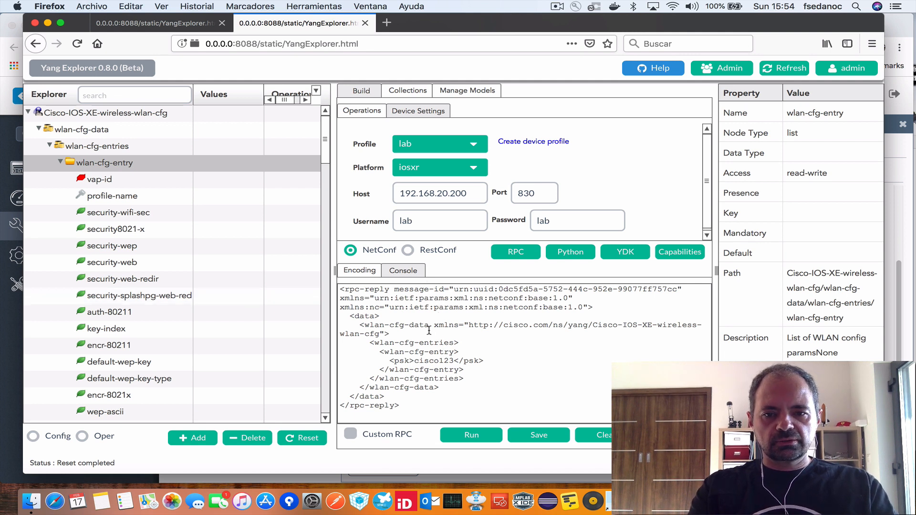
{"action": "mouse_move", "coordinate": [282, 167]}
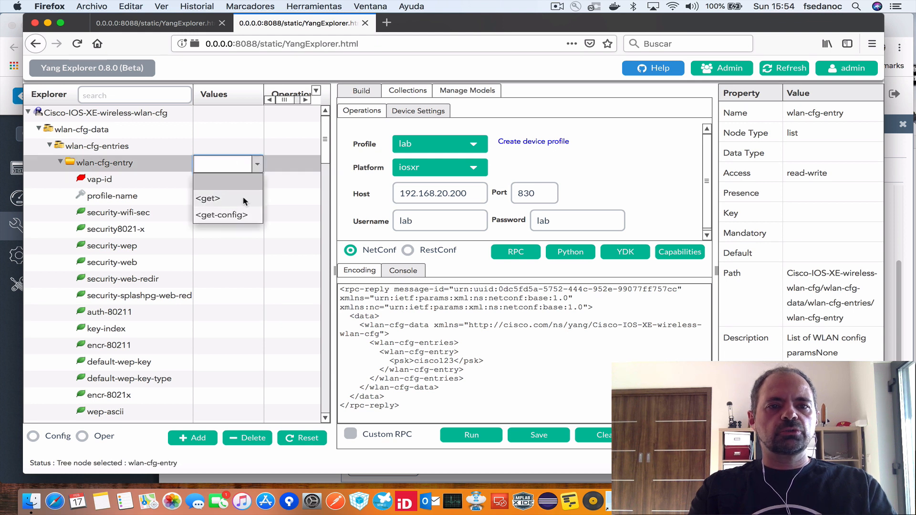
- Re-fetch the WLAN entry, reset the tree and give profile-name the value ssid_16_10
{"action": "left_click", "coordinate": [208, 199]}
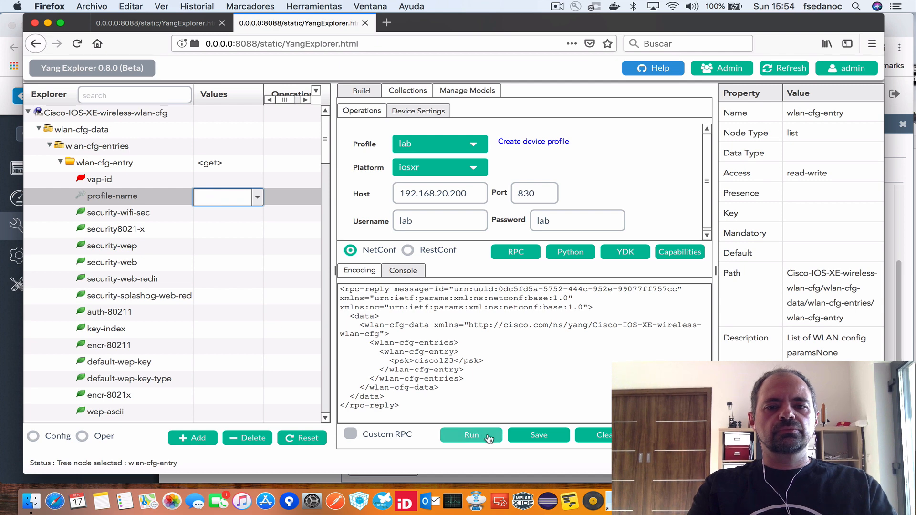
{"action": "left_click", "coordinate": [472, 435]}
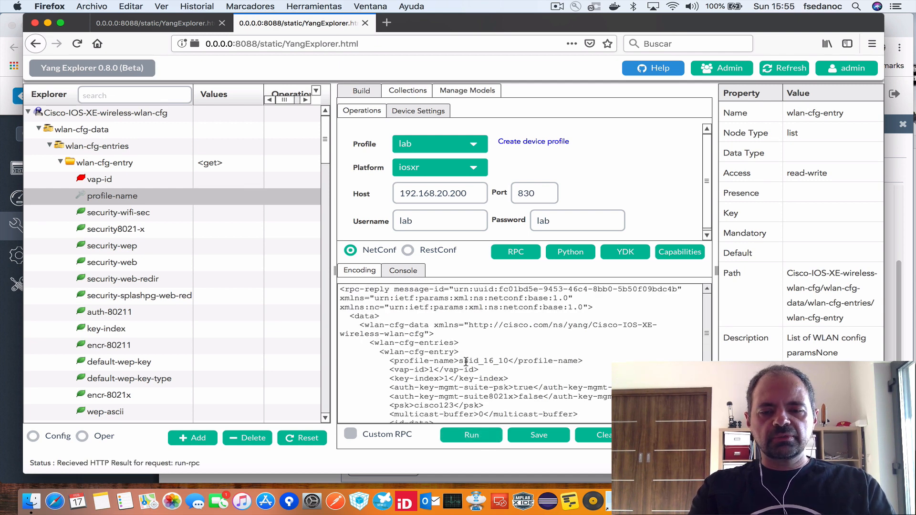
{"action": "double_click", "coordinate": [478, 361]}
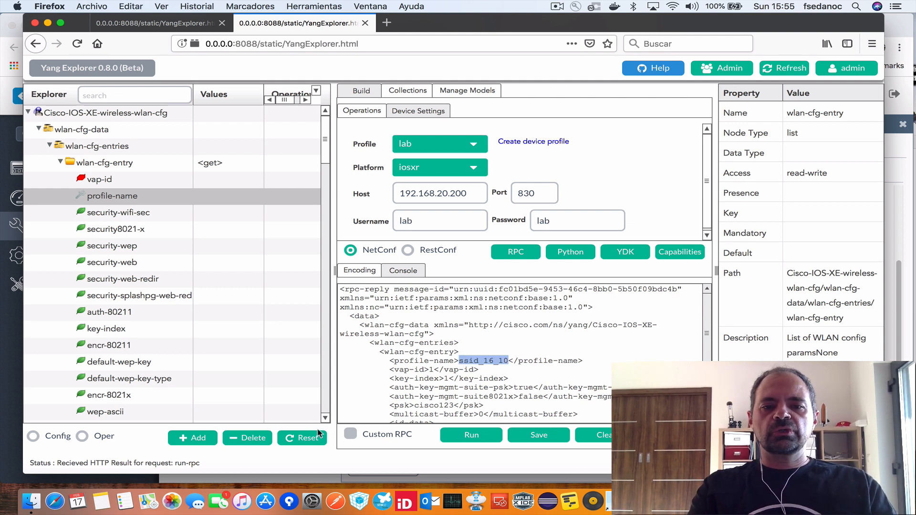
{"action": "left_click", "coordinate": [306, 439]}
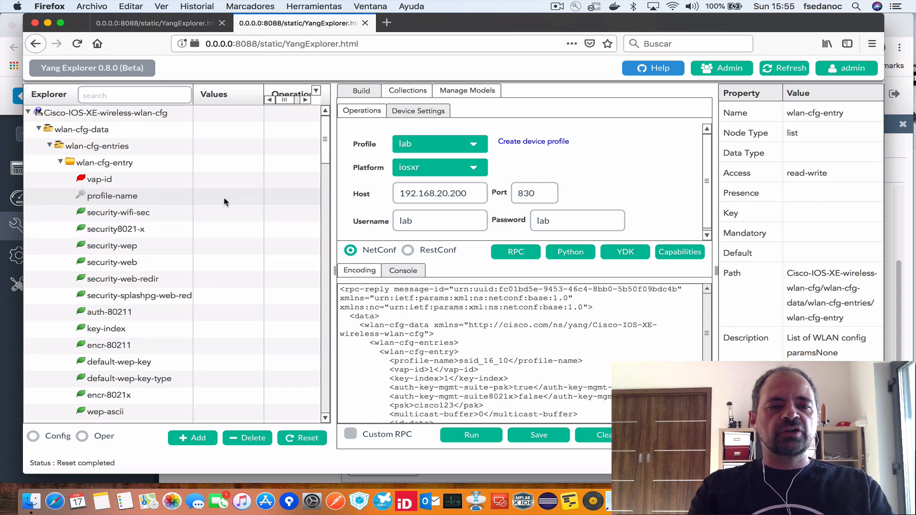
{"action": "left_click", "coordinate": [113, 197]}
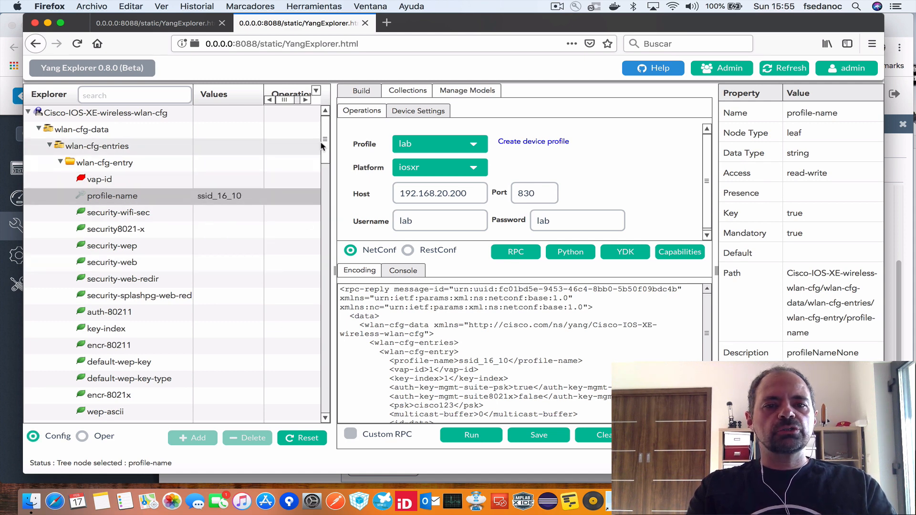
{"action": "scroll", "scroll_direction": "down", "scroll_amount": 3}
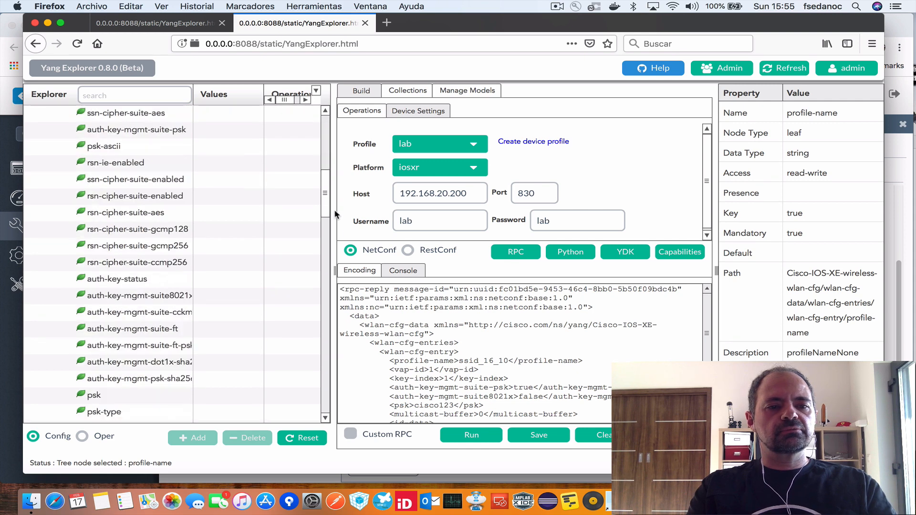
{"action": "left_click", "coordinate": [93, 180]}
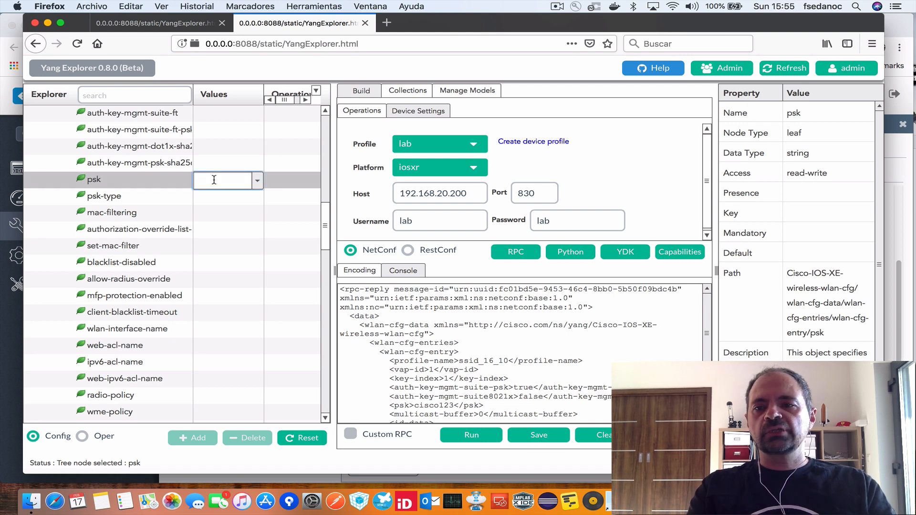
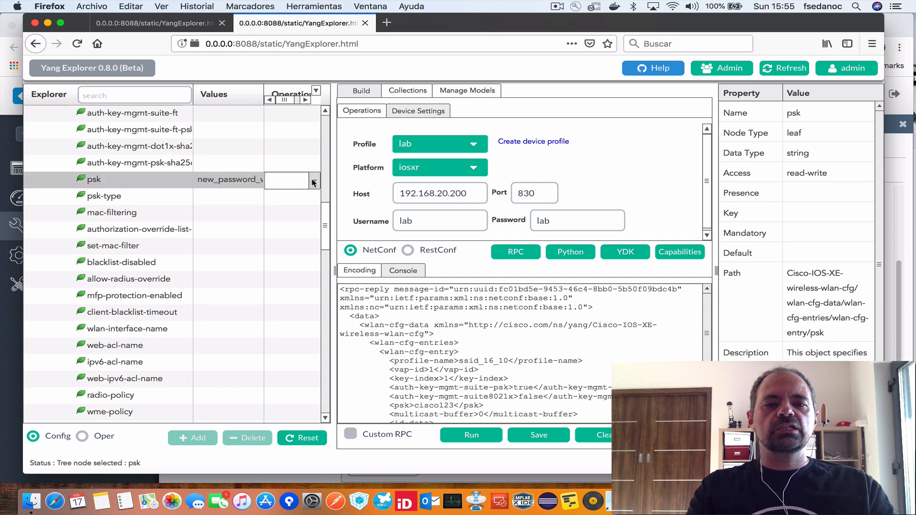
- Set the psk operation to merge and run the edit against the controller
{"action": "left_click", "coordinate": [314, 181]}
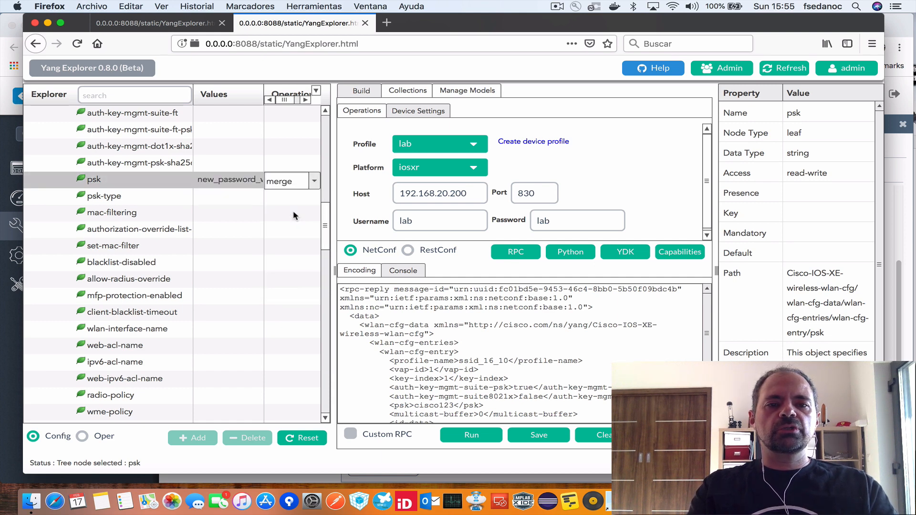
{"action": "left_click", "coordinate": [112, 212]}
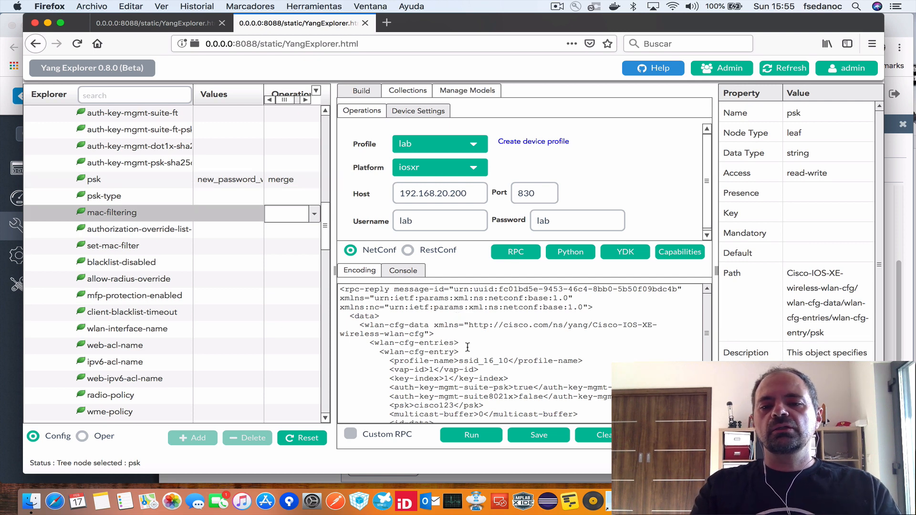
{"action": "left_click", "coordinate": [471, 435]}
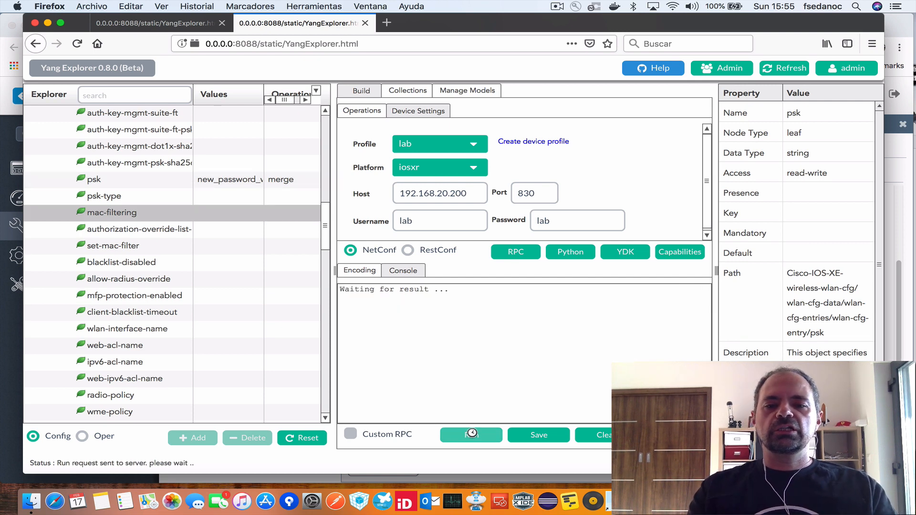
{"action": "left_click", "coordinate": [472, 435]}
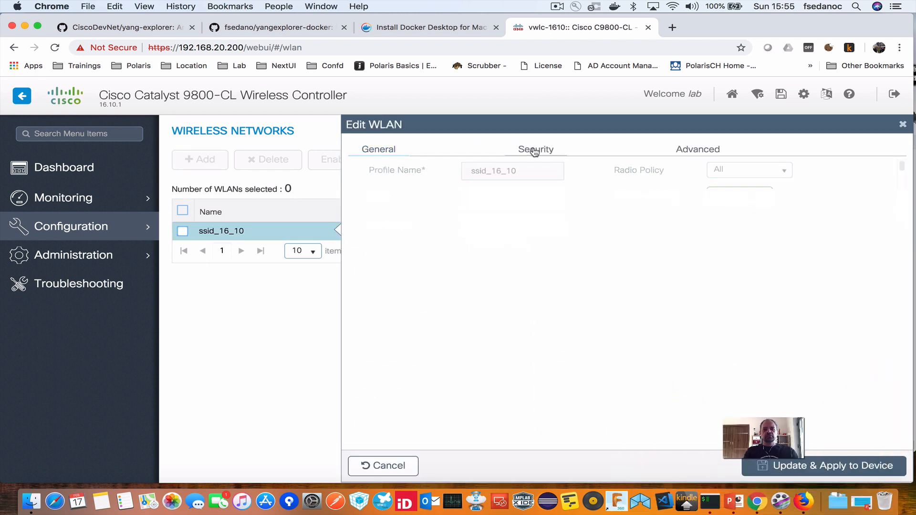
- Refresh the WebUI, reopen ssid_16_10's Layer2 security and check the stored pre-shared key
{"action": "left_click", "coordinate": [536, 149]}
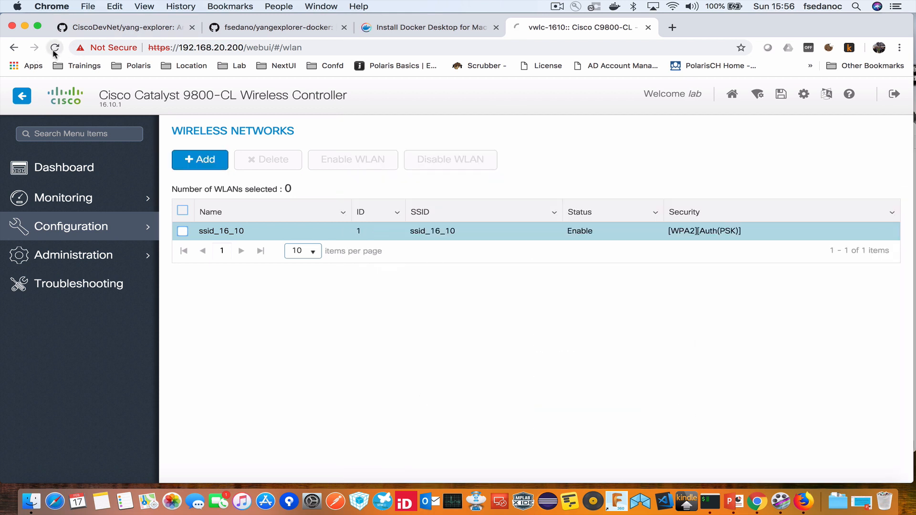
{"action": "left_click", "coordinate": [54, 47]}
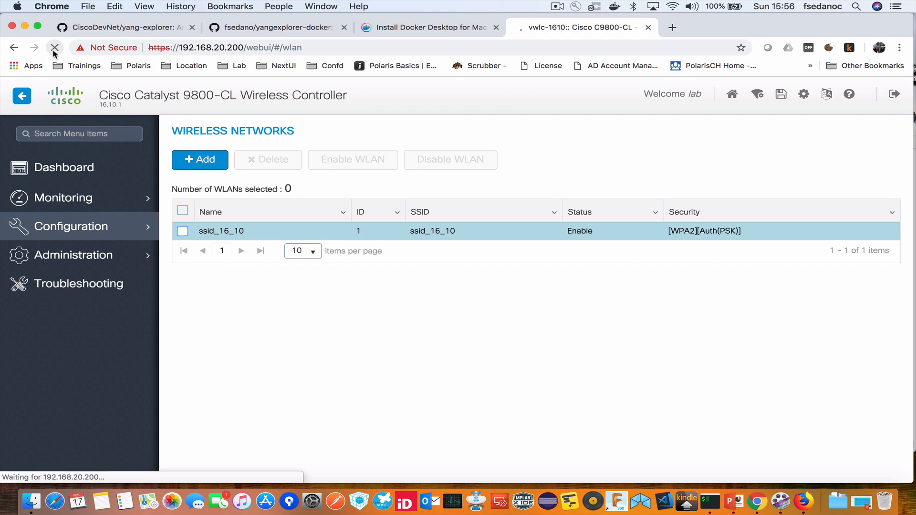
{"action": "left_click", "coordinate": [54, 47]}
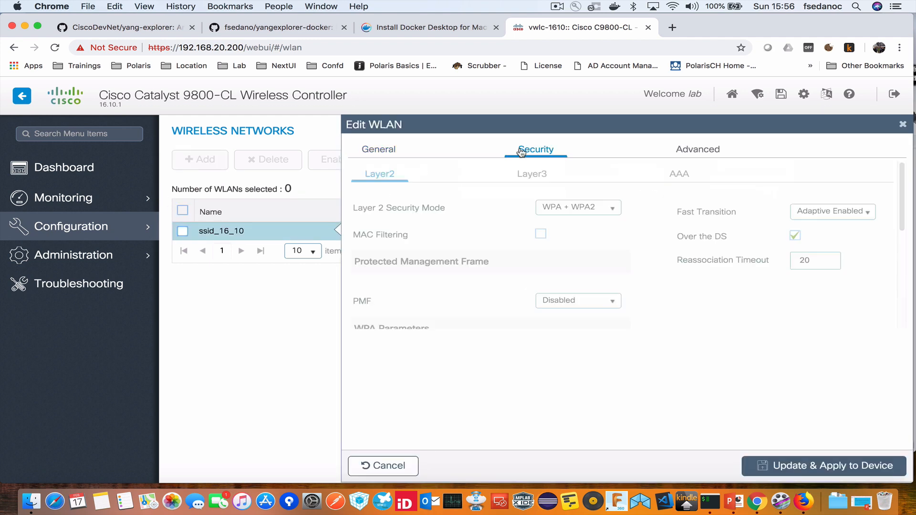
{"action": "scroll", "scroll_direction": "down", "scroll_amount": 3}
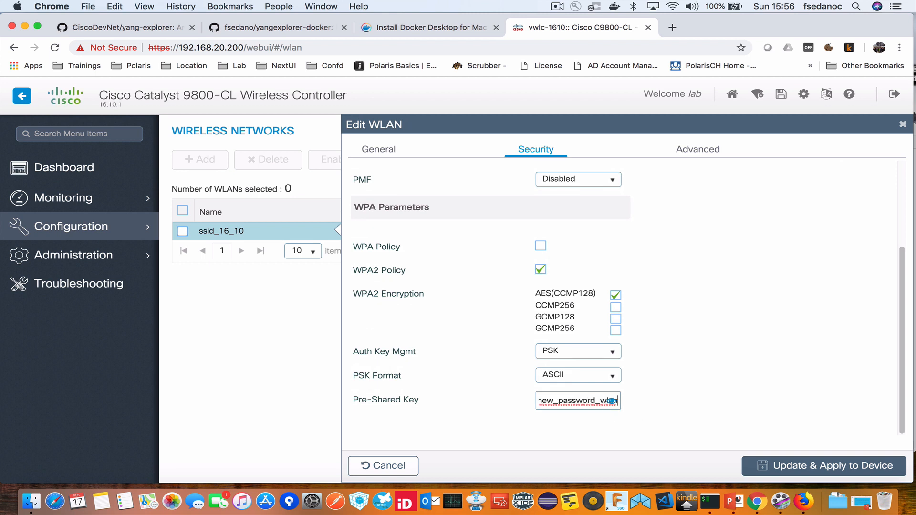
{"action": "left_click", "coordinate": [825, 466]}
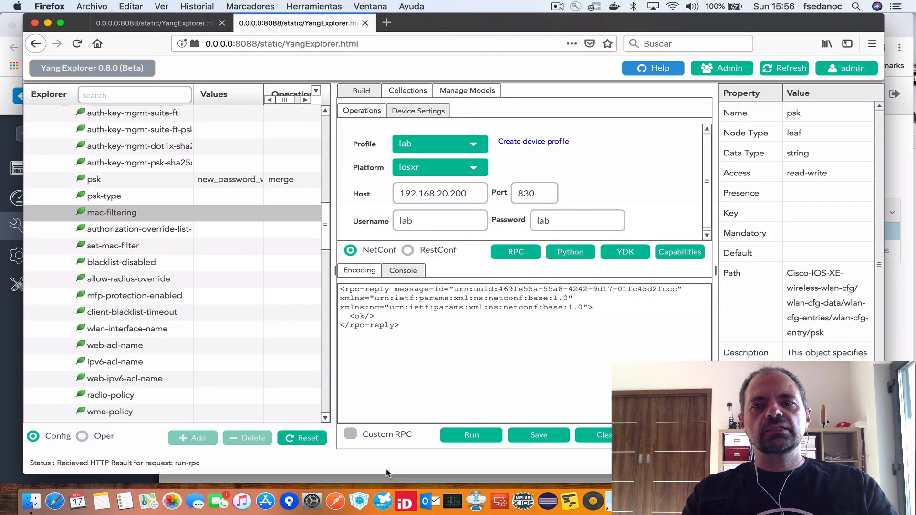
{"action": "mouse_move", "coordinate": [471, 267]}
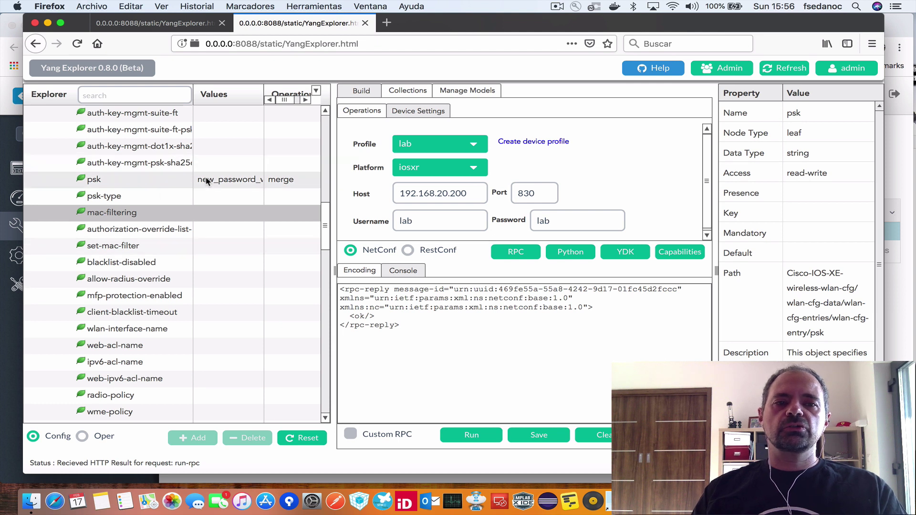
{"action": "mouse_move", "coordinate": [215, 185]}
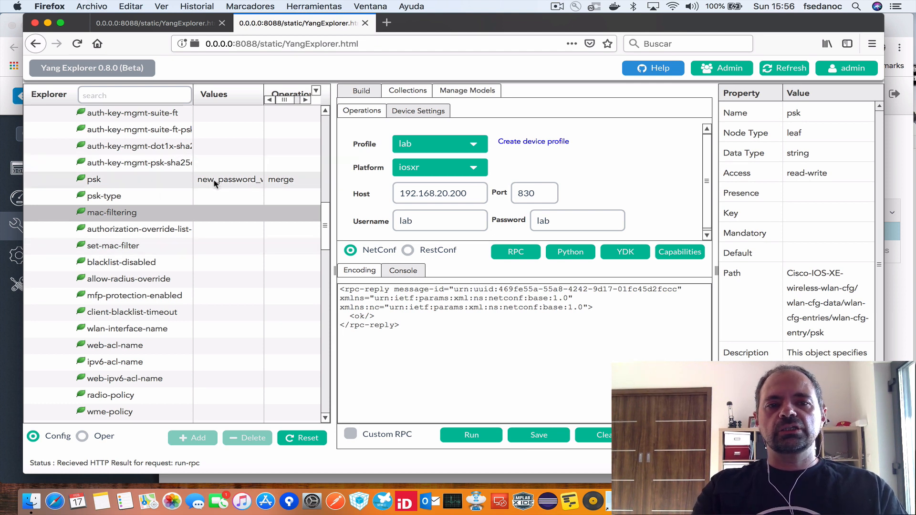
{"action": "left_click", "coordinate": [225, 179]}
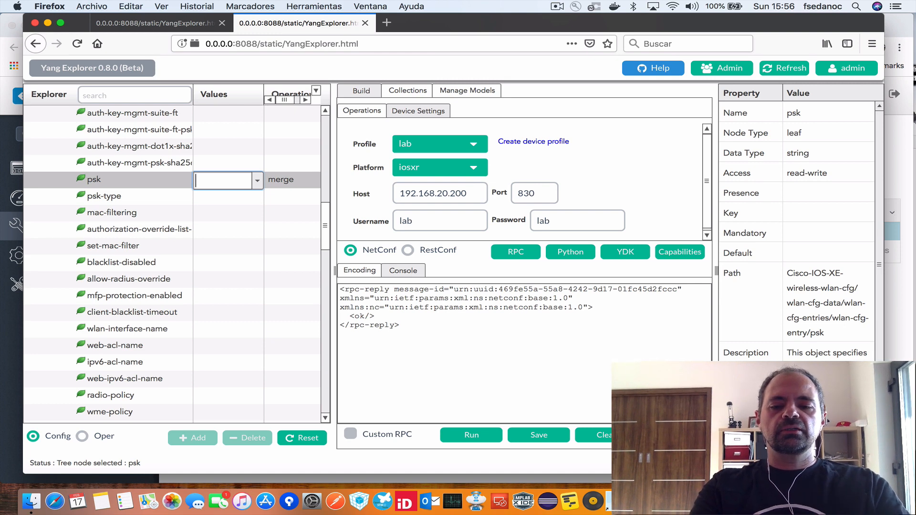
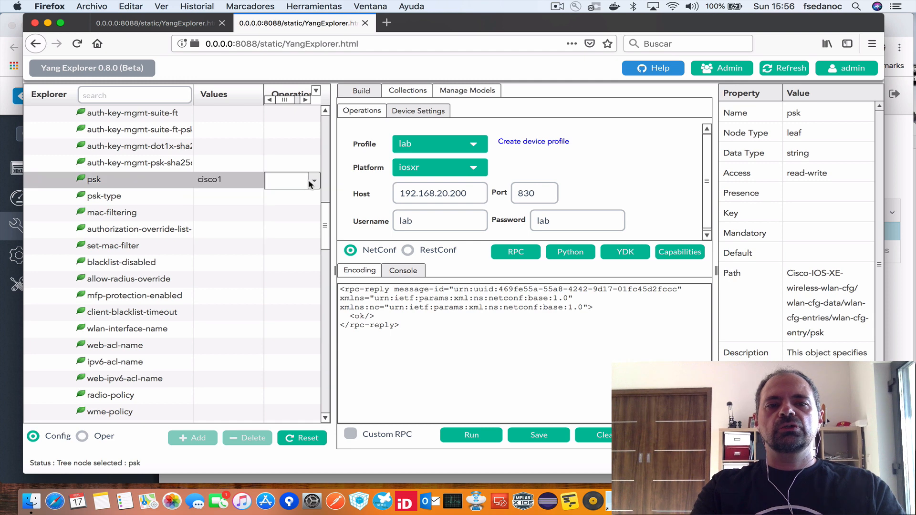
{"action": "left_click", "coordinate": [313, 180]}
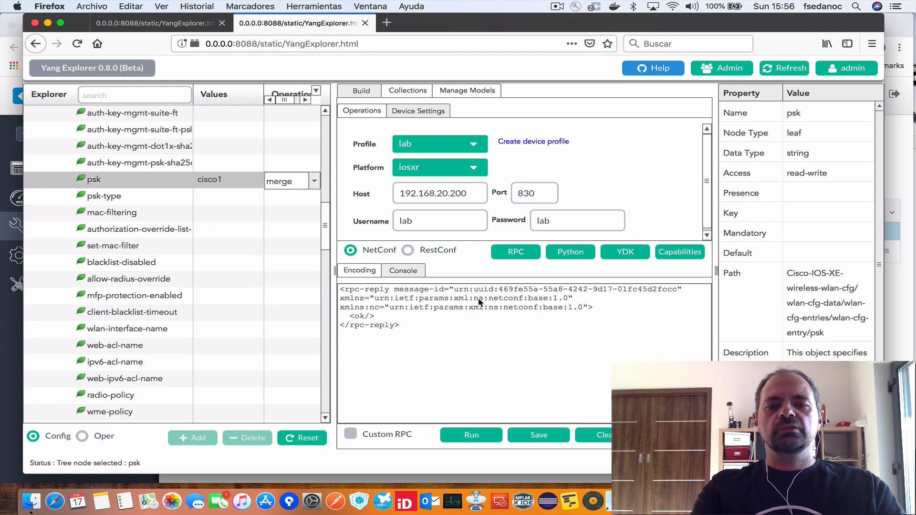
{"action": "left_click", "coordinate": [472, 435]}
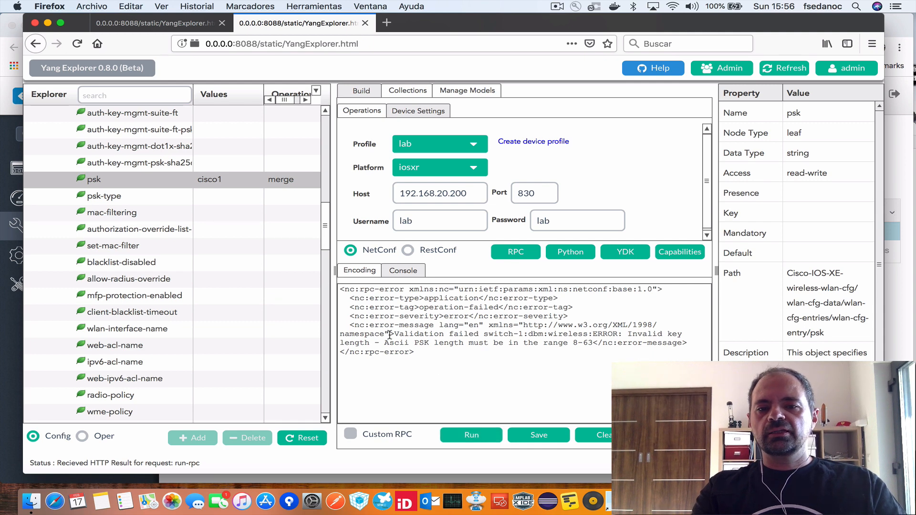
- Highlight the invalid key length error and the allowed 8–63 character range in the Console
{"action": "left_click_drag", "start_coordinate": [395, 334], "coordinate": [589, 334]}
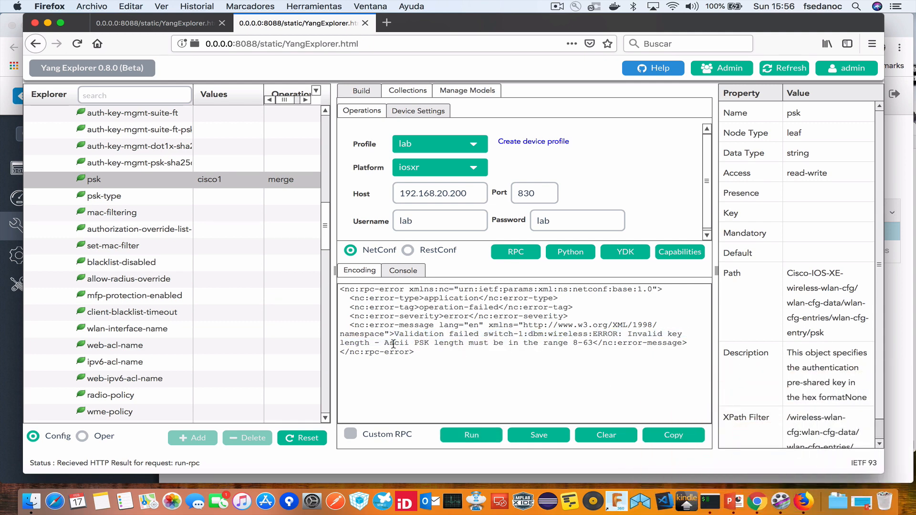
{"action": "left_click_drag", "start_coordinate": [383, 343], "coordinate": [590, 342]}
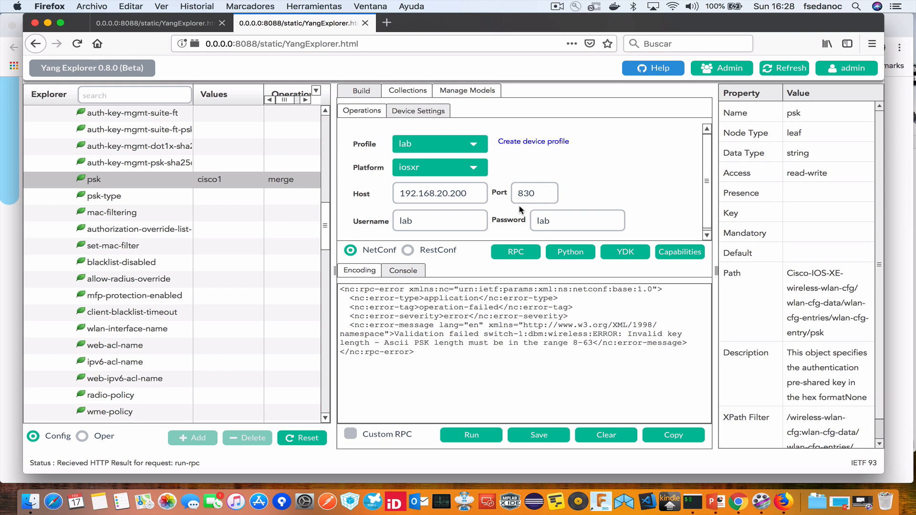
{"action": "mouse_move", "coordinate": [138, 218]}
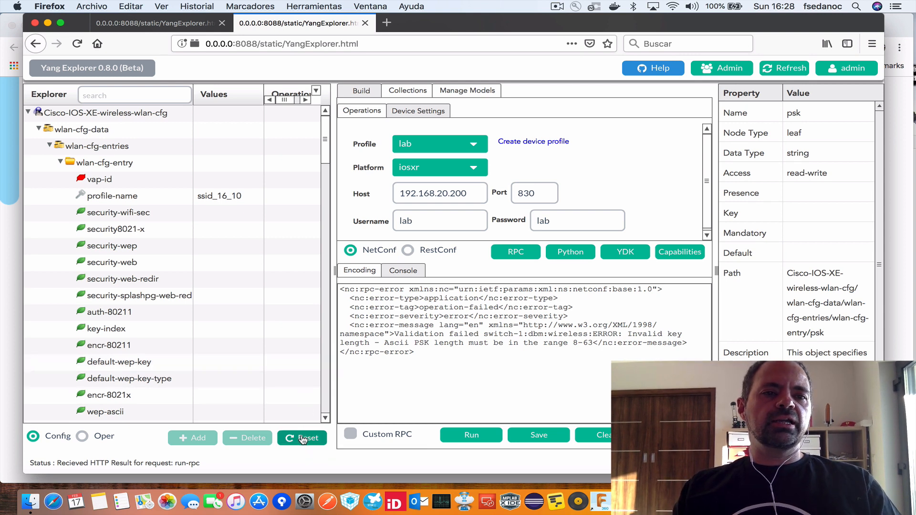
- Reset the explorer, get the profile-name leaf (returns ssid_16_10) and generate its ncclient Python script
{"action": "left_click", "coordinate": [301, 438]}
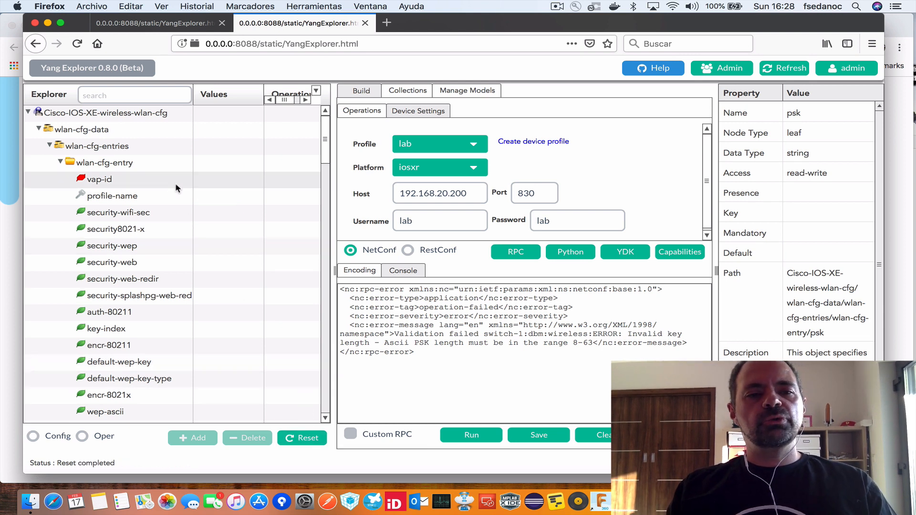
{"action": "mouse_move", "coordinate": [305, 439]}
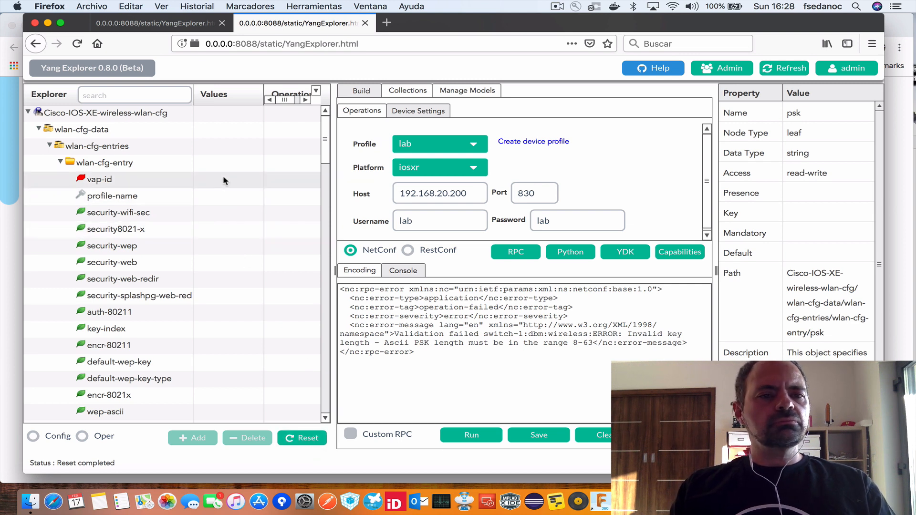
{"action": "left_click", "coordinate": [112, 196]}
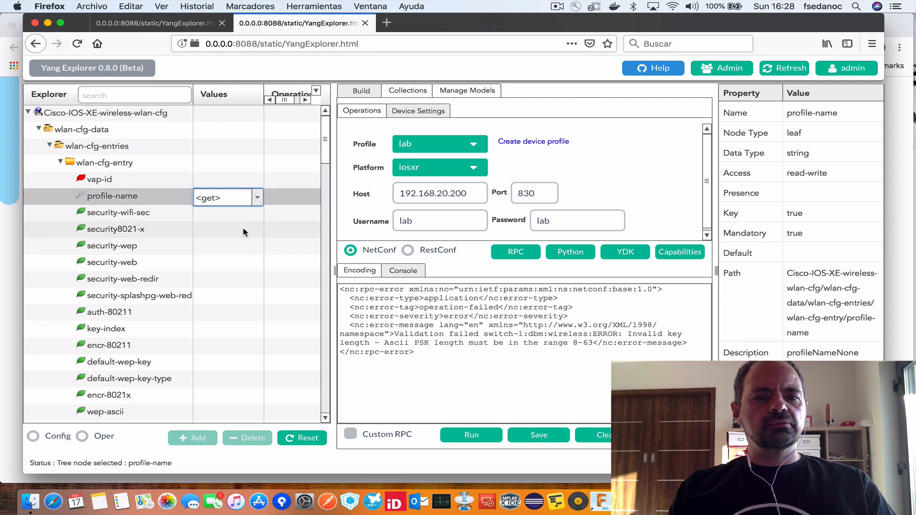
{"action": "left_click", "coordinate": [471, 436]}
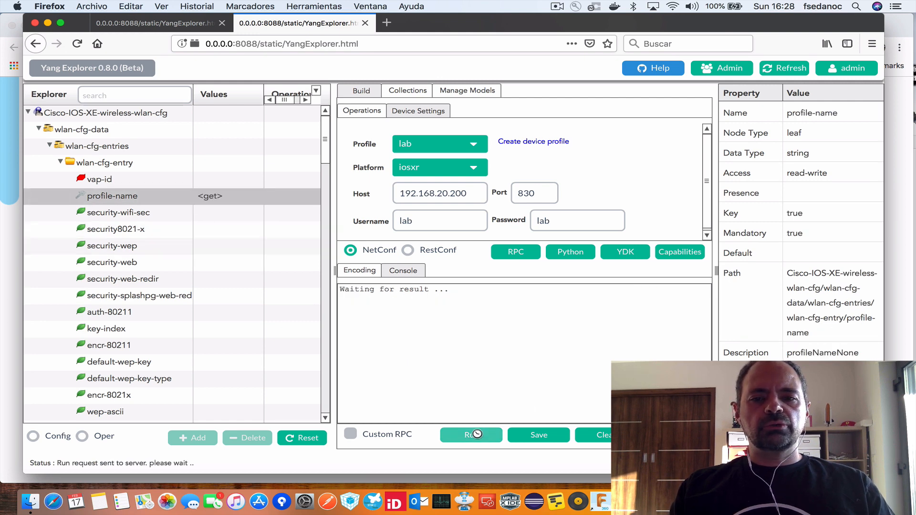
{"action": "left_click", "coordinate": [471, 435]}
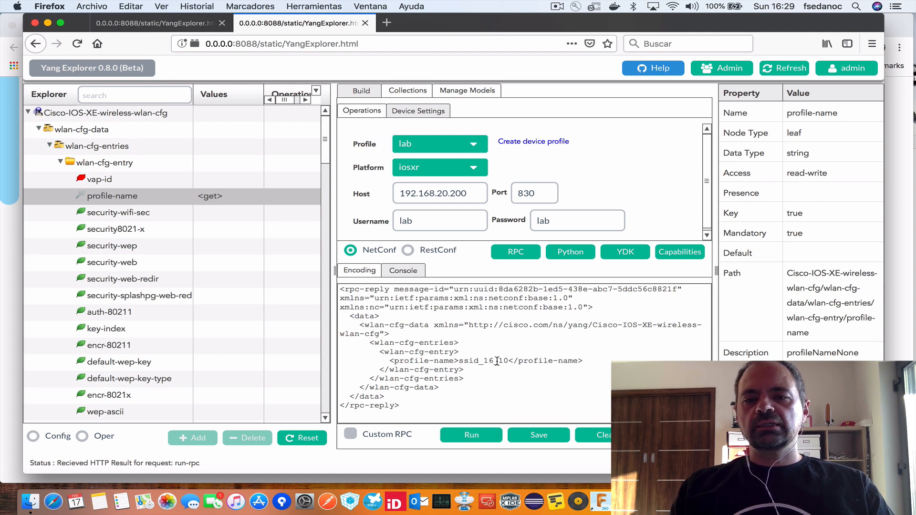
{"action": "mouse_move", "coordinate": [570, 252]}
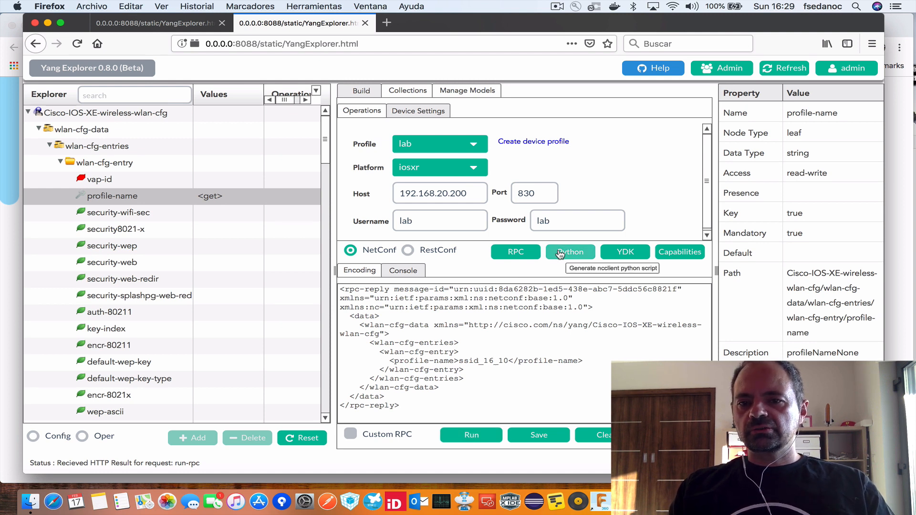
{"action": "left_click", "coordinate": [570, 252]}
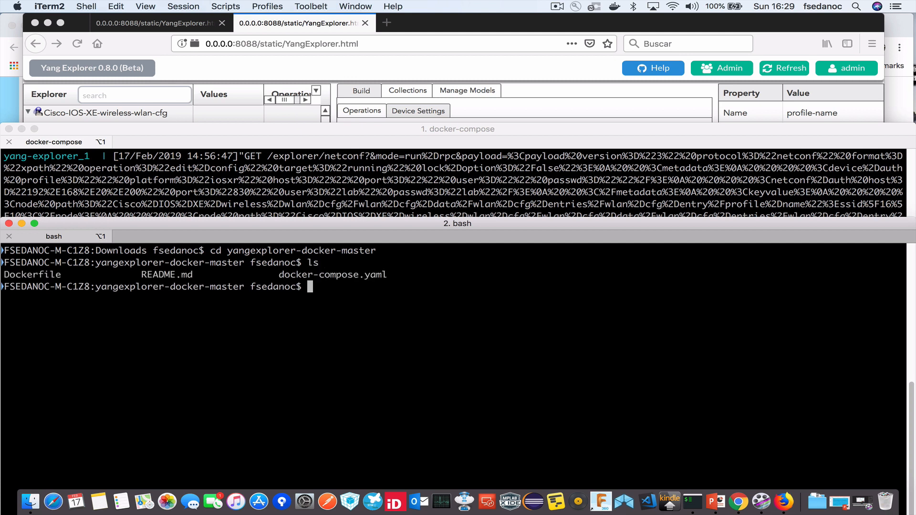
- Run 'docker-compose exec yang-explorer bash' to get a shell in the yang-explorer container
{"action": "type", "text": "doce"}
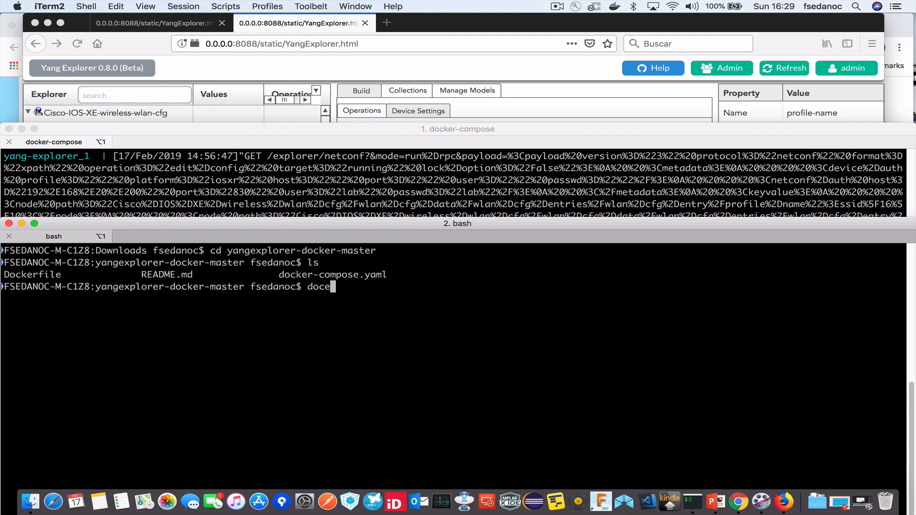
{"action": "type", "text": "r-compose ps"}
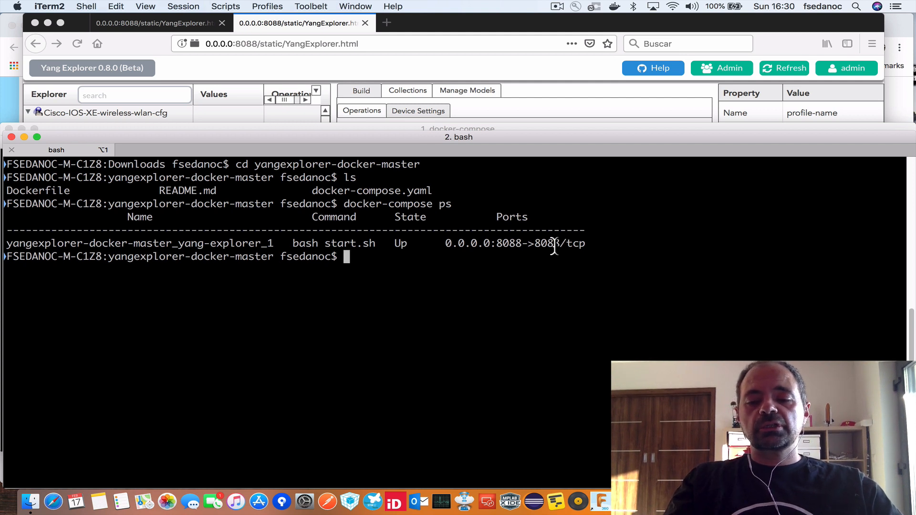
{"action": "type", "text": "docker-compos"}
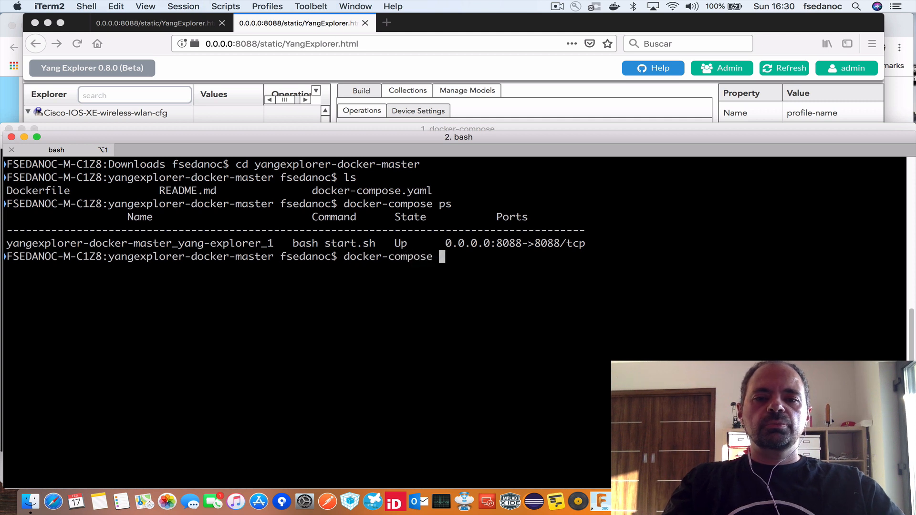
{"action": "type", "text": "exec"}
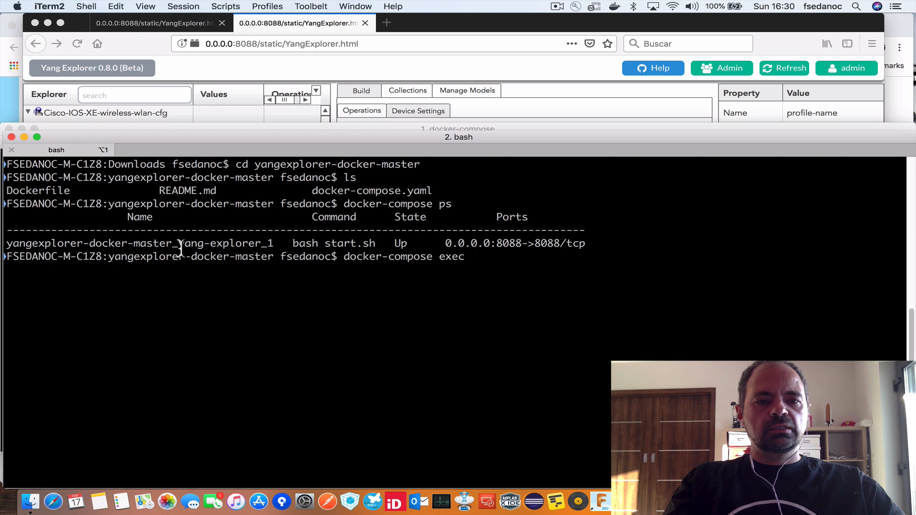
{"action": "double_click", "coordinate": [220, 244]}
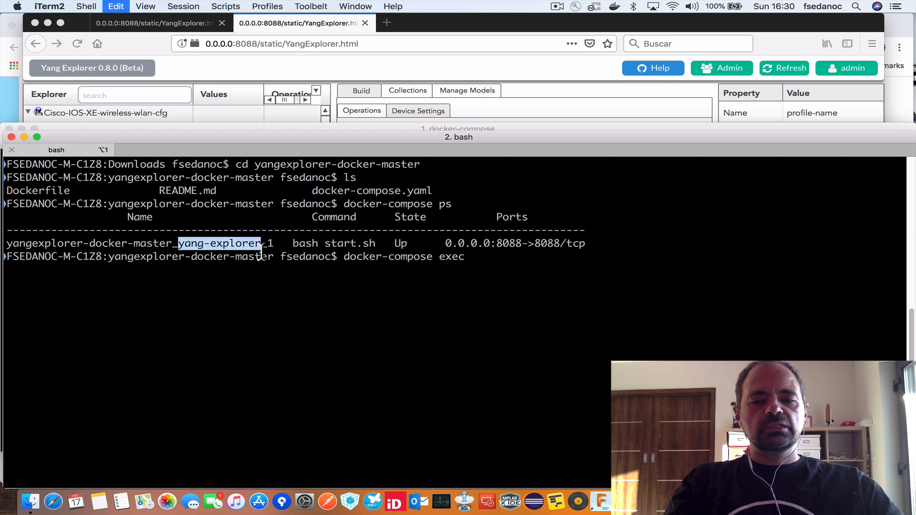
{"action": "type", "text": "yang-explorer"}
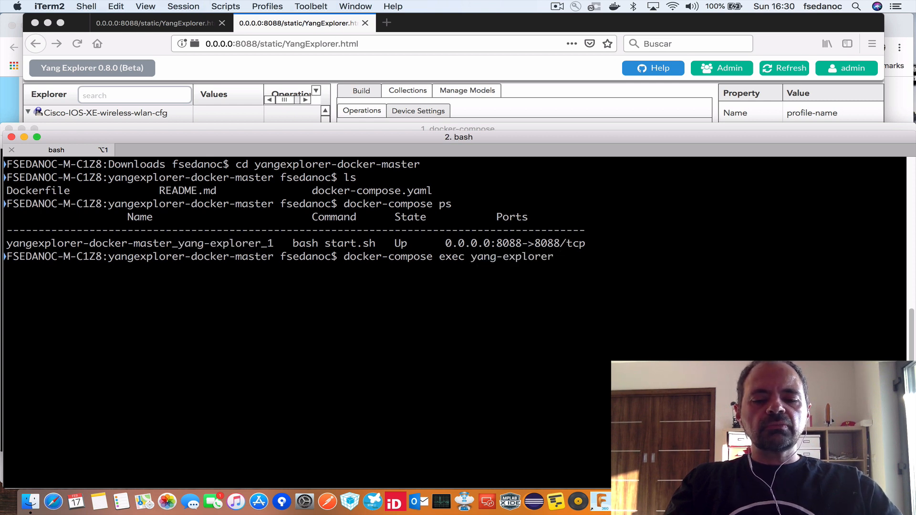
{"action": "type", "text": "bash"}
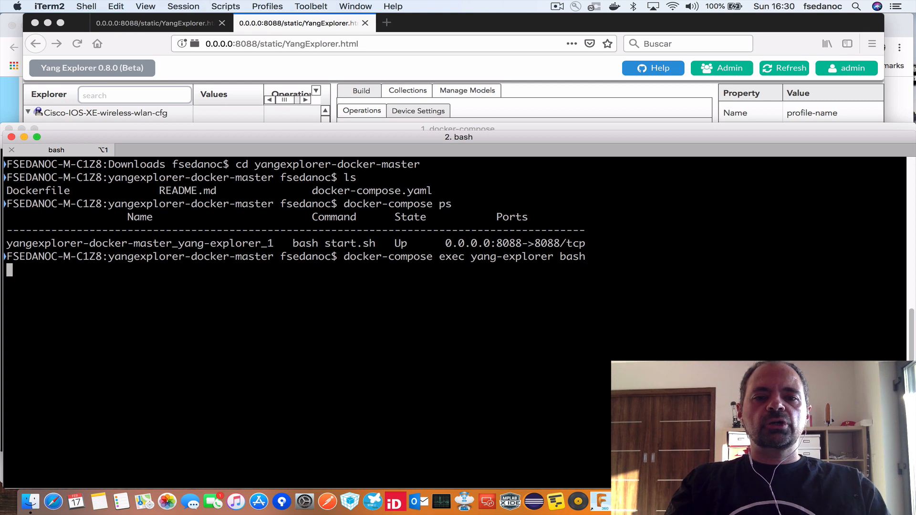
{"action": "key", "text": "Return"}
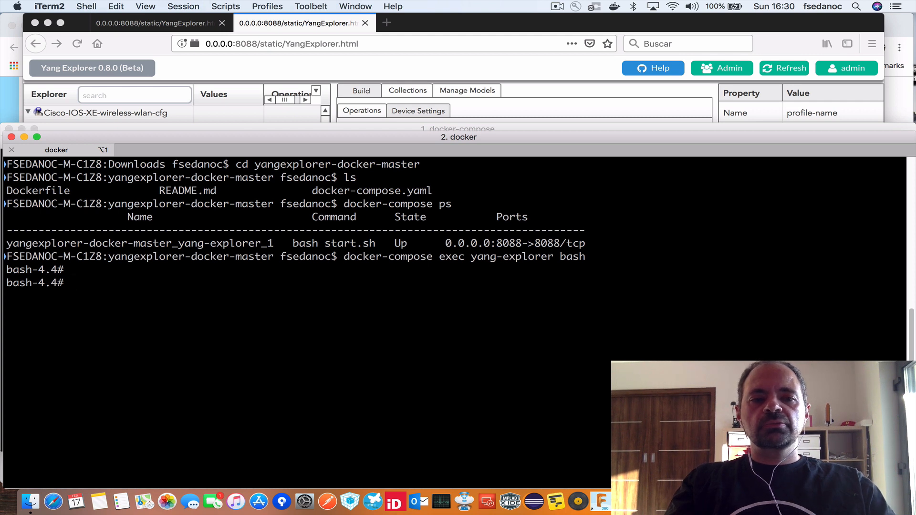
- Create myprogram.py in vi with the pasted script and list the directory with 'ls -al'
{"action": "type", "text": "vi"}
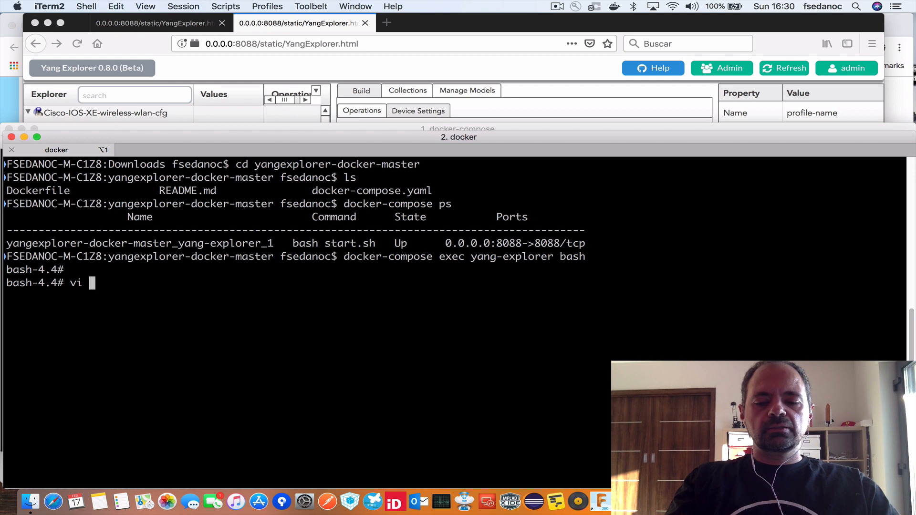
{"action": "type", "text": "my"}
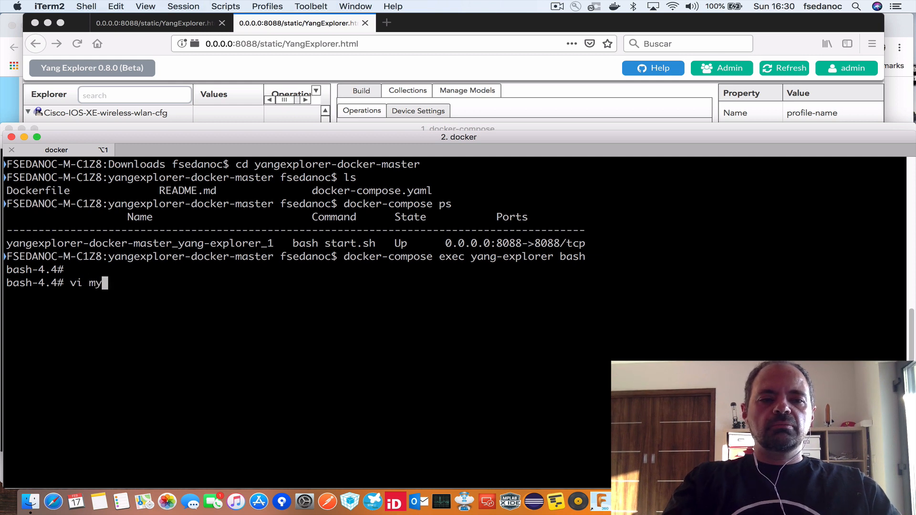
{"action": "type", "text": "p"}
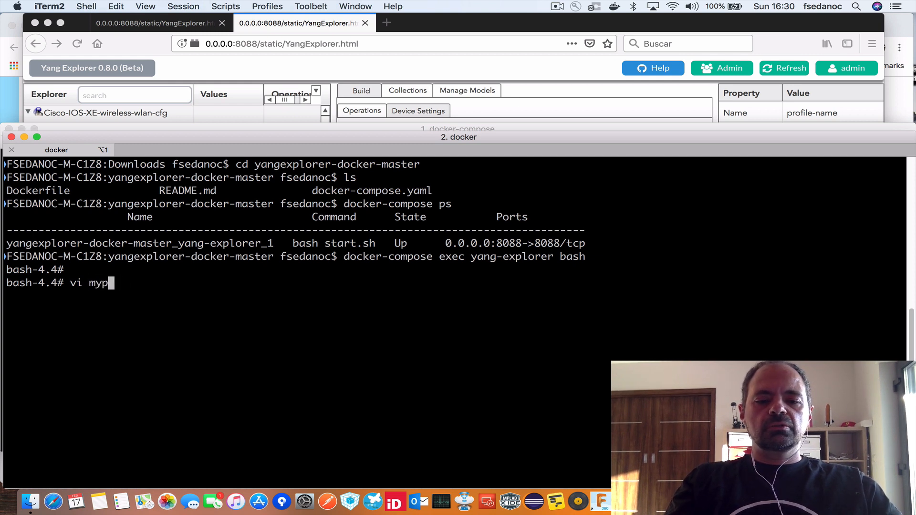
{"action": "type", "text": "rogram.p"}
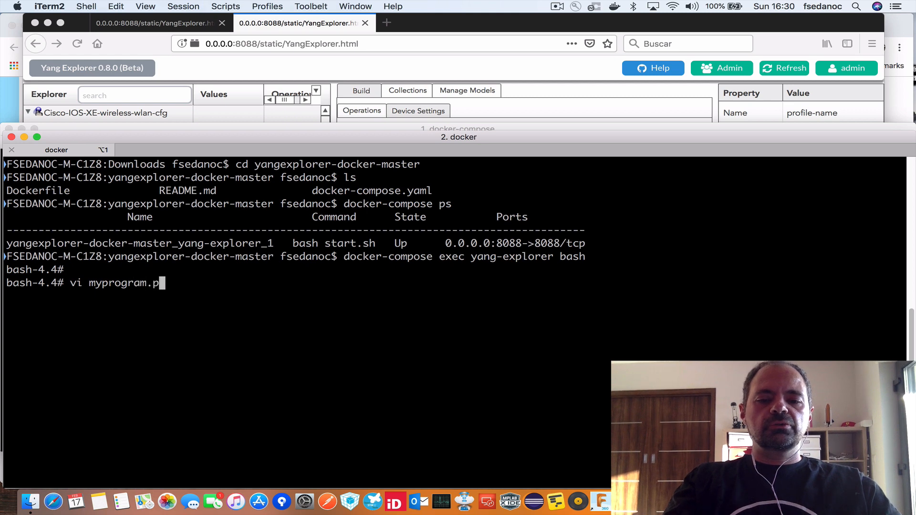
{"action": "key", "text": "Enter"}
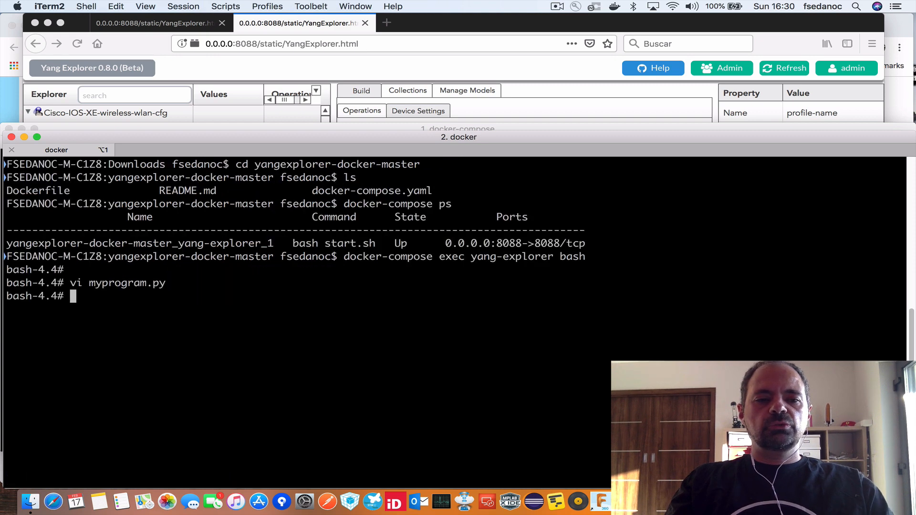
{"action": "type", "text": "ls -al"}
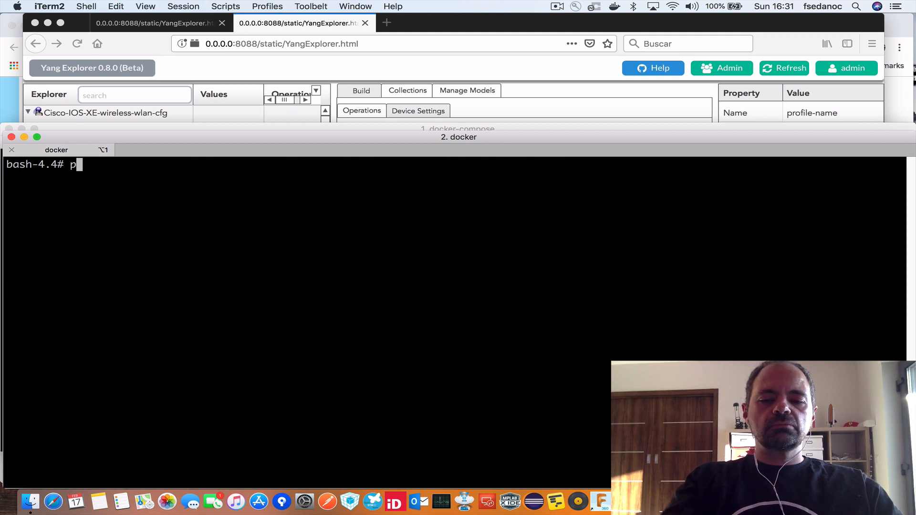
{"action": "type", "text": "yth"}
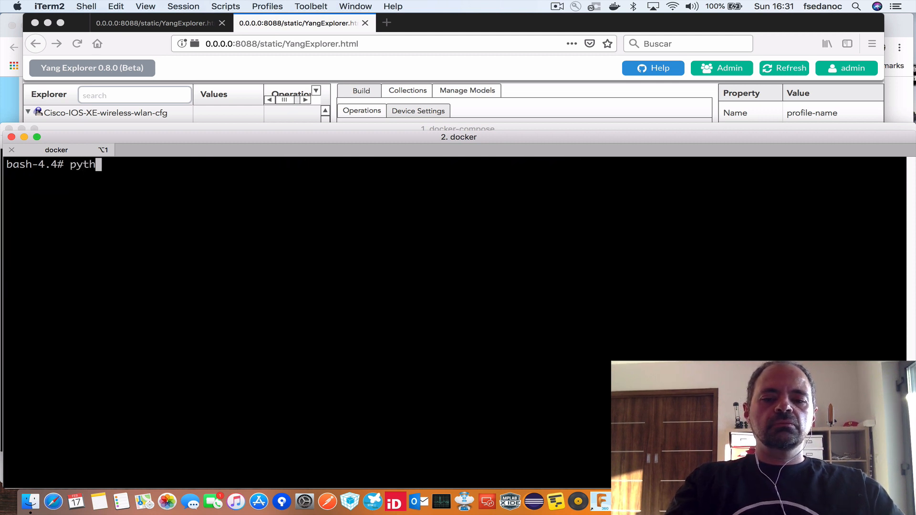
{"action": "type", "text": "on myprogram.py"}
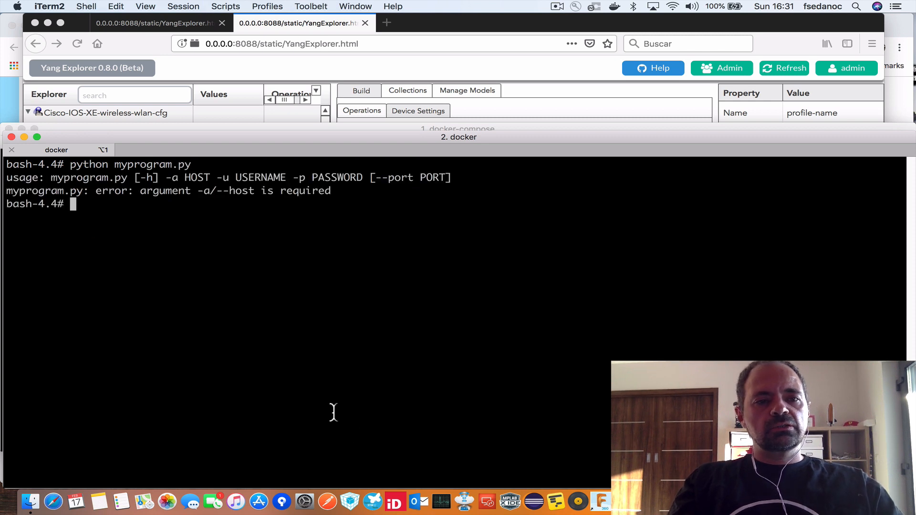
{"action": "type", "text": "python myprogram.py"}
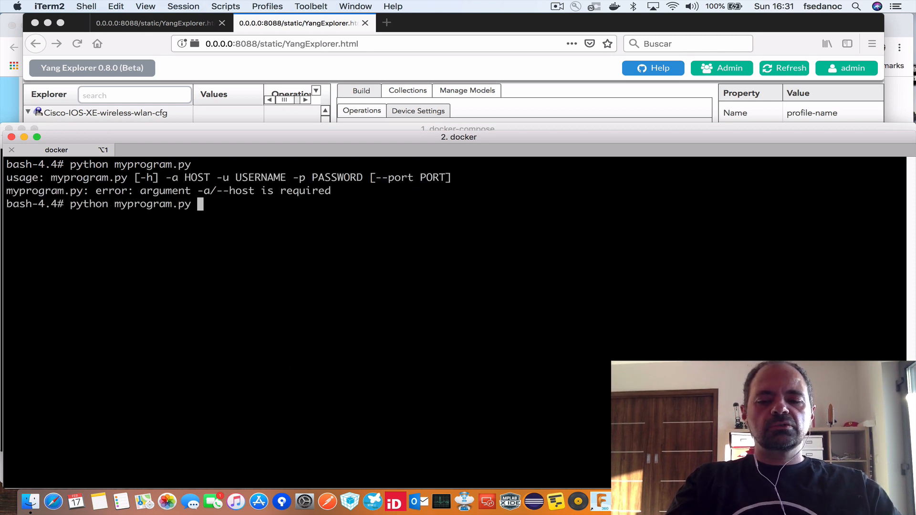
{"action": "type", "text": "-a"}
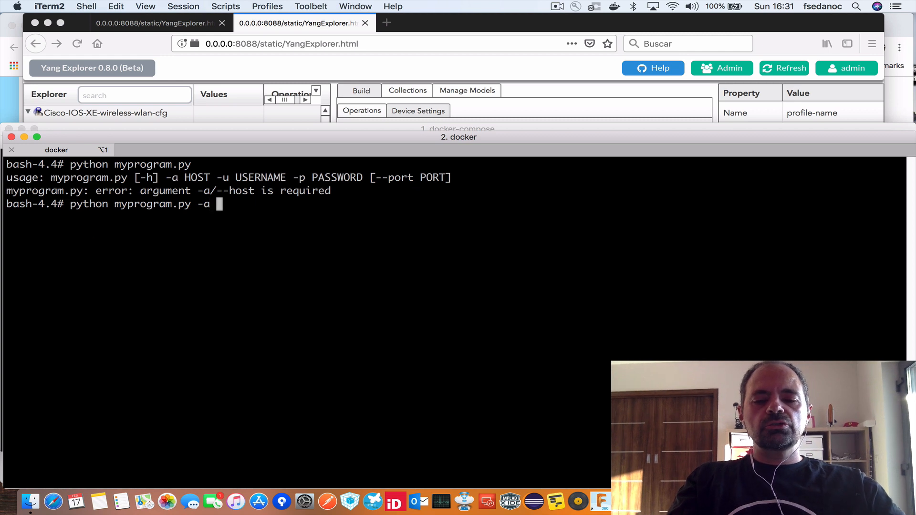
{"action": "type", "text": "192.168."}
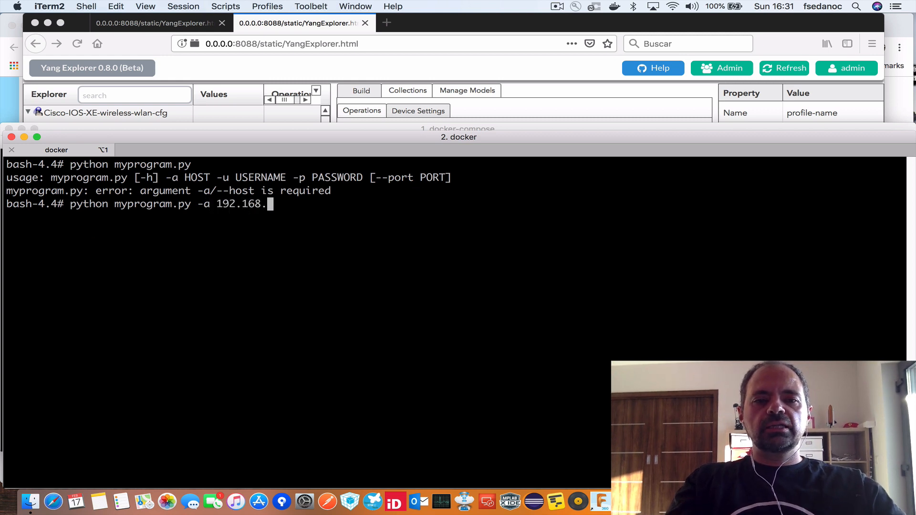
{"action": "type", "text": "20.200"}
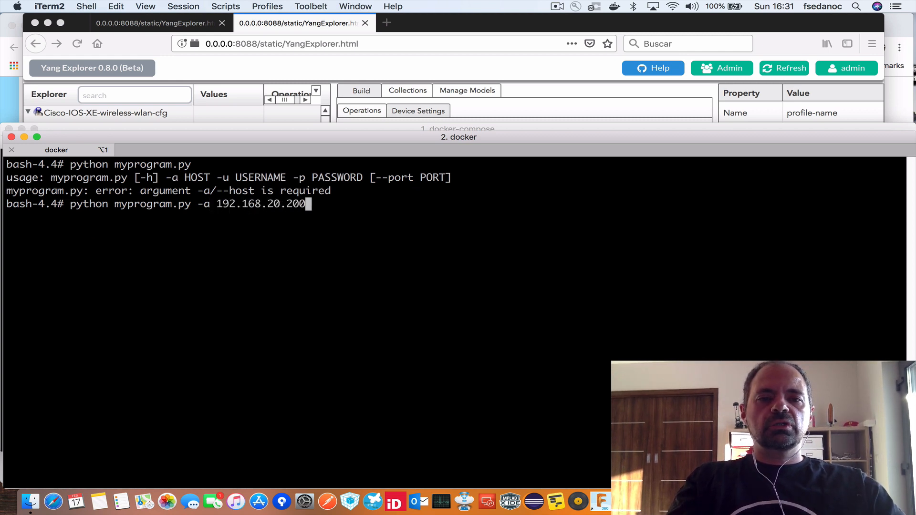
{"action": "type", "text": "-u"}
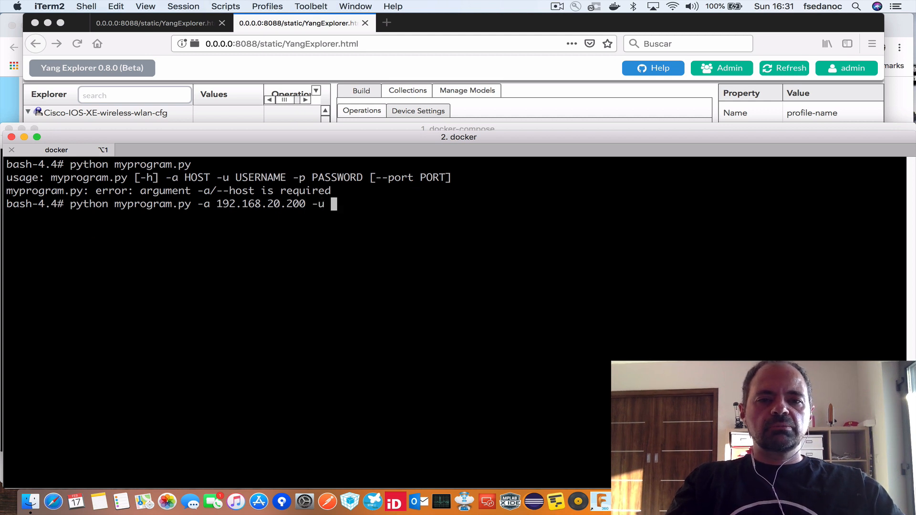
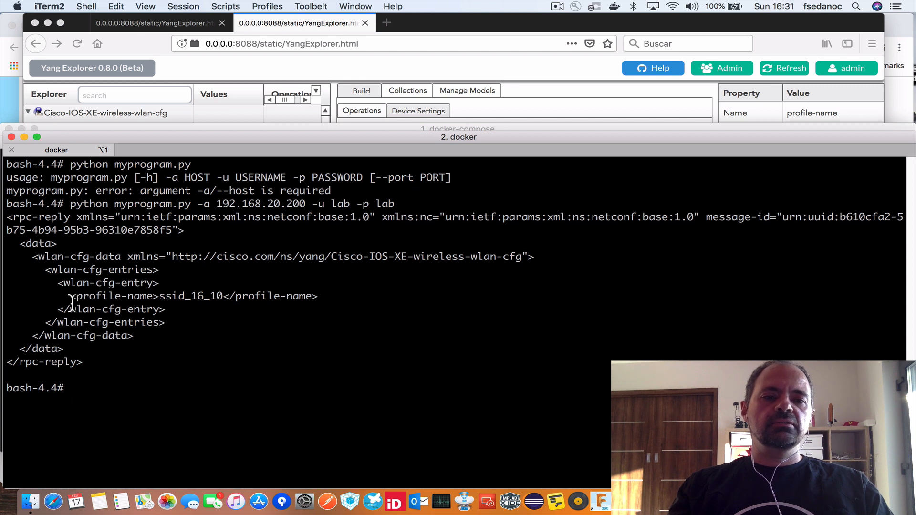
{"action": "left_click_drag", "start_coordinate": [69, 296], "coordinate": [319, 296]}
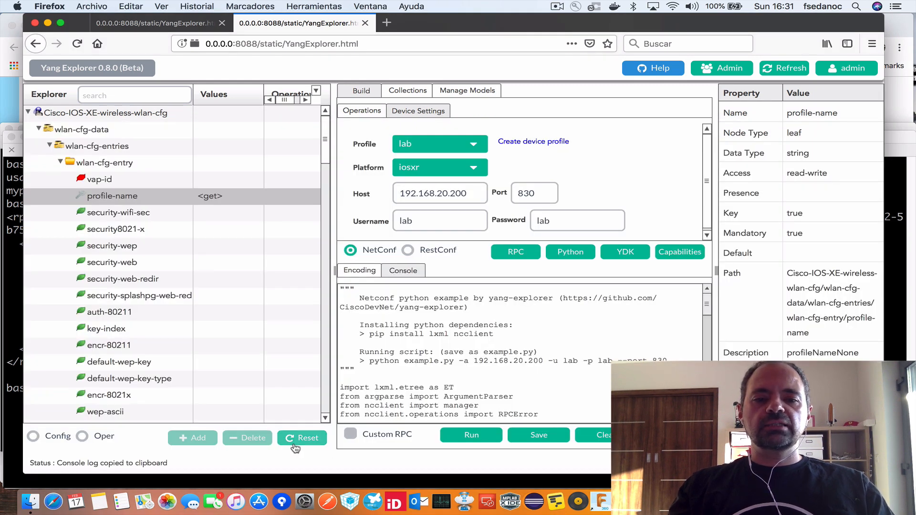
- Reset the explorer and set the profile-name value to ssid_16_10
{"action": "left_click", "coordinate": [302, 438]}
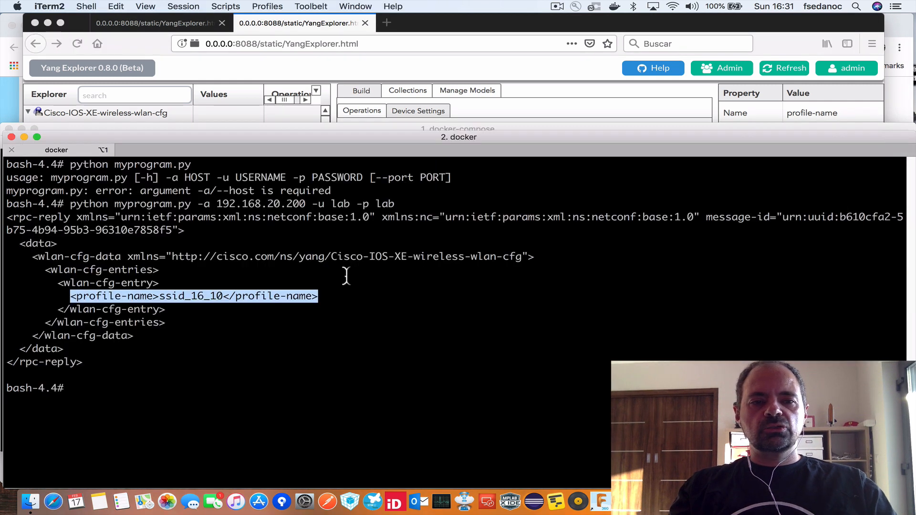
{"action": "double_click", "coordinate": [190, 296]}
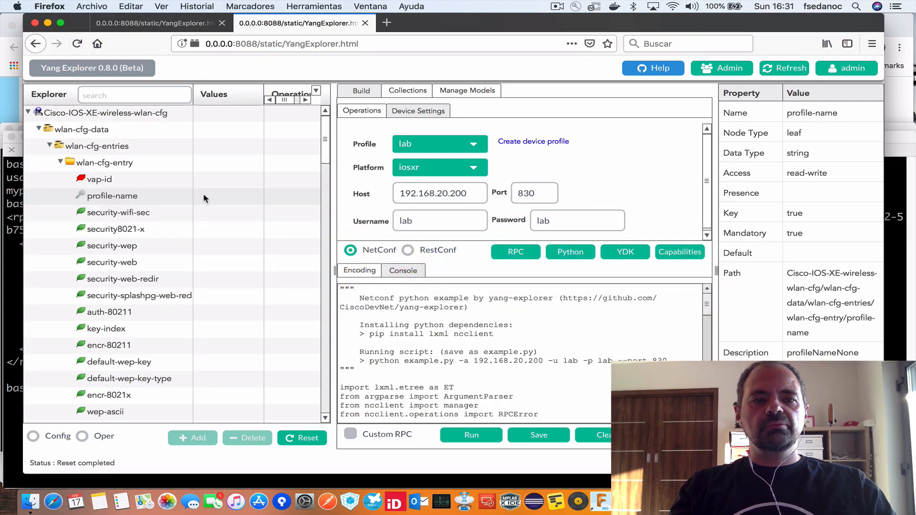
{"action": "type", "text": "ssid_16_10"}
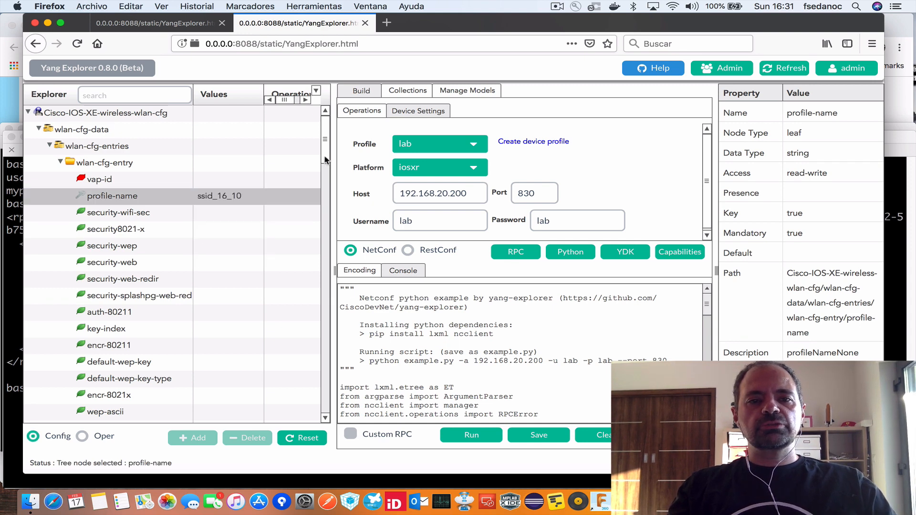
{"action": "scroll", "scroll_direction": "down", "scroll_amount": 3}
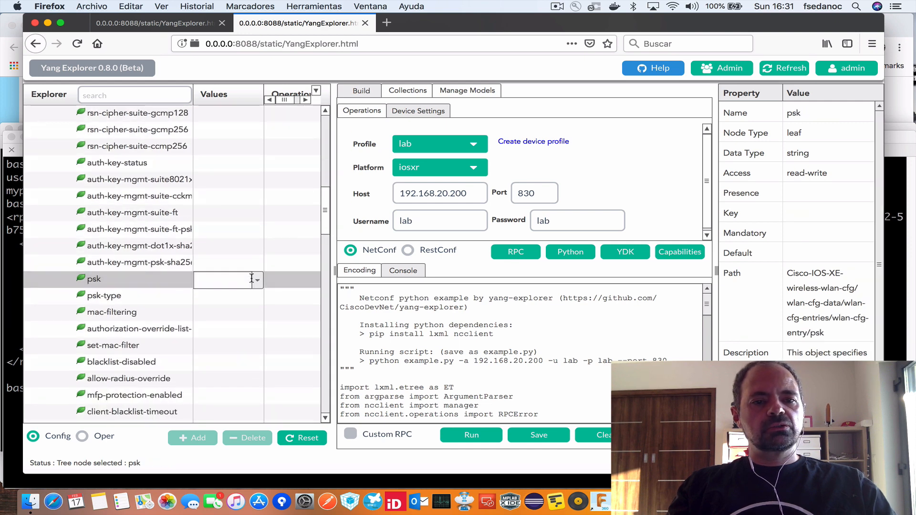
{"action": "type", "text": "ne"}
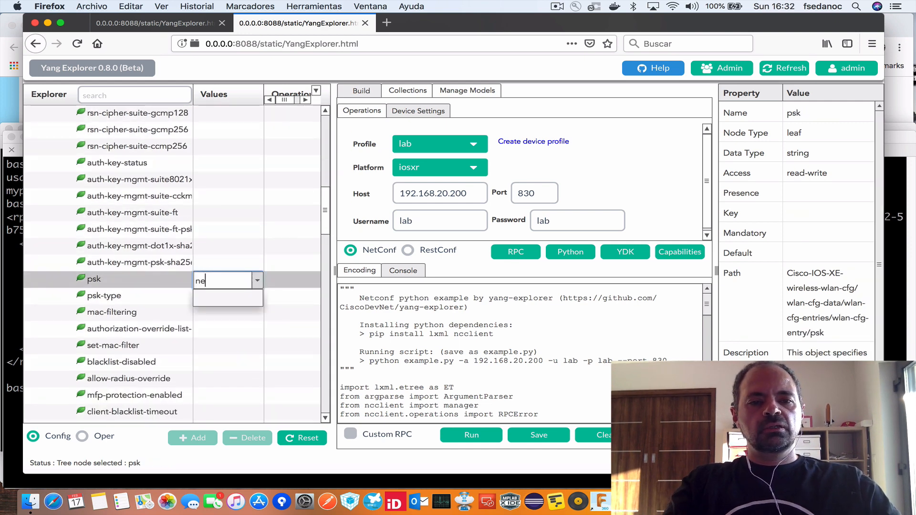
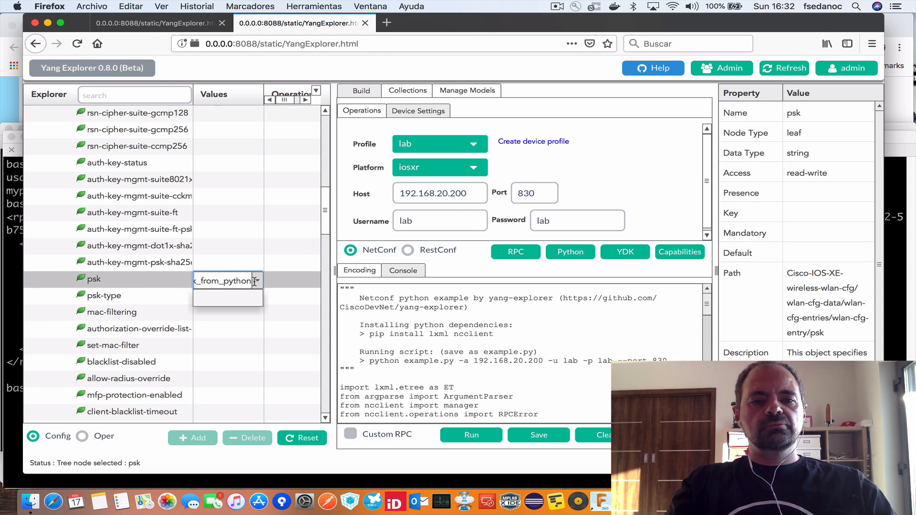
{"action": "left_click", "coordinate": [313, 281]}
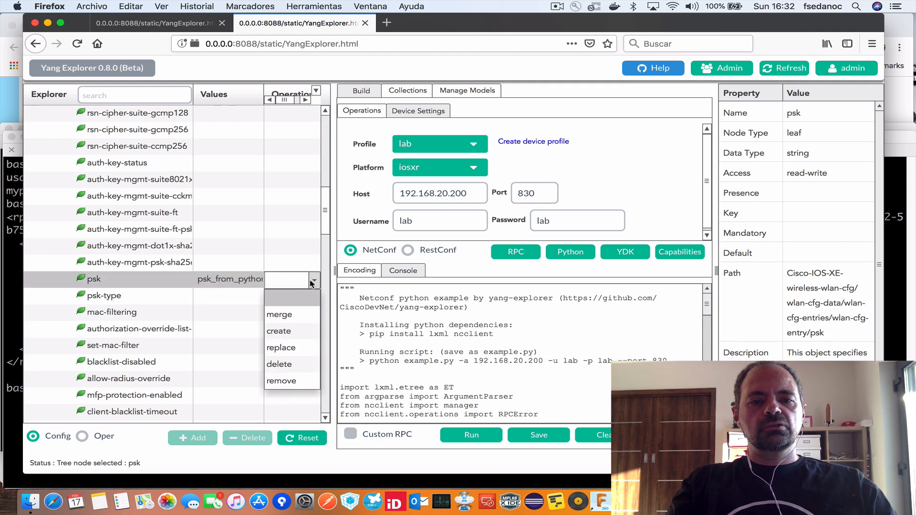
{"action": "left_click", "coordinate": [279, 315]}
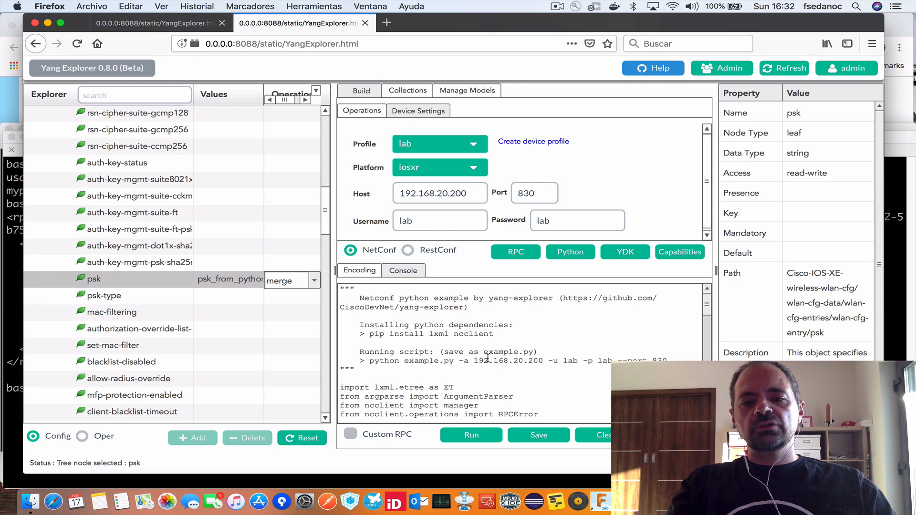
{"action": "mouse_move", "coordinate": [565, 255]}
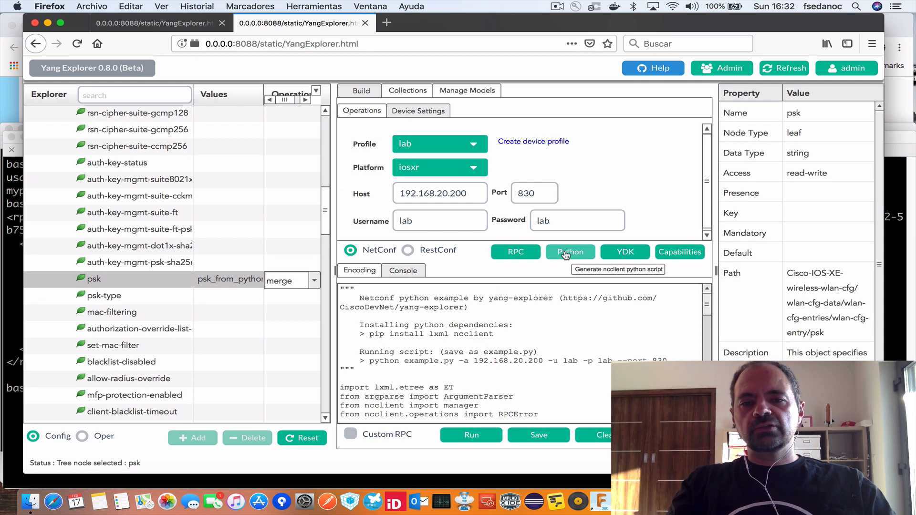
{"action": "left_click", "coordinate": [570, 252]}
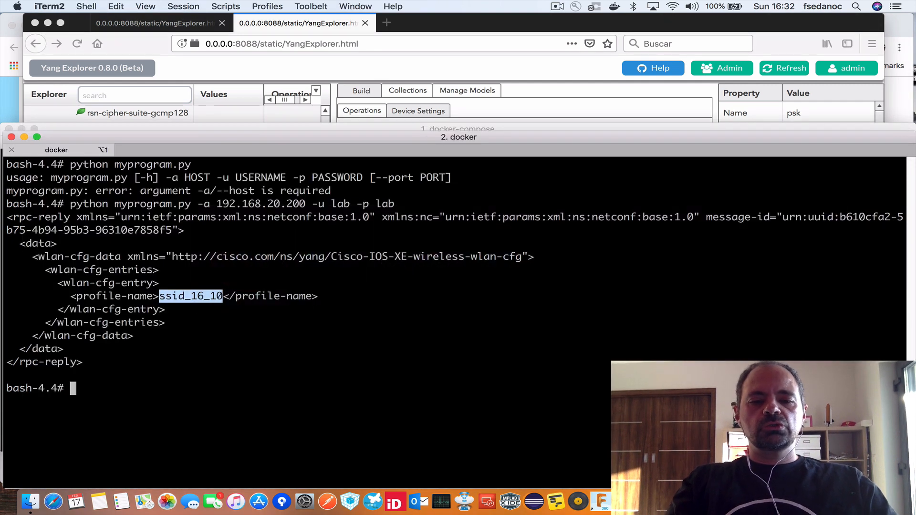
- Save the generated script as update.py in vi, then bring the browser forward
{"action": "type", "text": "vi"}
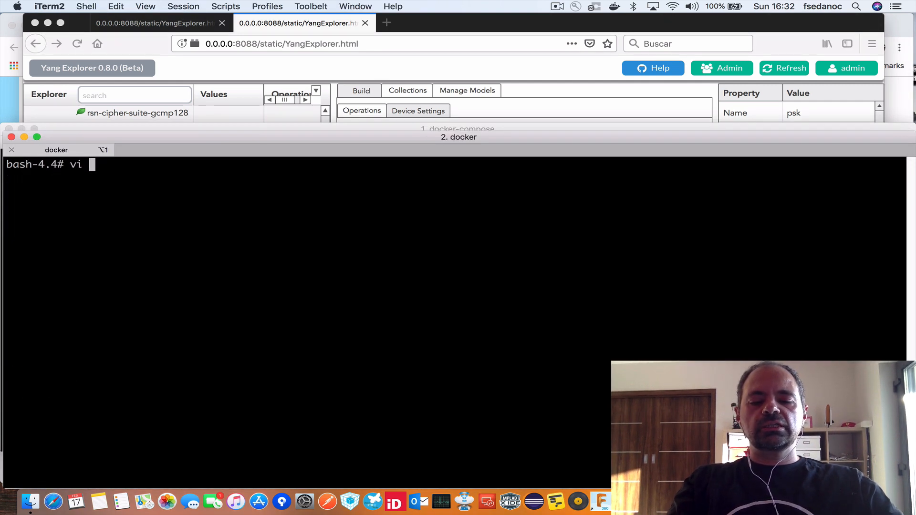
{"action": "type", "text": "upda"}
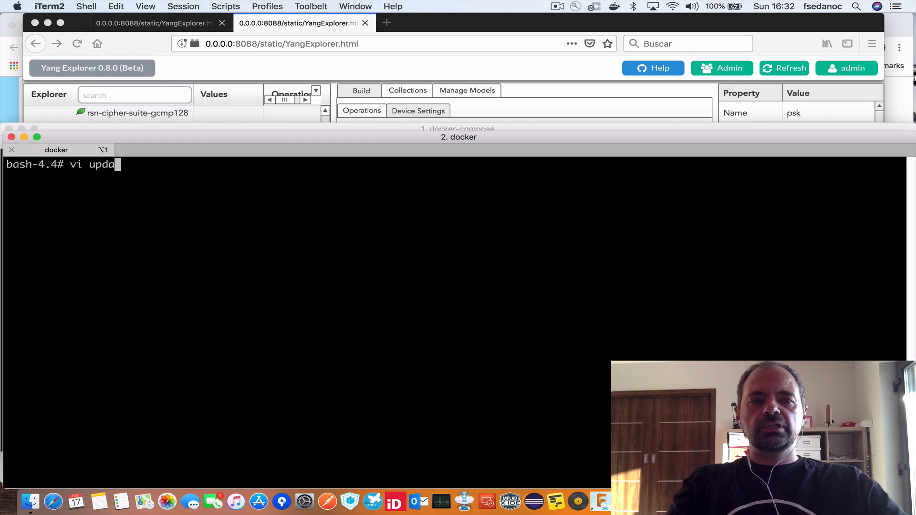
{"action": "type", "text": "te.py"}
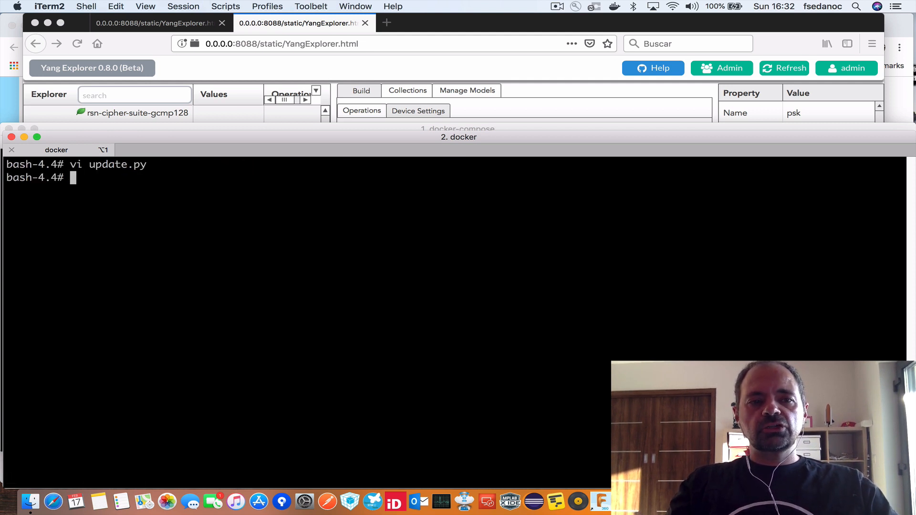
{"action": "key", "text": "Cmd+Tab"}
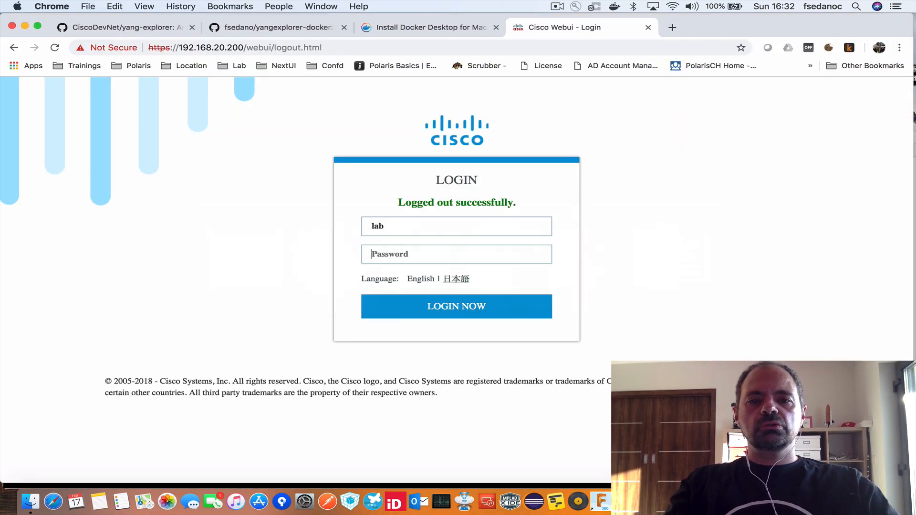
- Log in as lab and view the ssid_16_10 WLAN's Layer2 security Pre-Shared Key field
{"action": "left_click", "coordinate": [456, 306]}
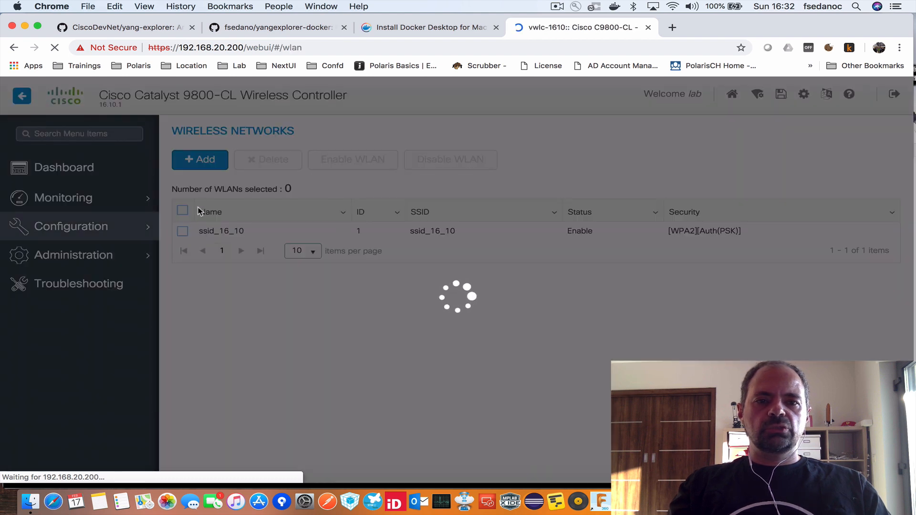
{"action": "left_click", "coordinate": [221, 231]}
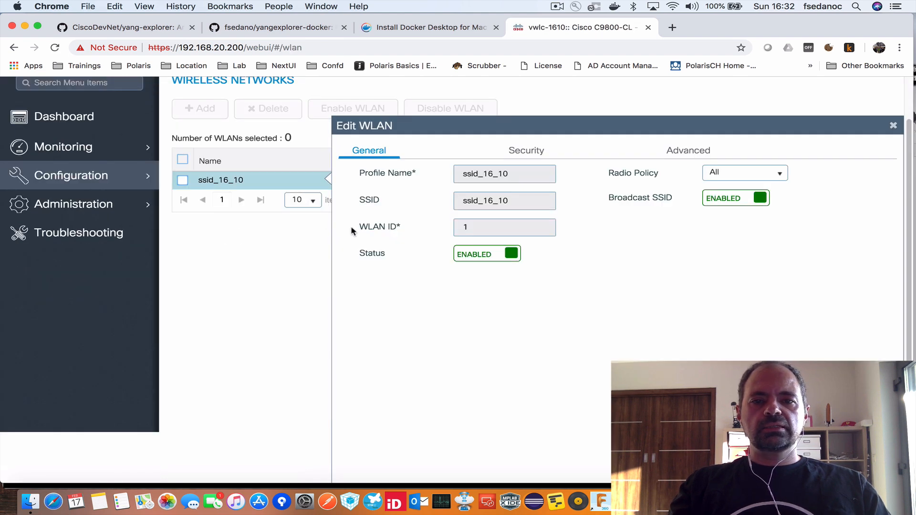
{"action": "left_click", "coordinate": [526, 151]}
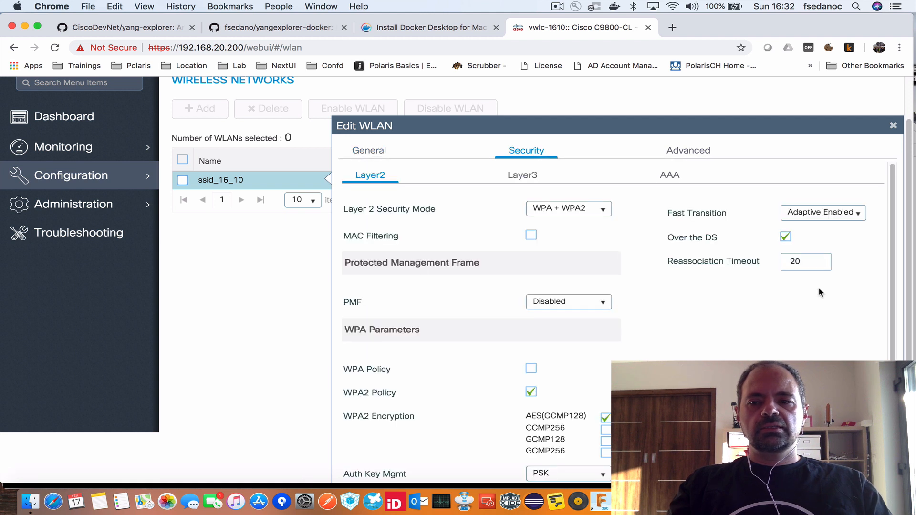
{"action": "scroll", "scroll_direction": "down", "scroll_amount": 3}
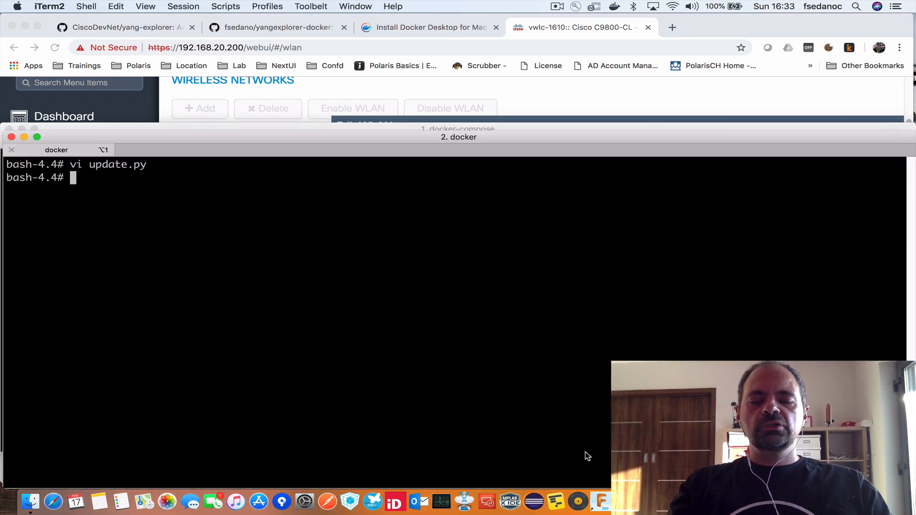
{"action": "mouse_move", "coordinate": [553, 320]}
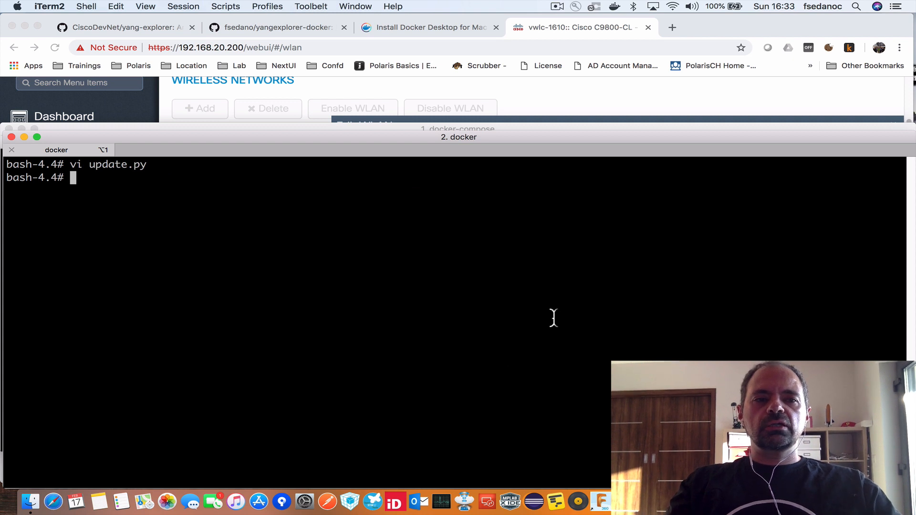
{"action": "type", "text": "py"}
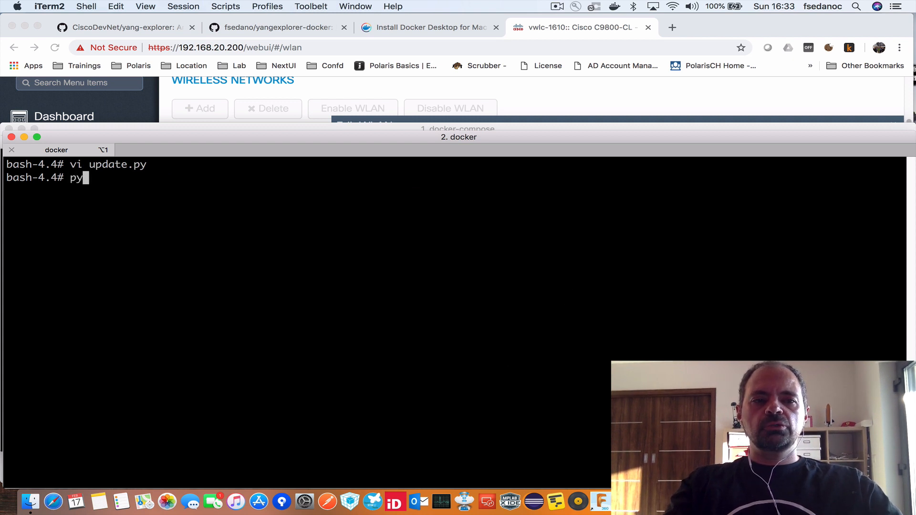
{"action": "type", "text": "thon"}
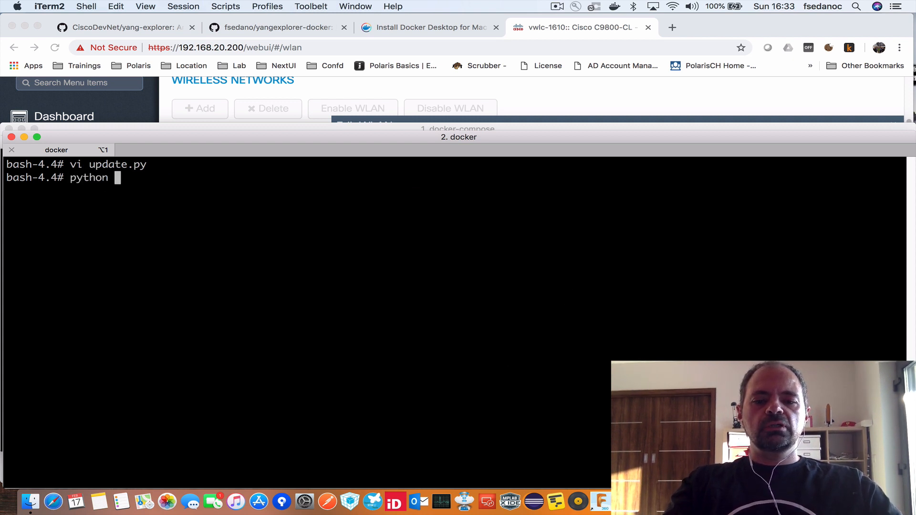
{"action": "type", "text": "update.py"}
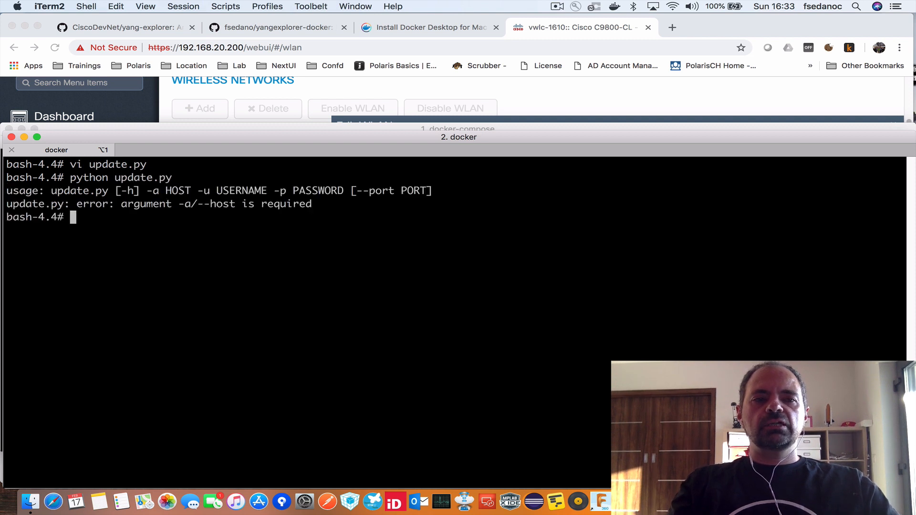
{"action": "type", "text": "python update.py -"}
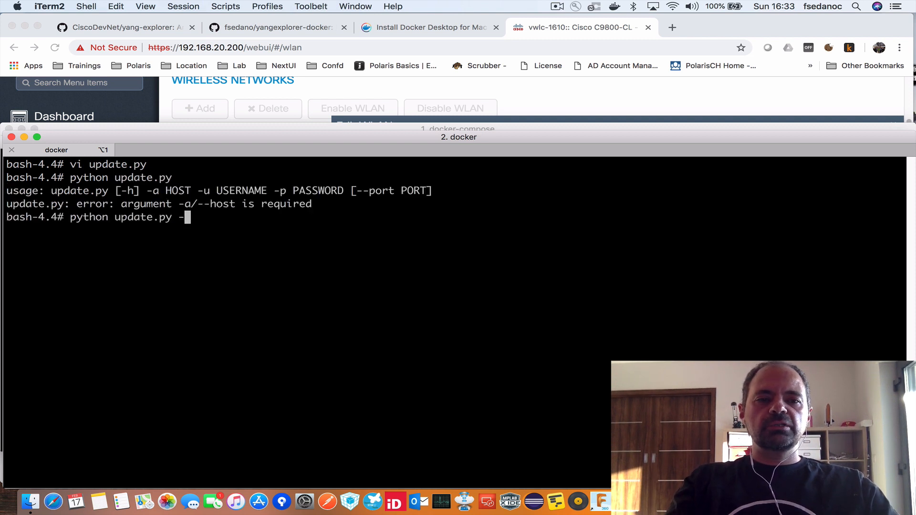
{"action": "type", "text": "a 192.168"}
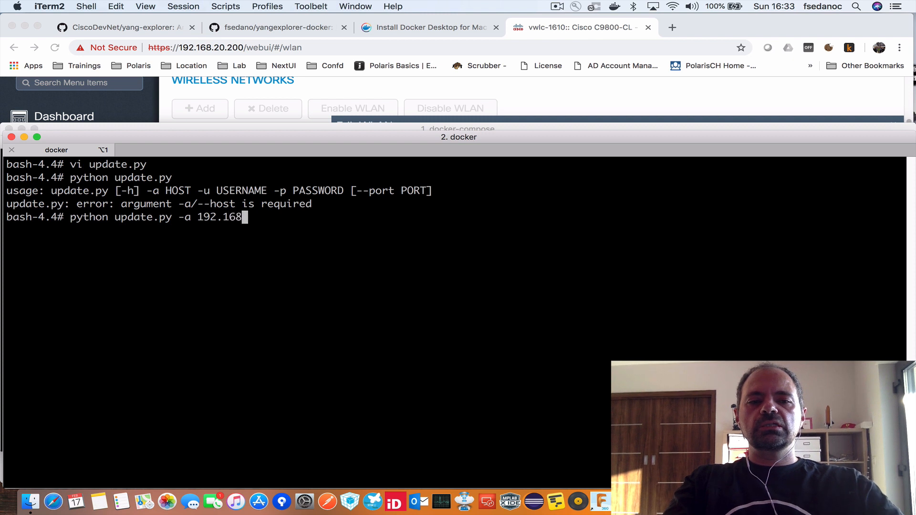
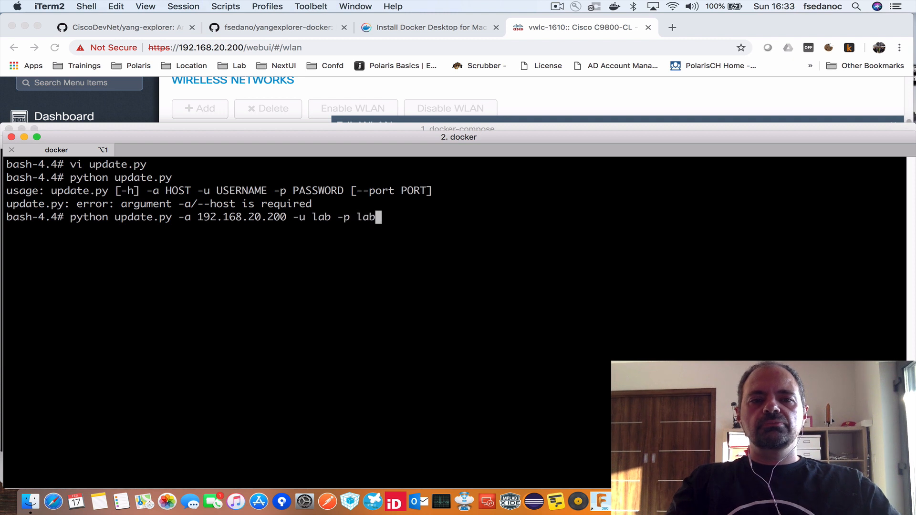
{"action": "key", "text": "Return"}
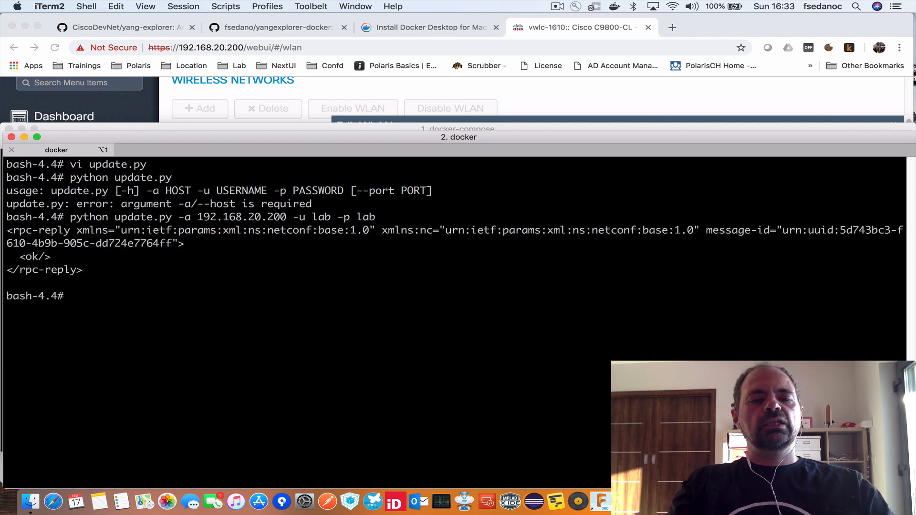
{"action": "double_click", "coordinate": [33, 257]}
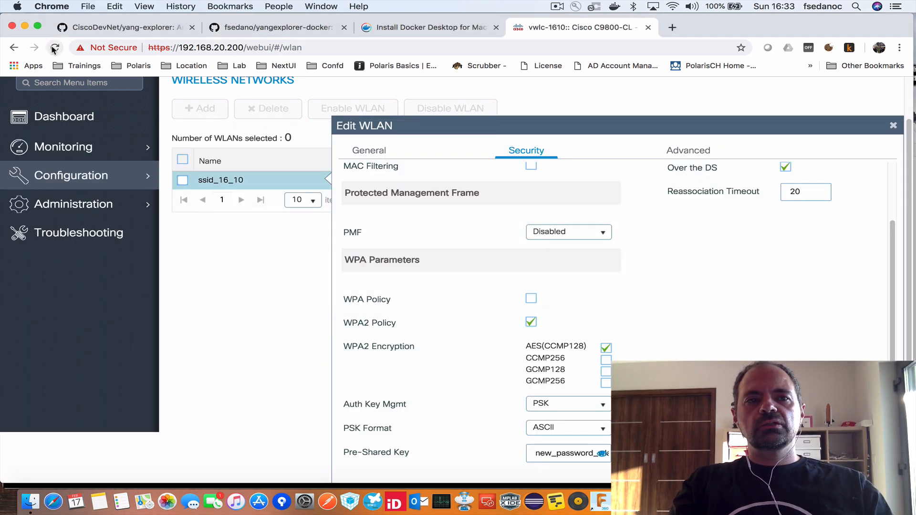
{"action": "left_click", "coordinate": [53, 47]}
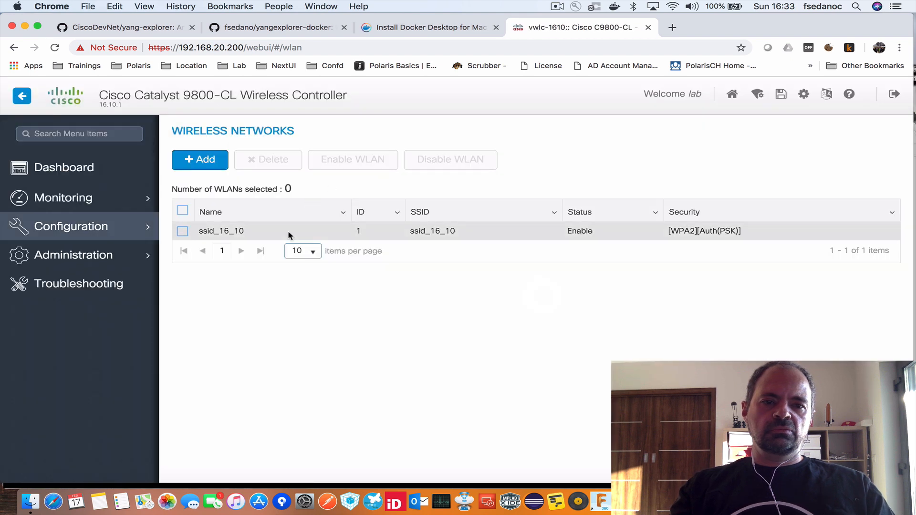
{"action": "left_click", "coordinate": [222, 231]}
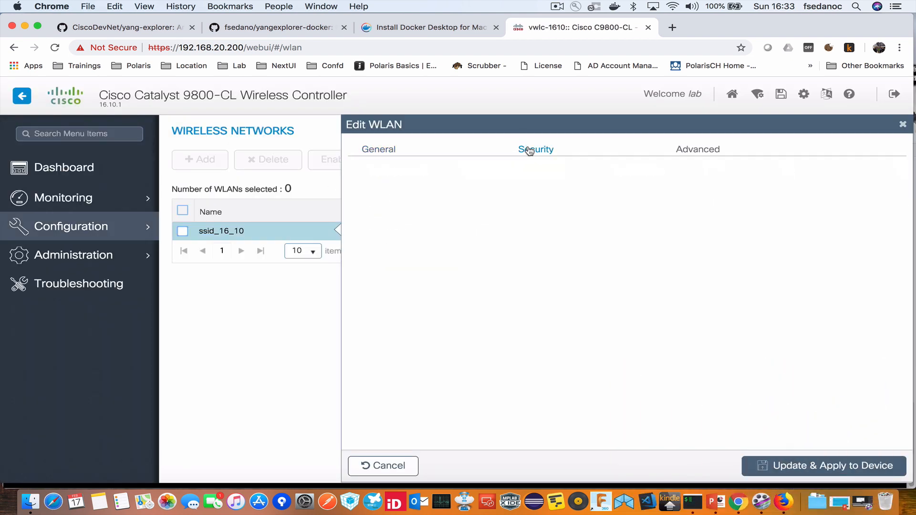
{"action": "left_click", "coordinate": [535, 149]}
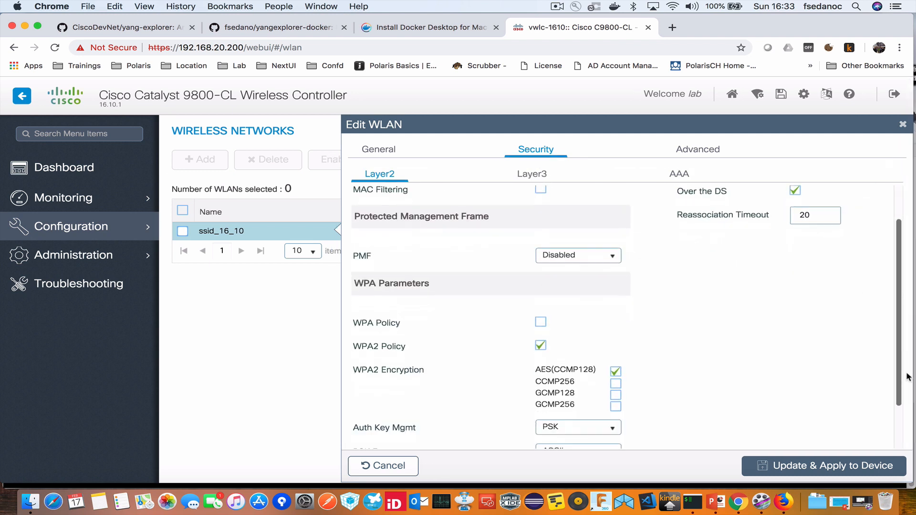
{"action": "scroll", "scroll_direction": "down", "scroll_amount": 3}
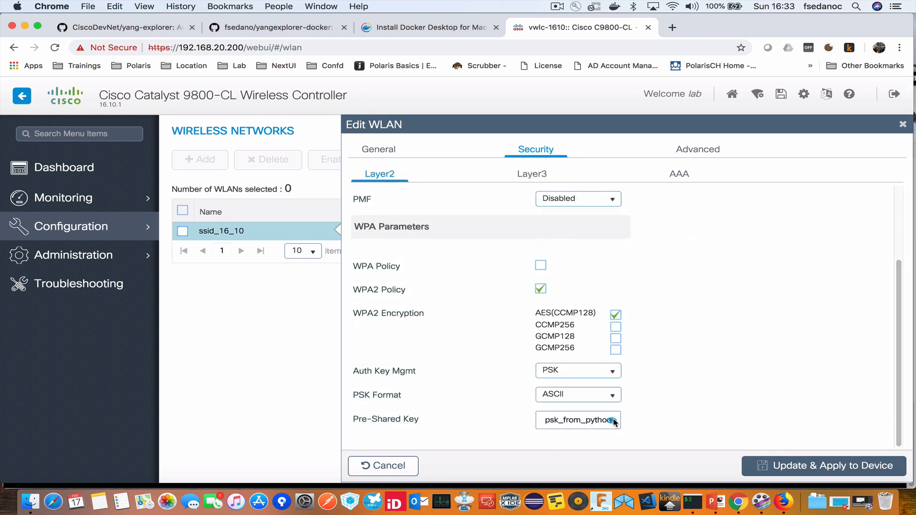